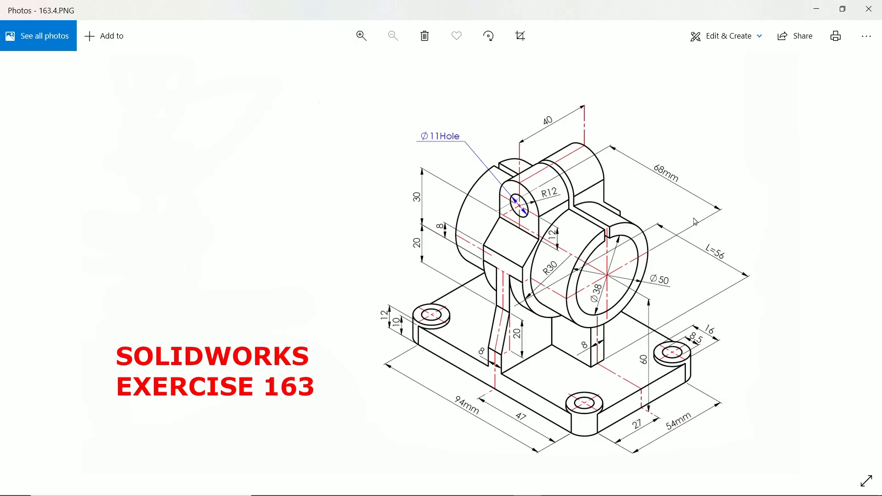
Step: Review the reference drawing, check the unit system and begin a sketch on the Top Plane
left_click(393, 36)
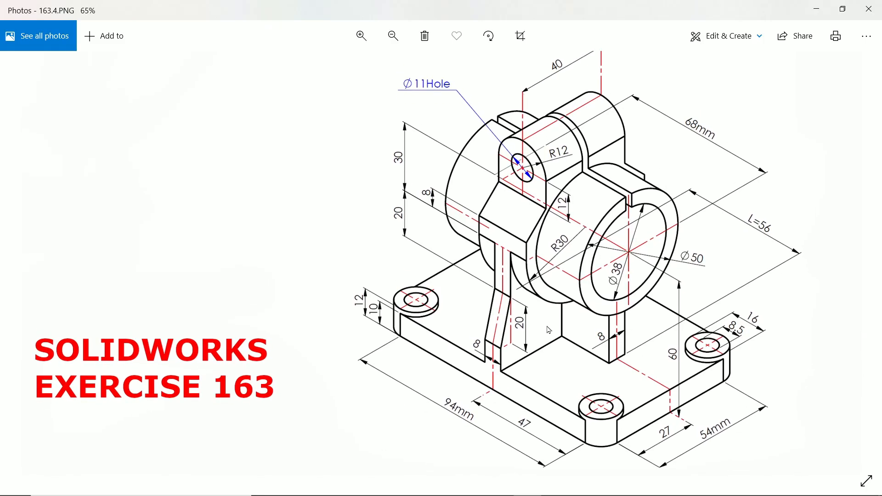
mouse_move(584, 322)
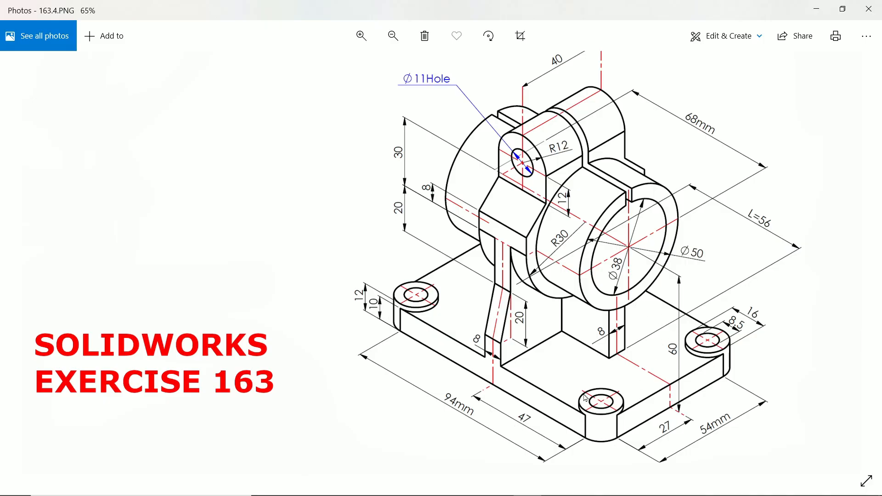
left_click(361, 36)
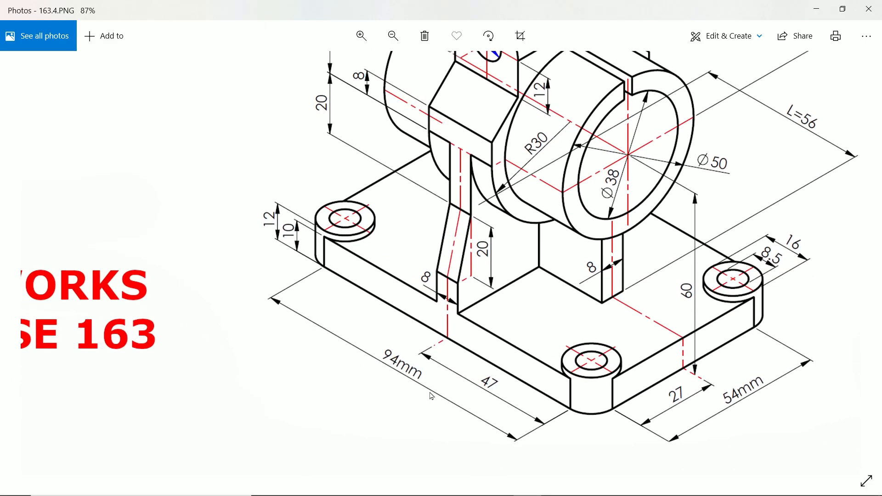
mouse_move(740, 404)
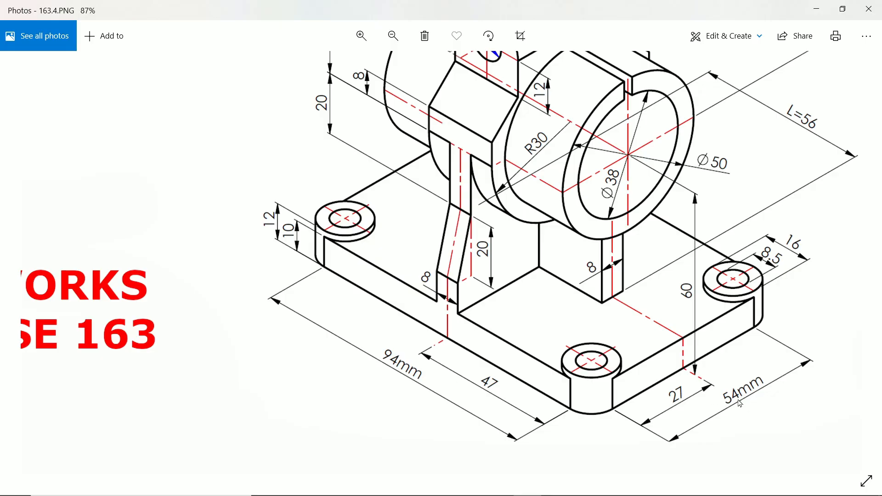
mouse_move(570, 415)
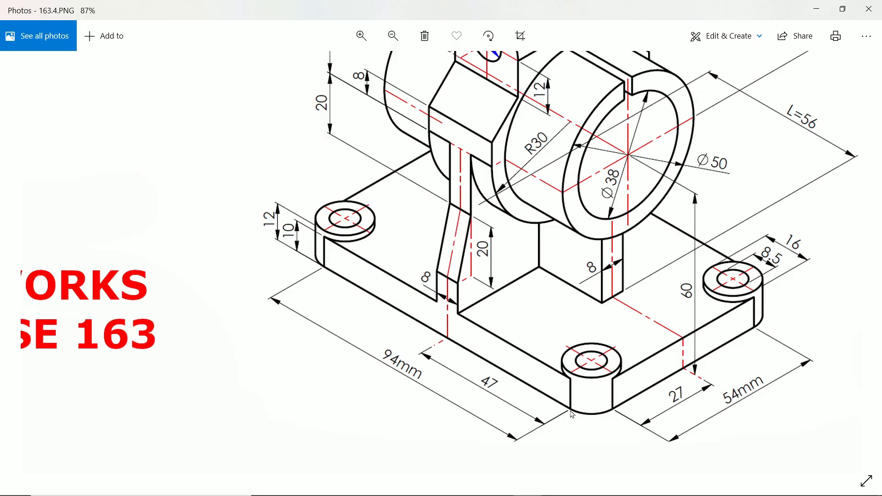
mouse_move(610, 416)
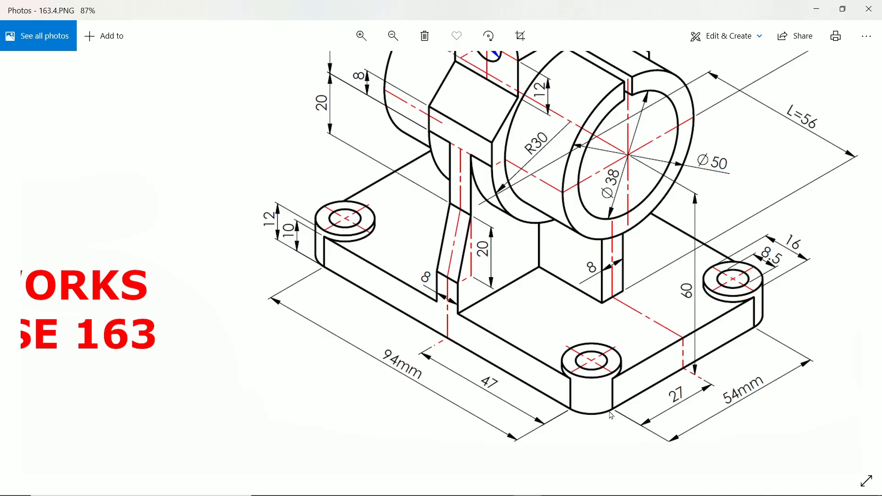
mouse_move(801, 247)
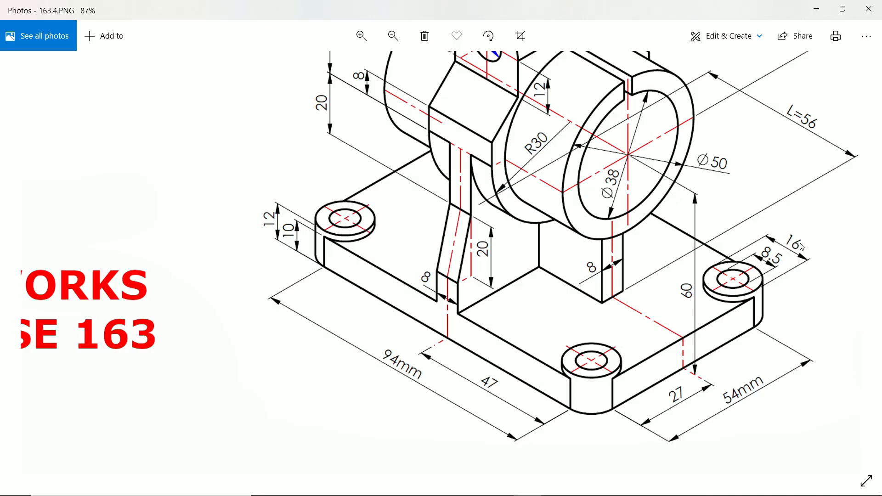
mouse_move(793, 242)
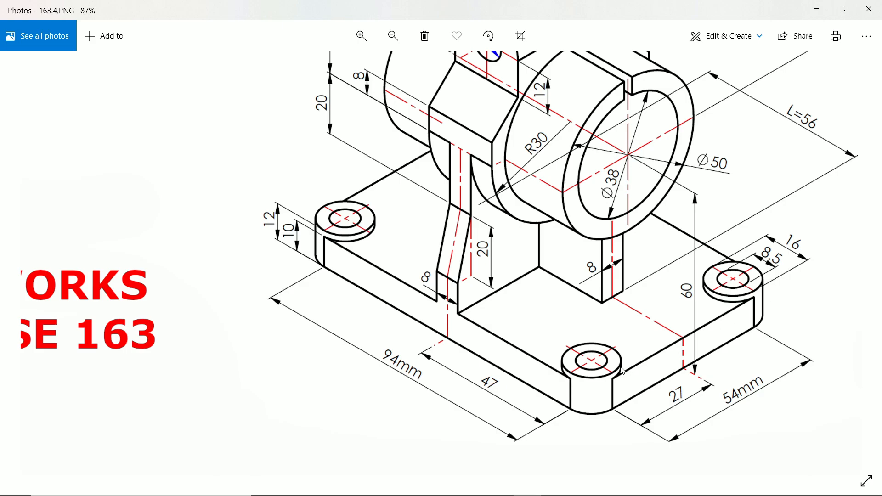
mouse_move(586, 390)
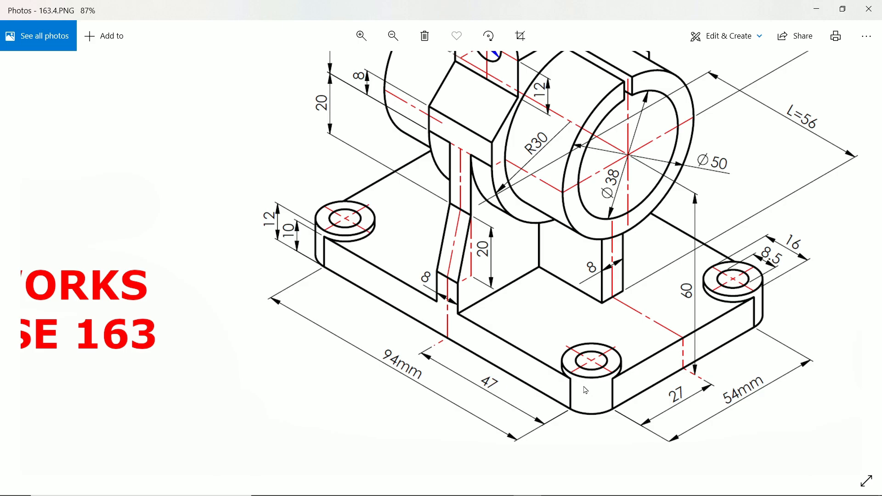
mouse_move(623, 330)
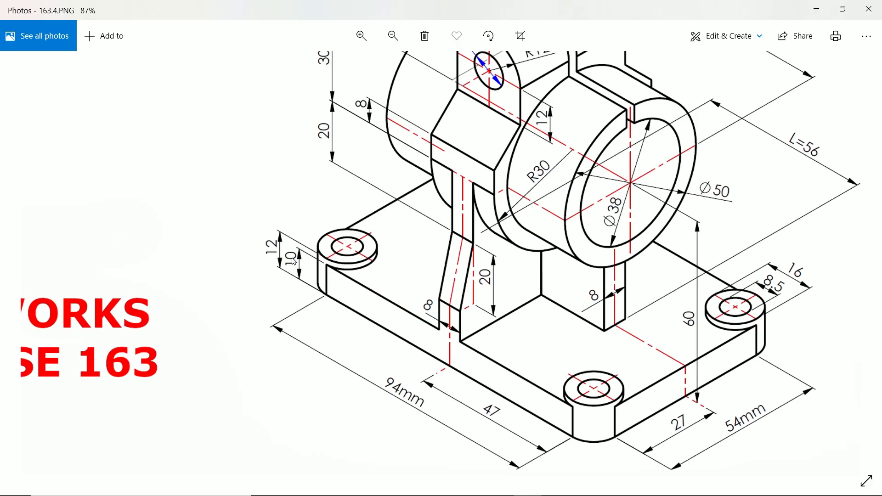
mouse_move(335, 237)
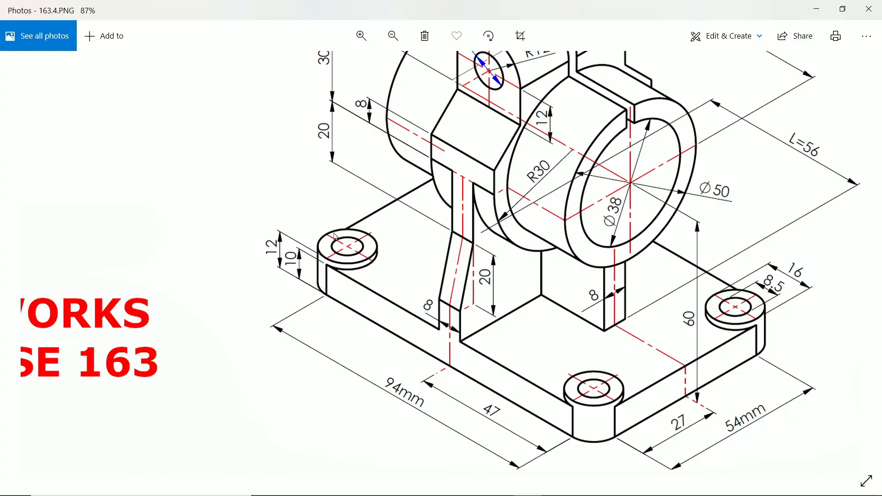
mouse_move(307, 274)
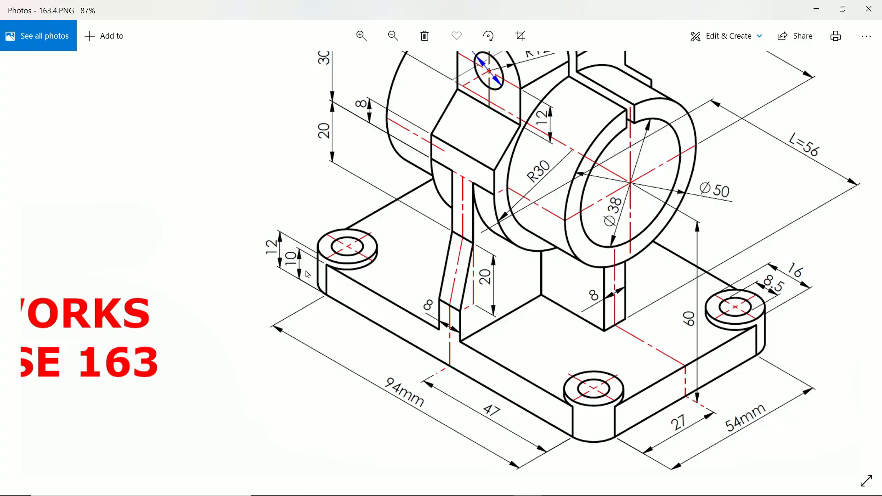
mouse_move(585, 378)
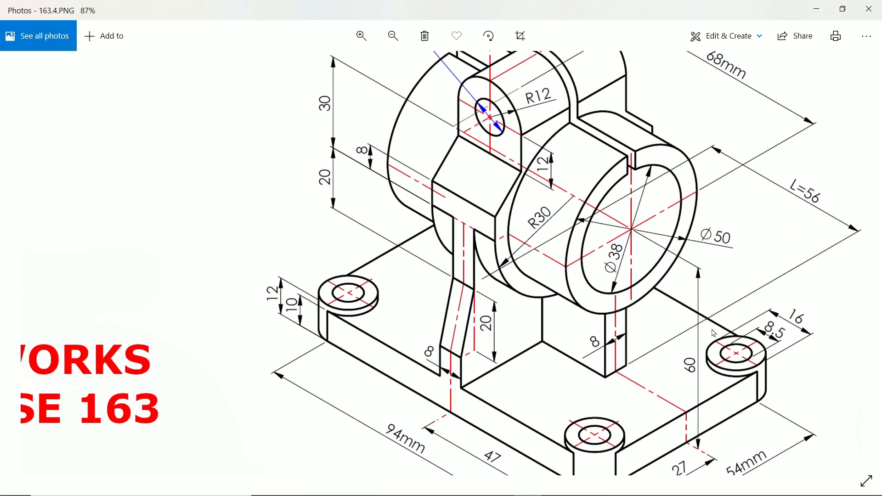
mouse_move(815, 9)
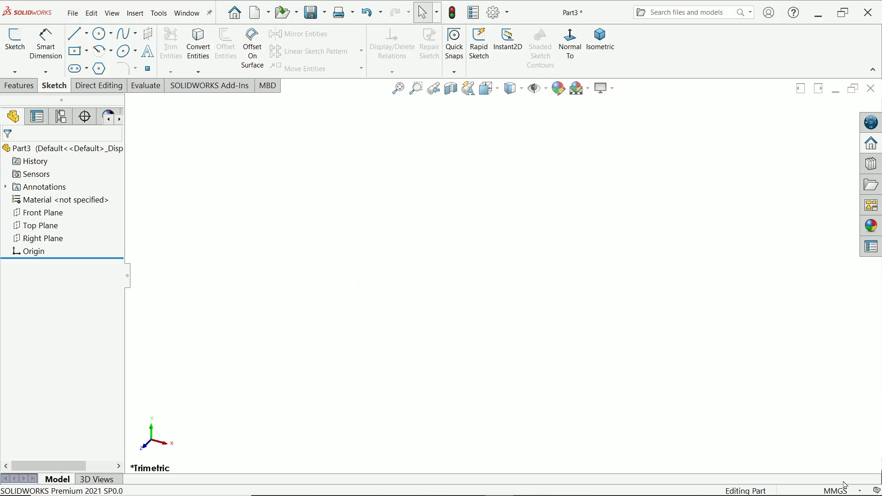
left_click(836, 491)
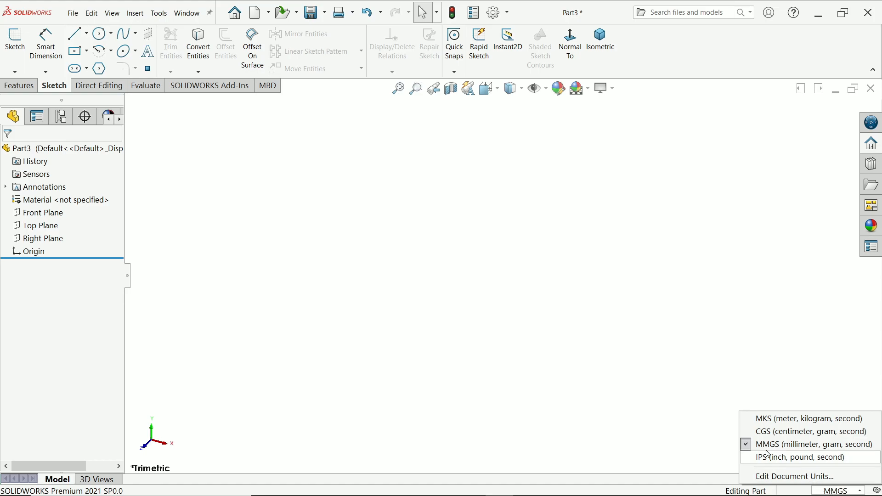
mouse_move(756, 452)
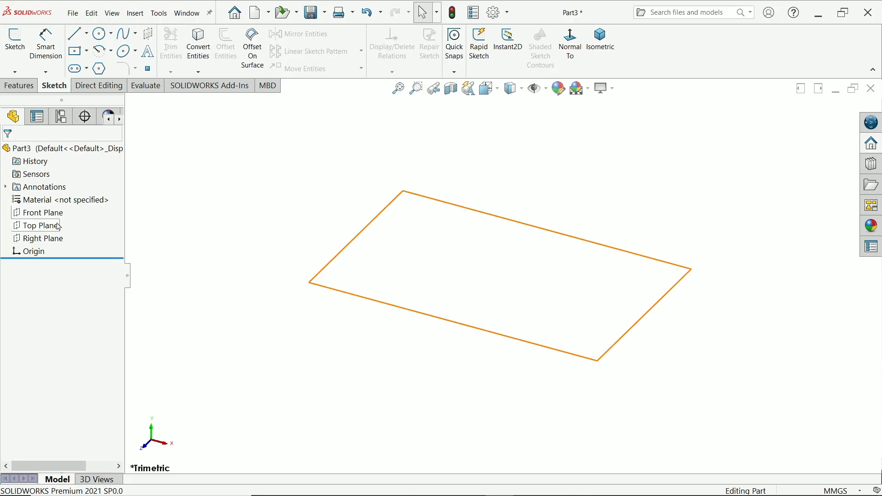
left_click(39, 226)
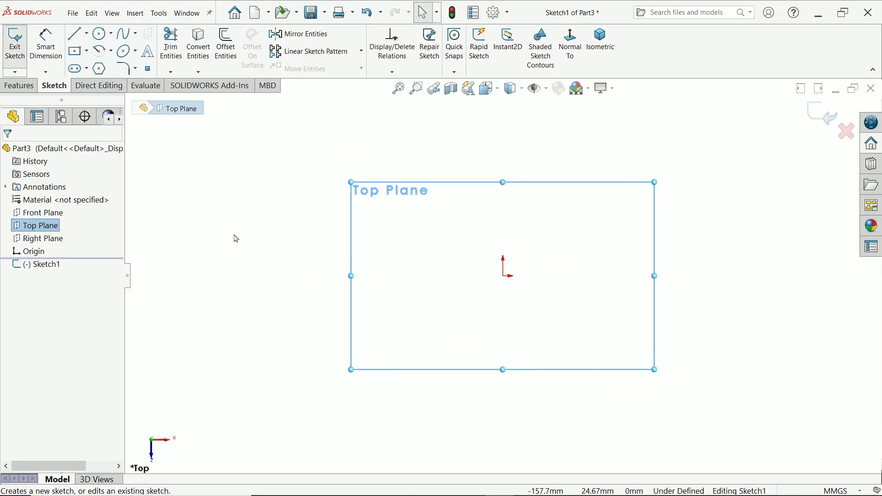
Step: Draw a centre rectangle from the origin
left_click(88, 50)
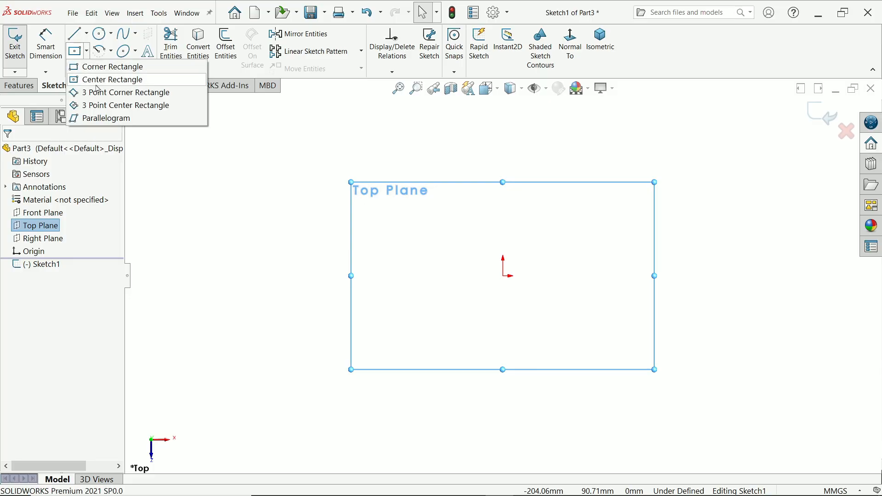
left_click(112, 66)
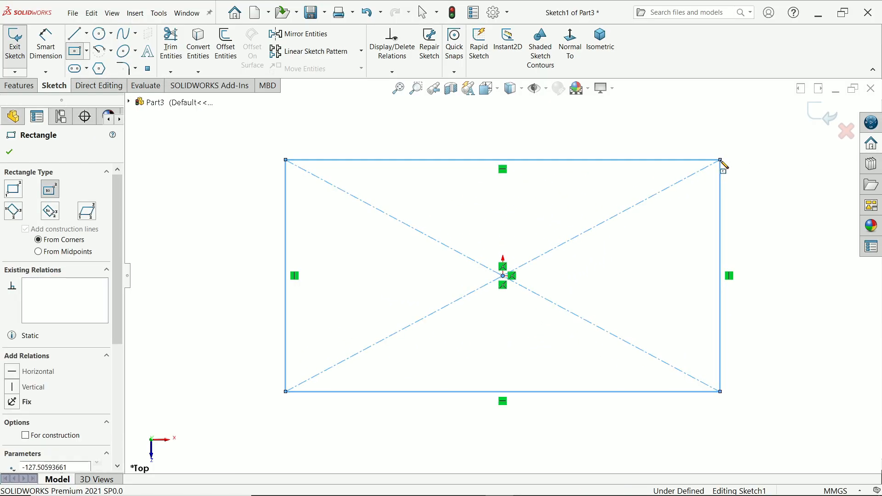
right_click(723, 163)
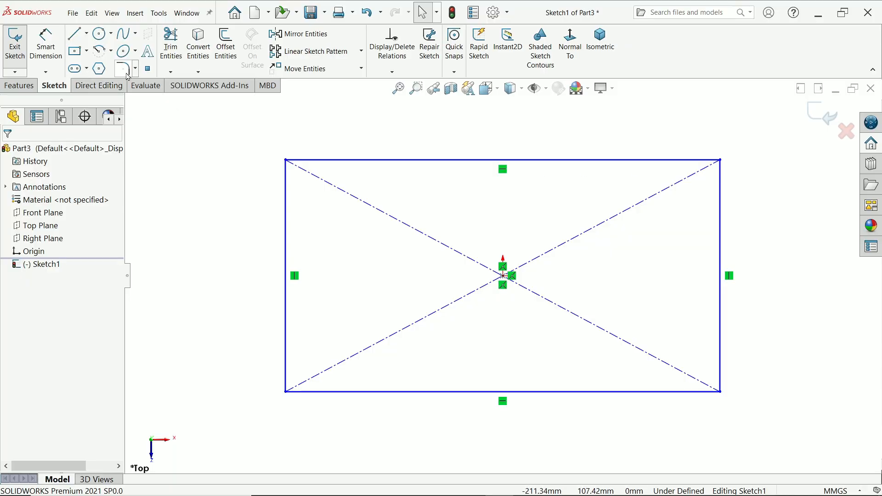
Step: Round all four rectangle corners with 8 mm sketch fillets
left_click(122, 68)
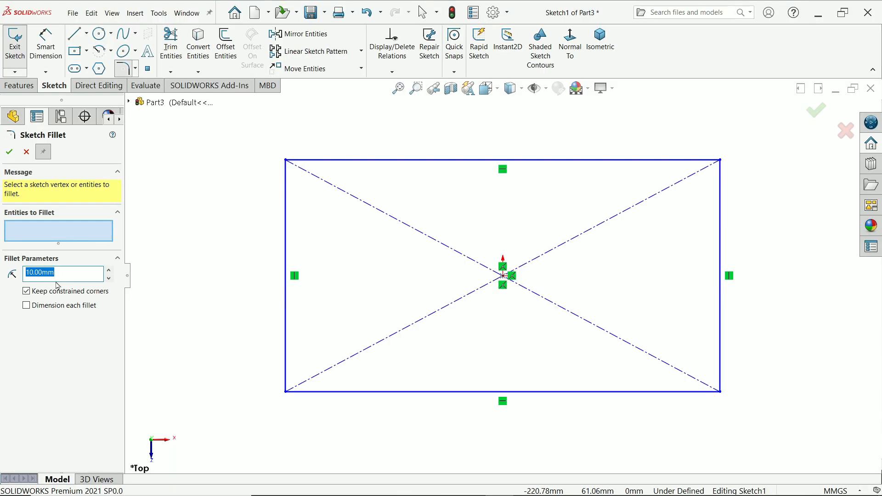
type("8")
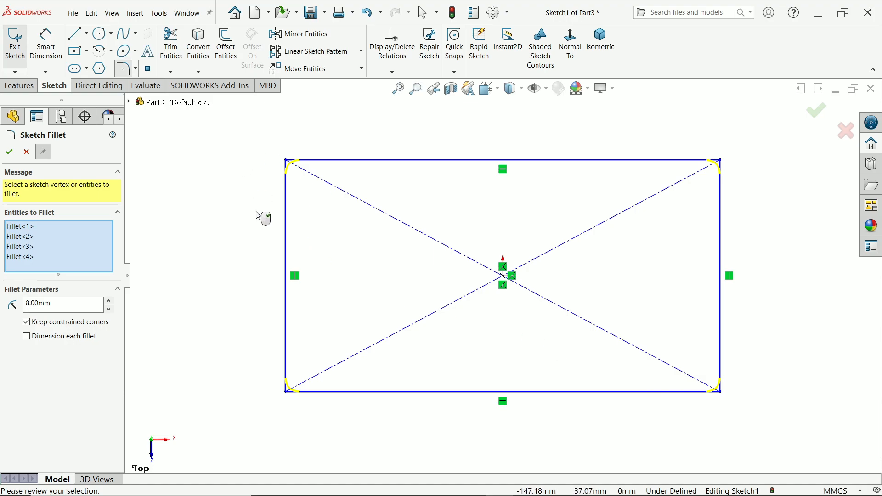
left_click(9, 151)
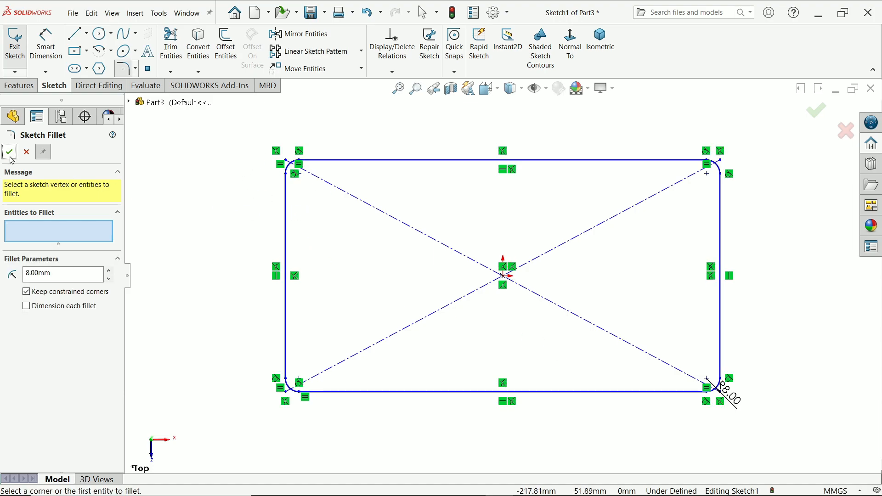
Step: Dimension the rectangle 94 mm long and 54 mm wide with Smart Dimension
left_click(9, 152)
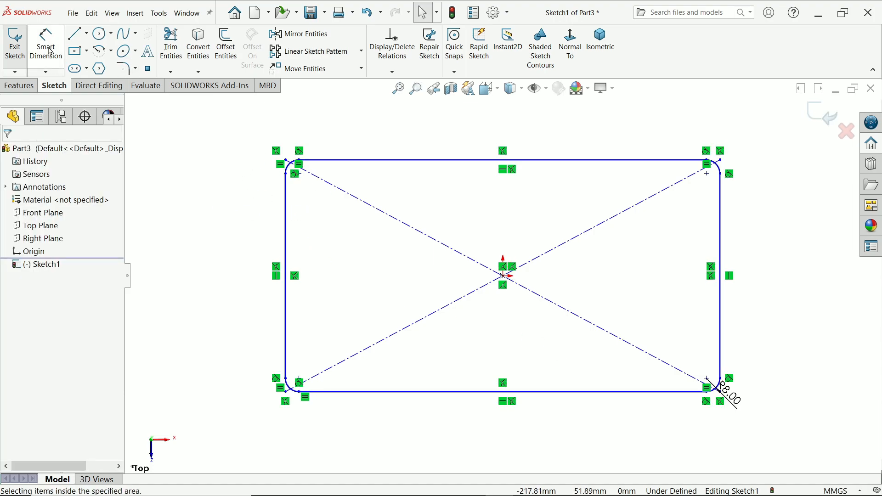
mouse_move(574, 387)
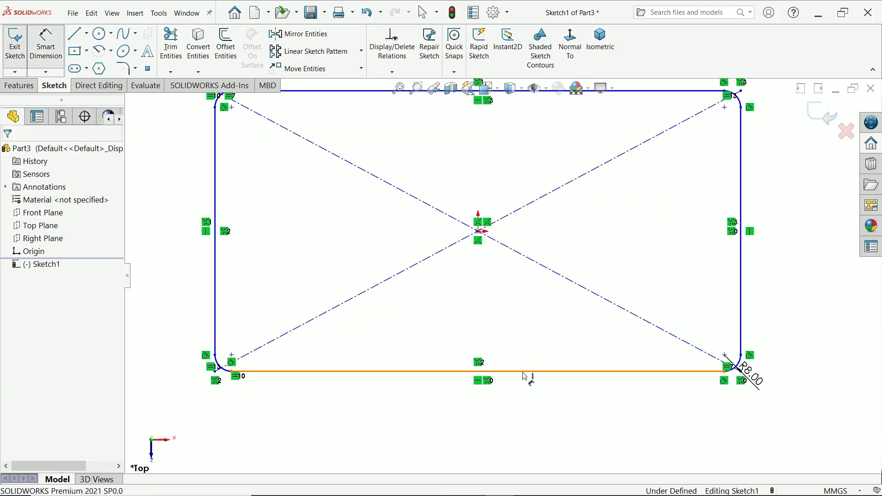
type("9")
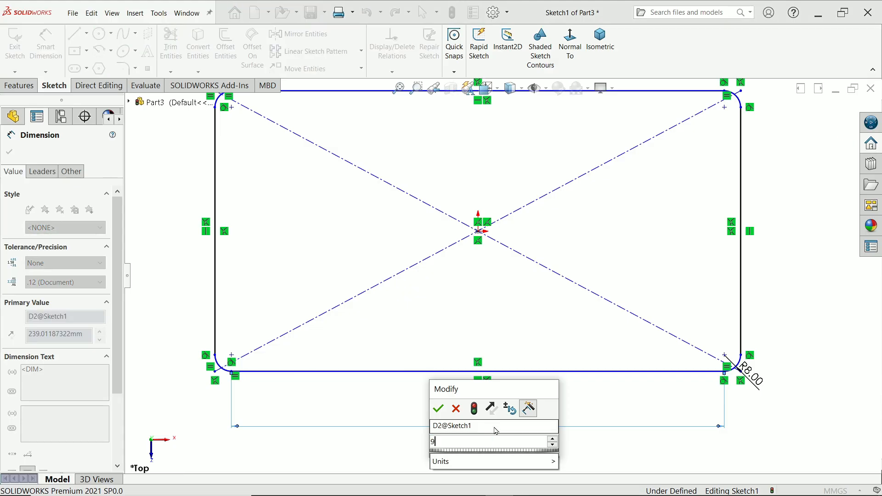
left_click(437, 409)
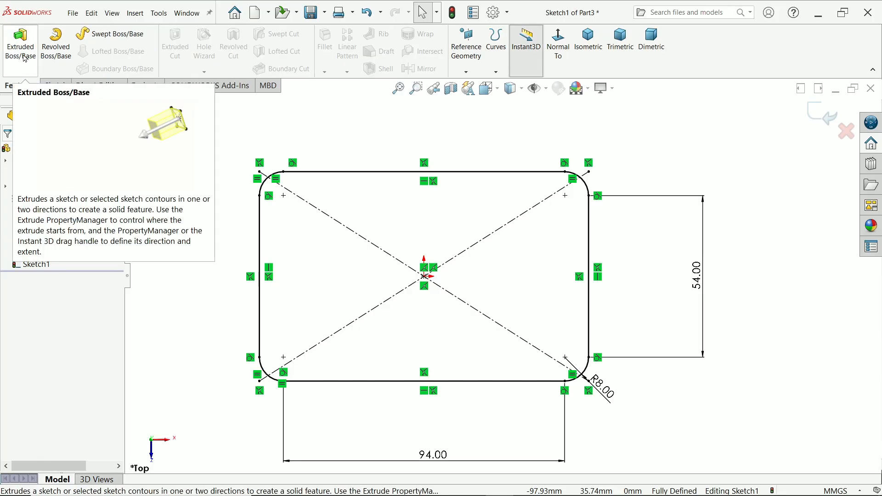
Step: Extrude the sketch as a Blind boss into the base plate and select its top face for the next sketch
left_click(19, 44)
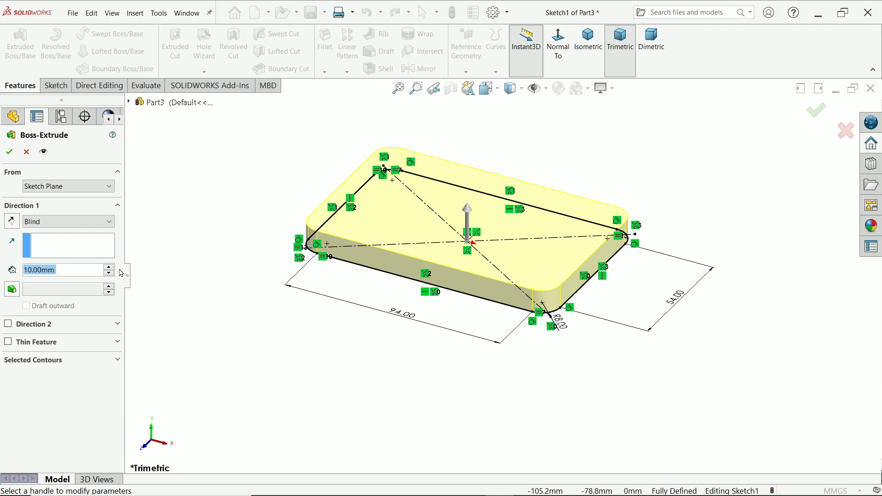
left_click(64, 187)
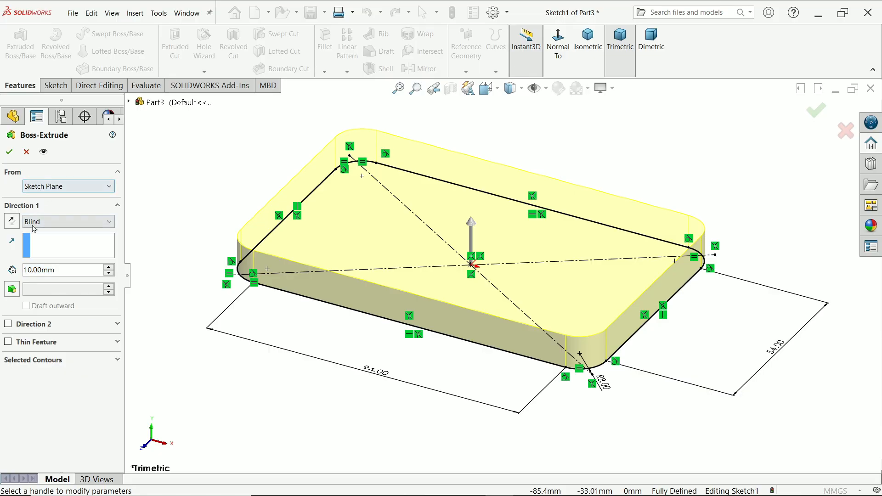
left_click(66, 221)
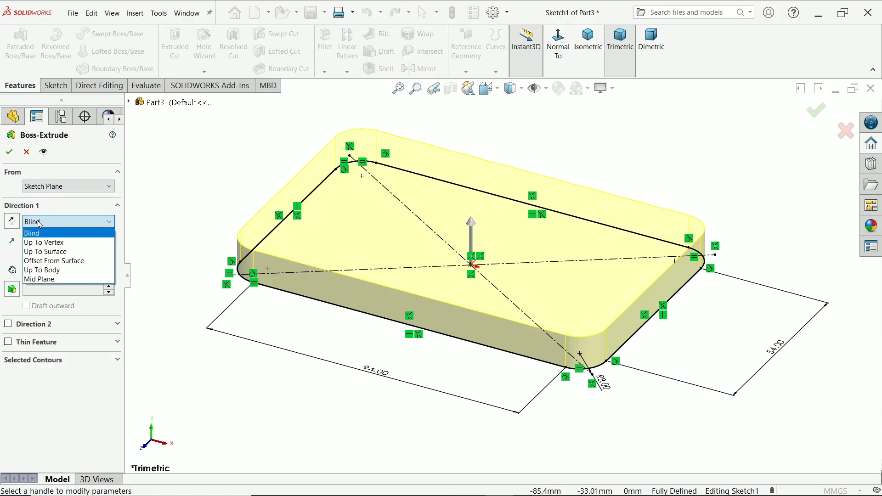
left_click(32, 232)
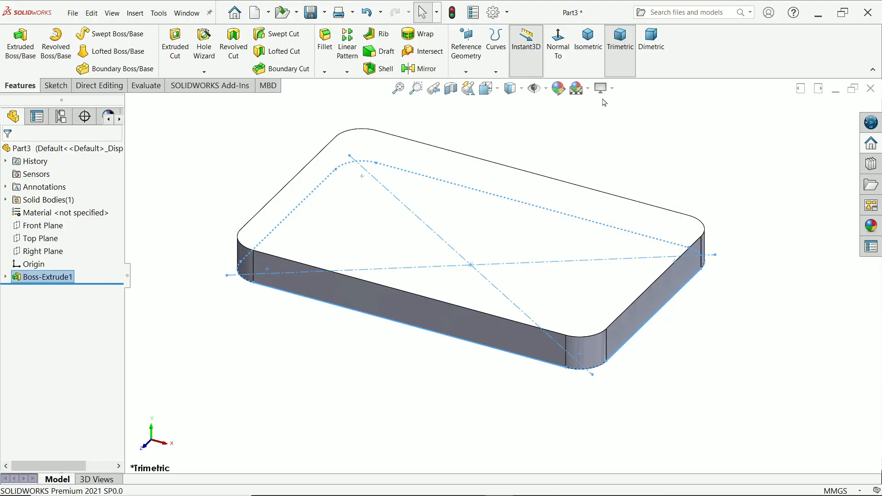
left_click(506, 197)
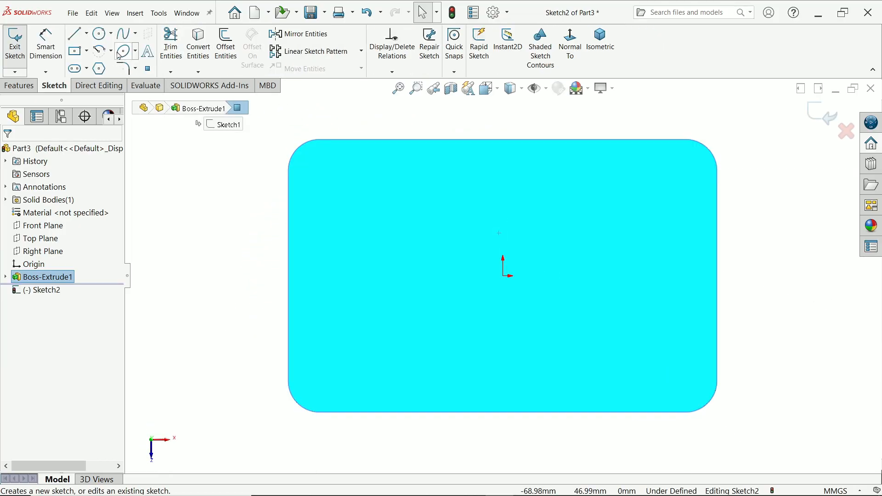
Step: Draw four circles near the plate corners and make them equal in size
left_click(99, 34)
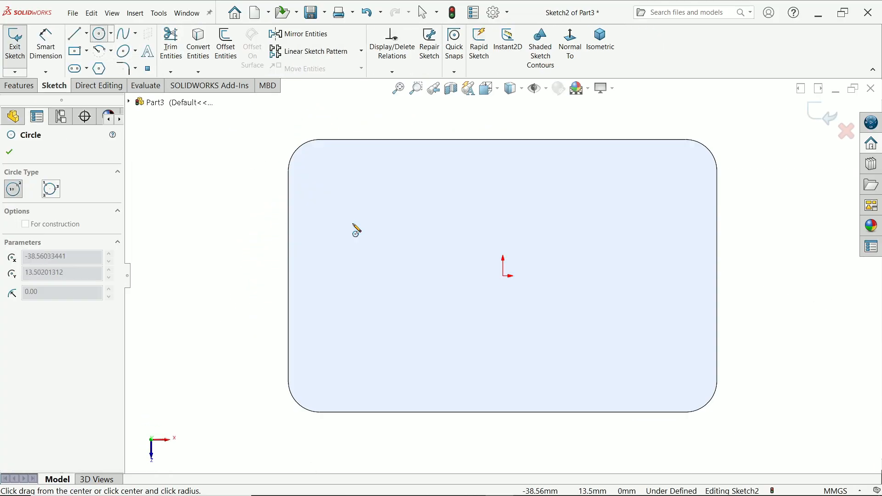
left_click_drag(352, 222, 385, 222)
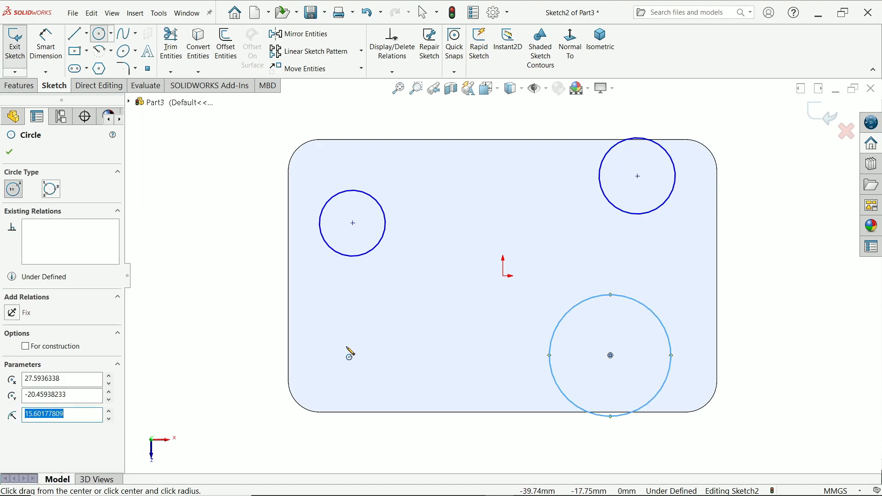
left_click_drag(610, 355, 329, 360)
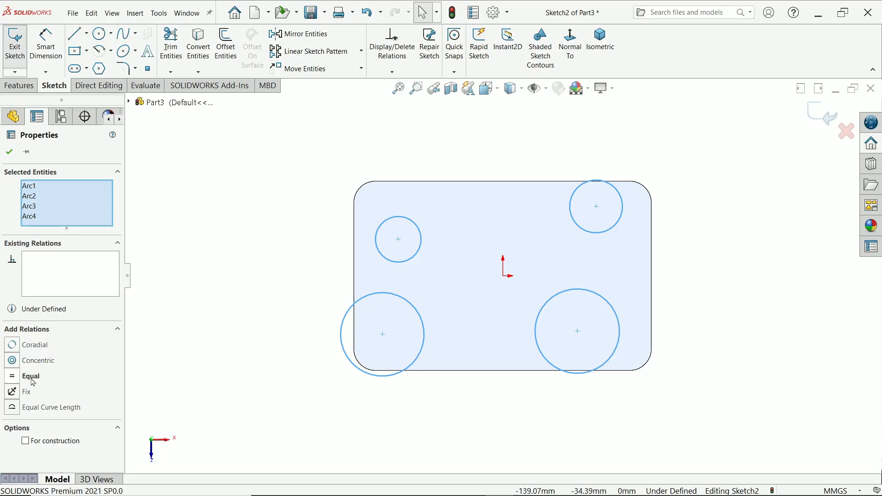
left_click(31, 376)
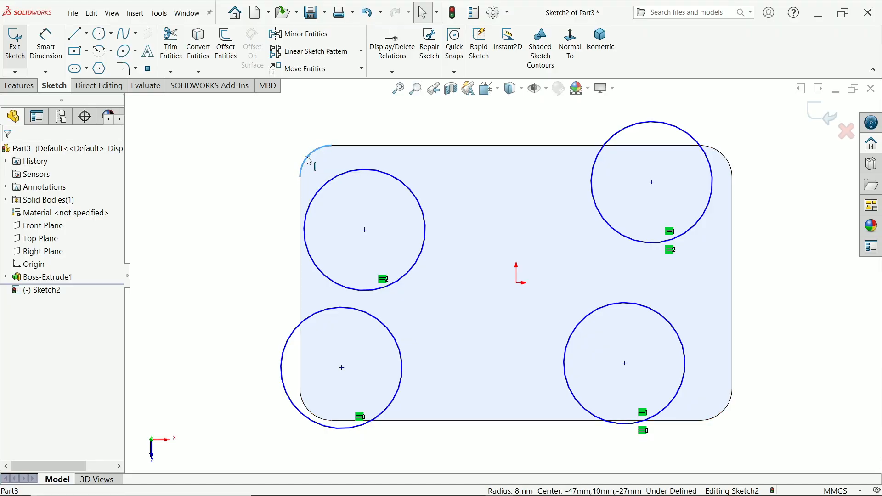
mouse_move(309, 162)
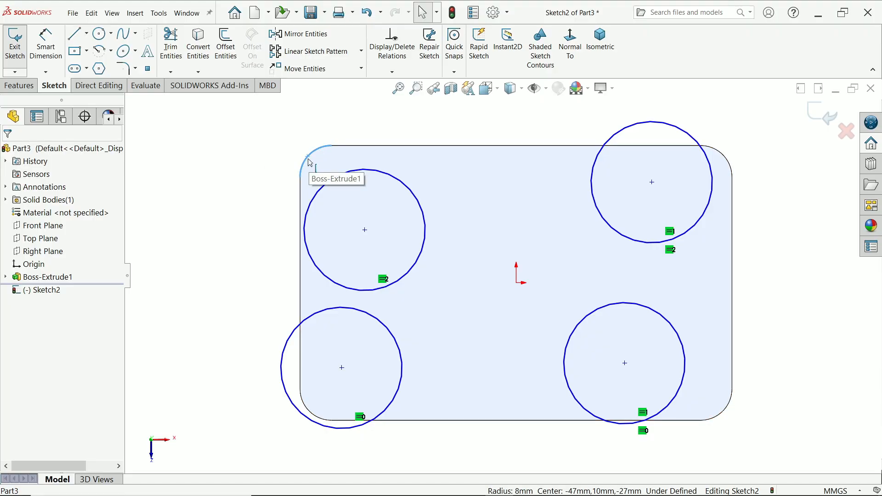
mouse_move(352, 171)
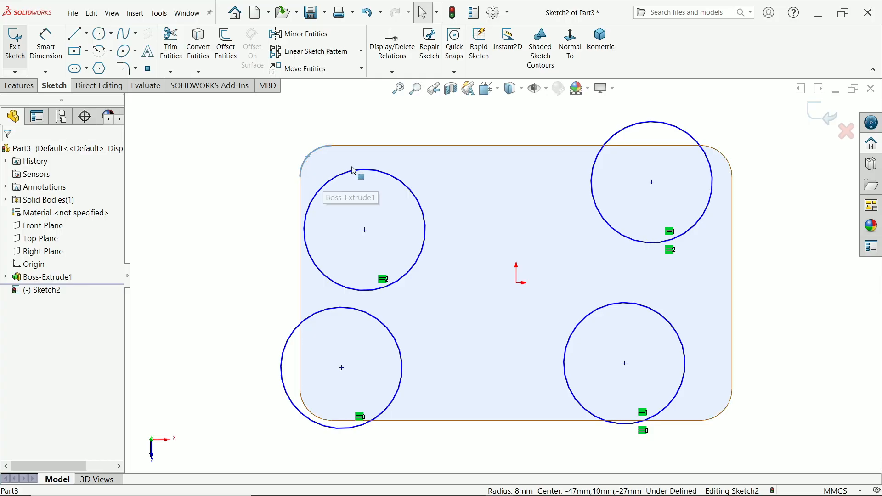
mouse_move(323, 195)
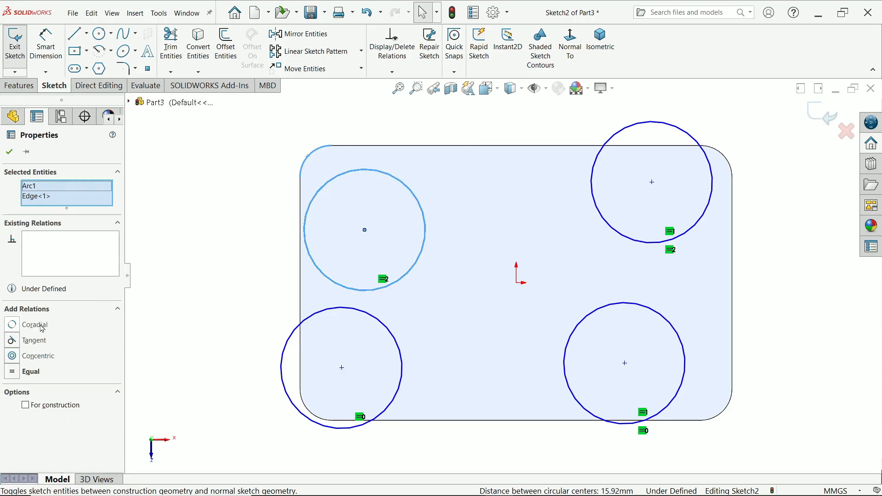
Step: Make the top-left and top-right circles coradial with their corner fillet arcs
left_click(35, 325)
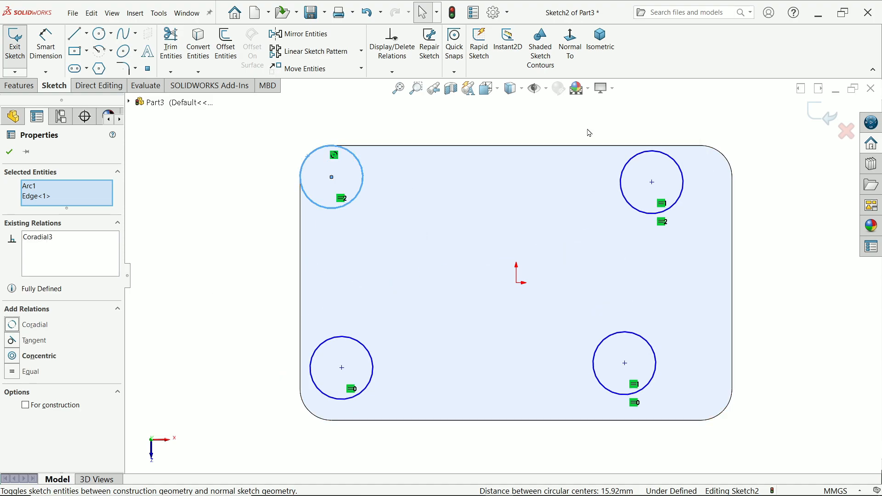
left_click(651, 182)
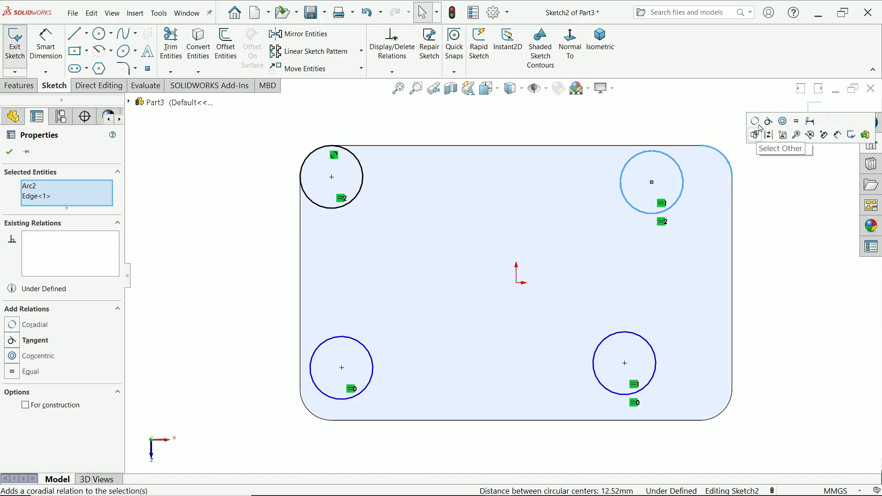
left_click(34, 324)
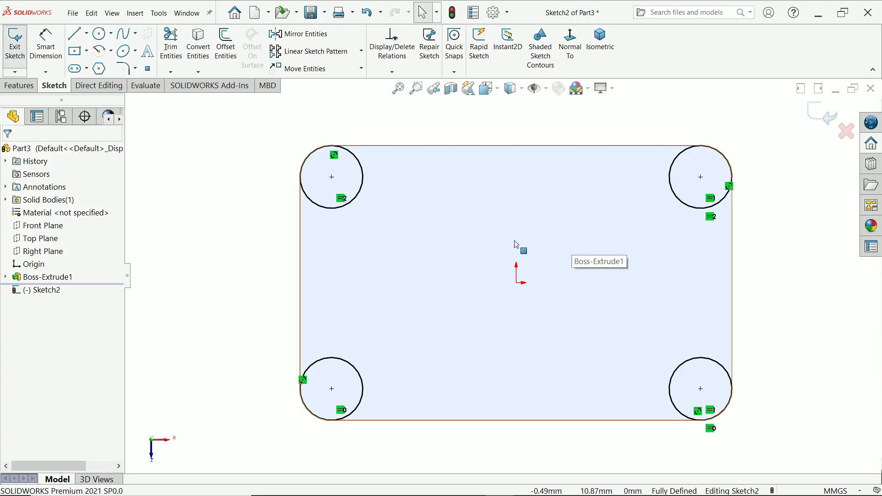
Step: Extrude the four corner circles 2 mm into raised pads merged with the plate
left_click(20, 86)
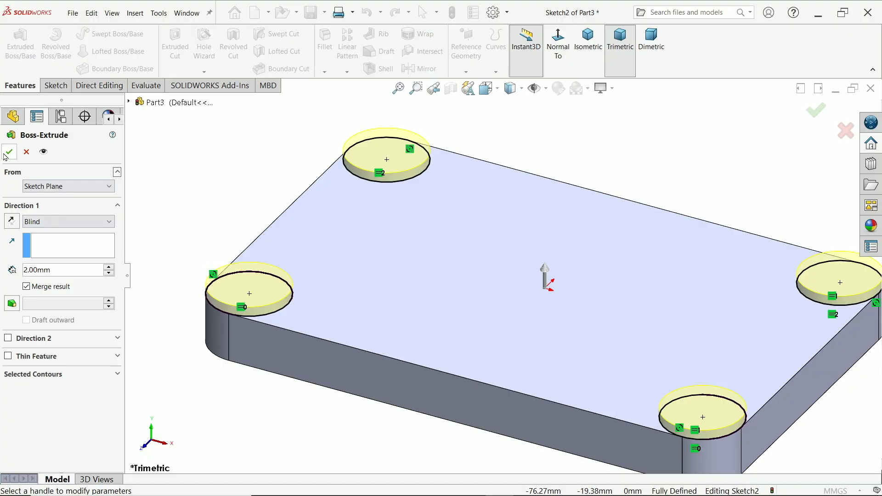
left_click(9, 151)
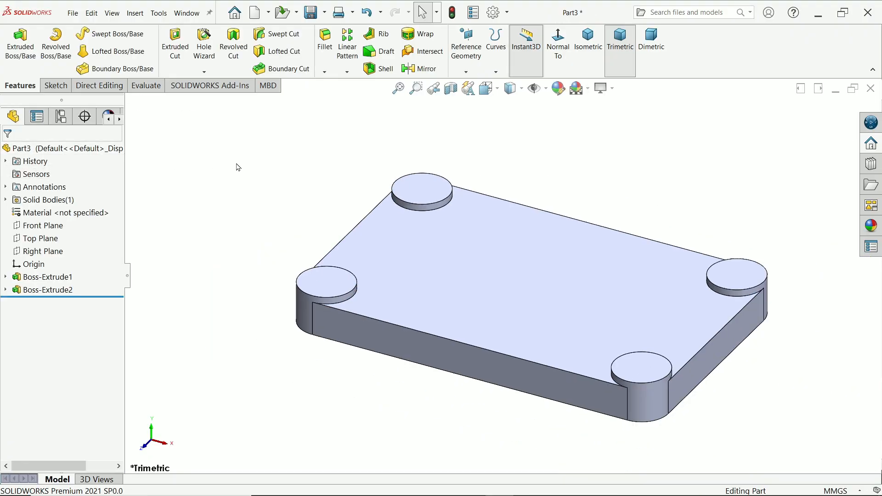
mouse_move(323, 180)
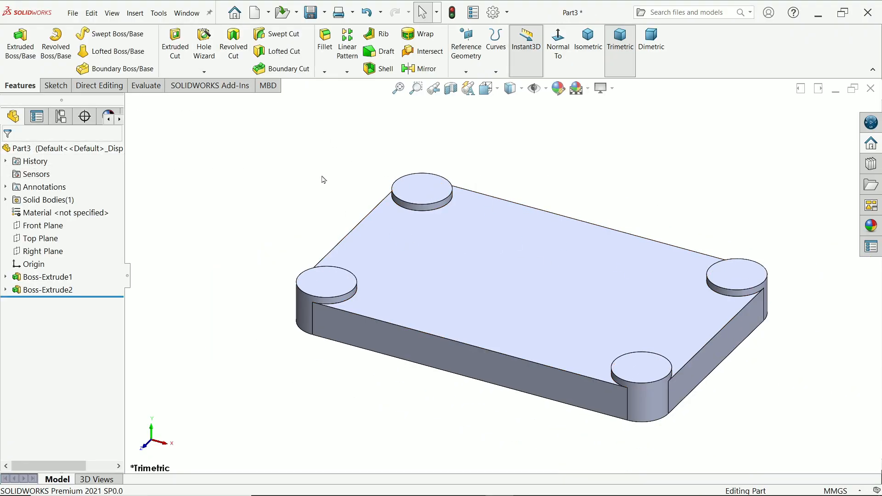
Step: Set up a Hole Wizard ANSI Metric Ø8.5 drill hole and choose its end condition
left_click(204, 44)
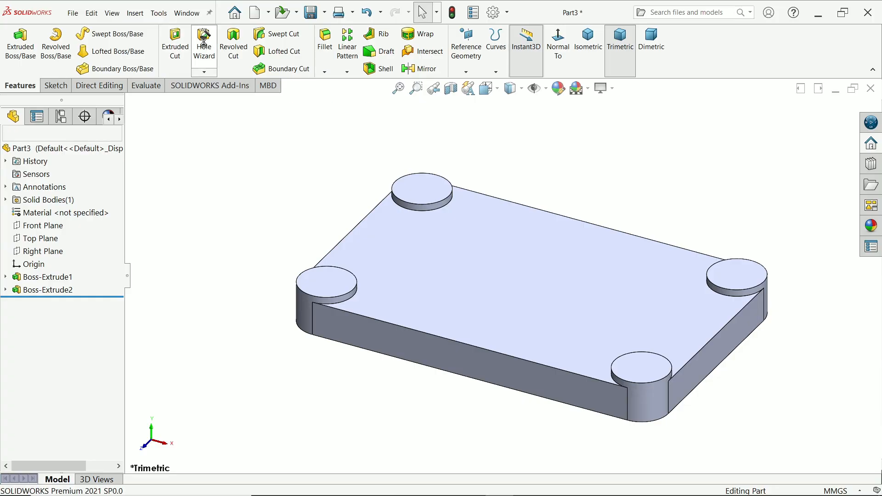
left_click(204, 43)
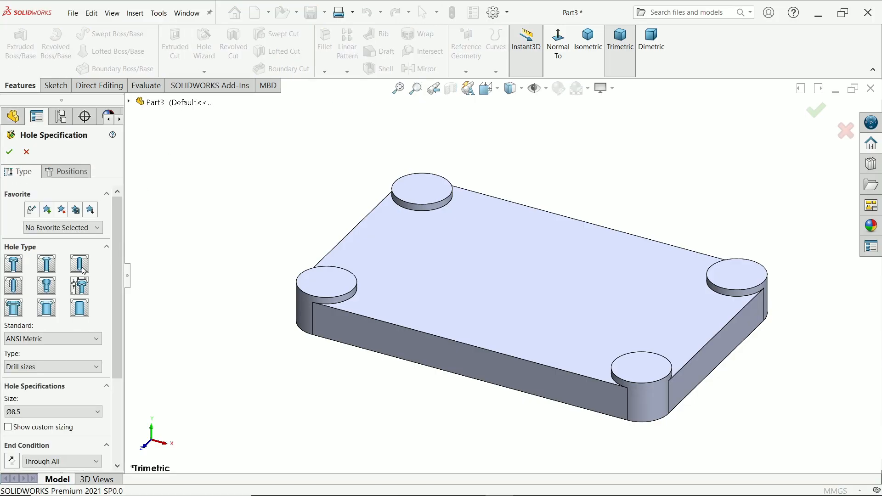
mouse_move(79, 286)
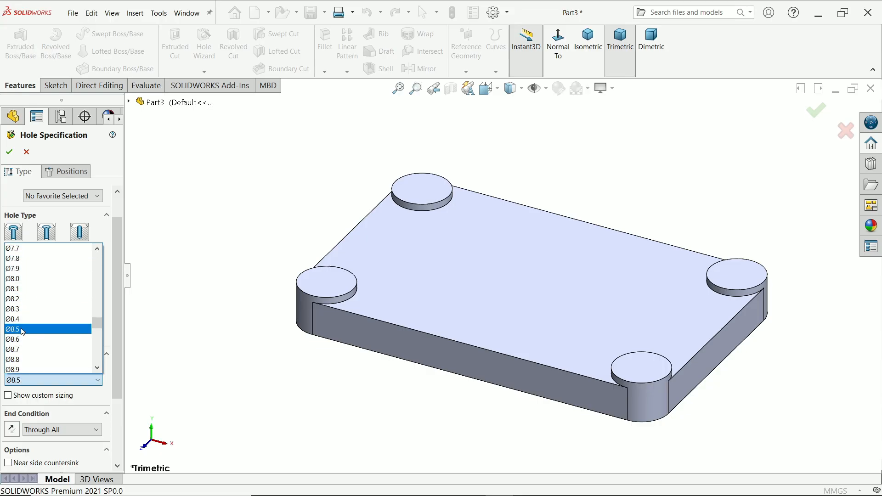
left_click(23, 329)
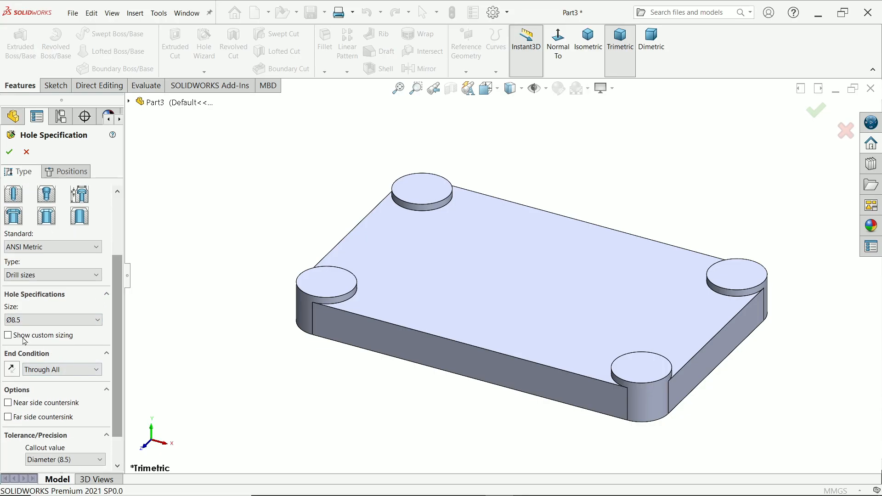
left_click(8, 335)
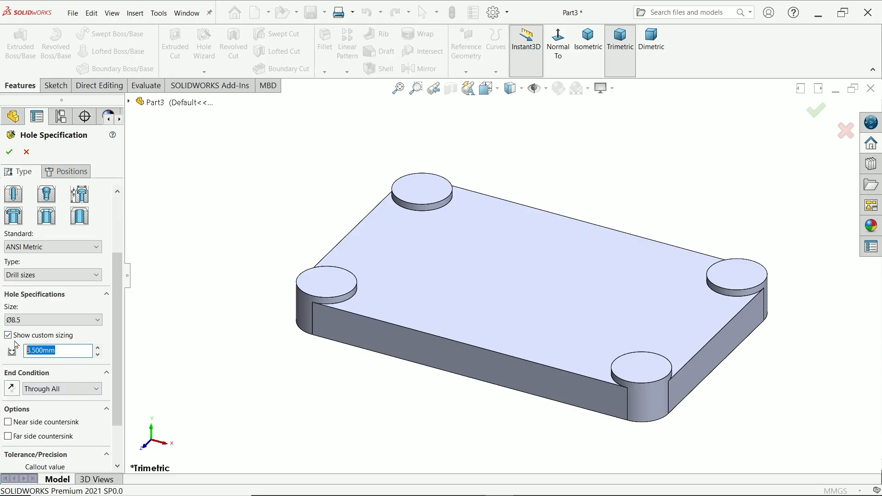
left_click(9, 336)
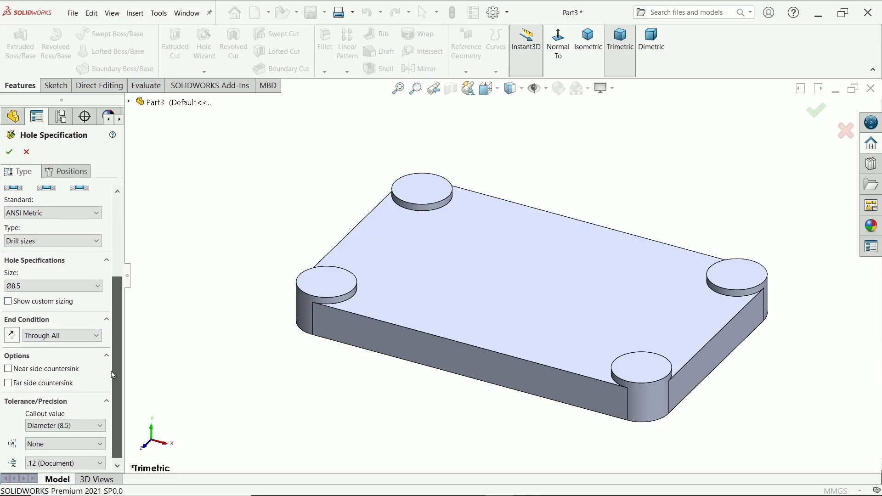
left_click(59, 336)
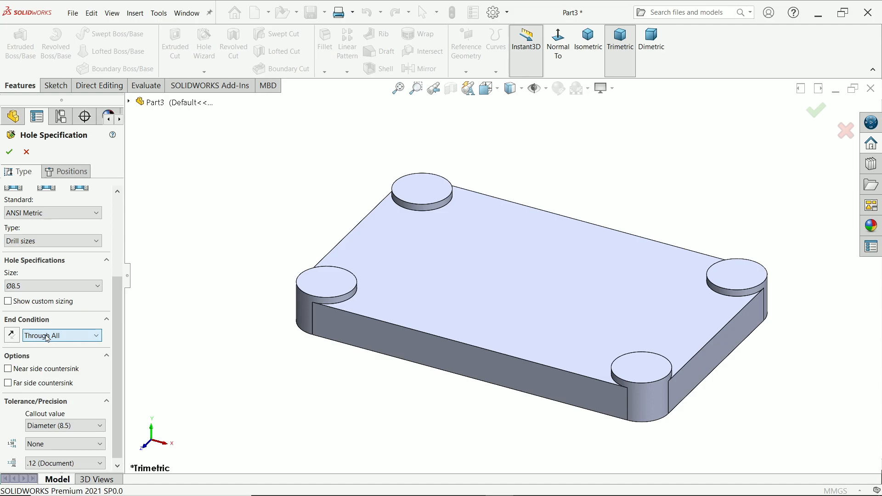
Step: Keep the hole Through All and place a hole centre on the bottom-right pad
left_click(72, 171)
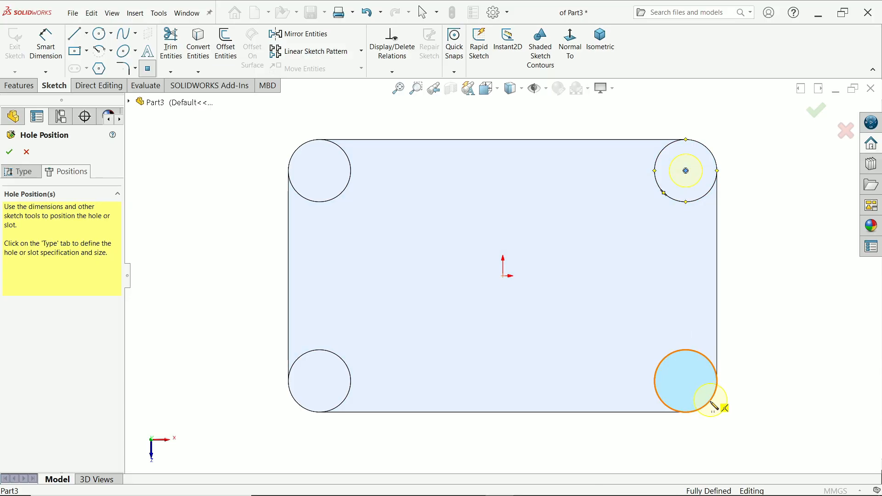
left_click(686, 381)
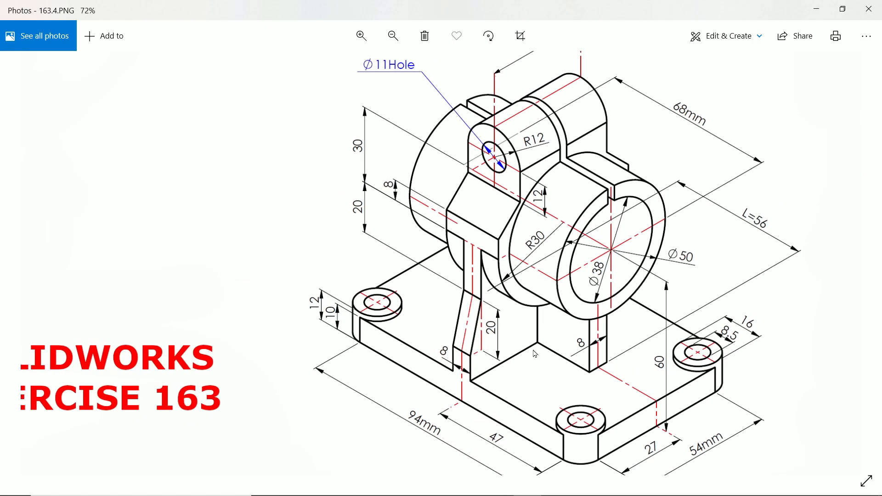
left_click(392, 36)
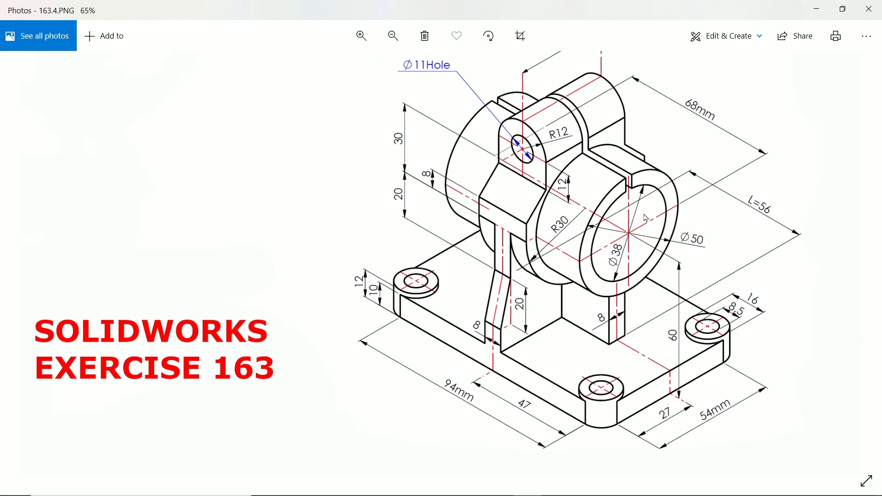
mouse_move(670, 250)
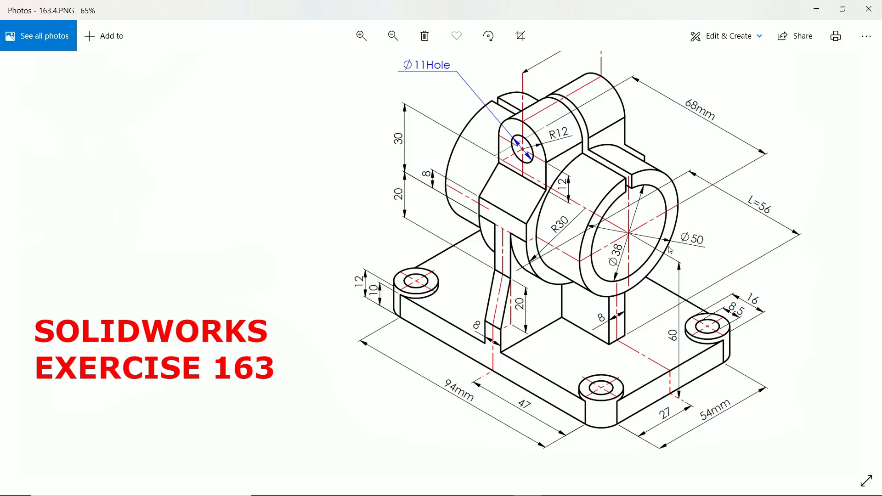
mouse_move(616, 264)
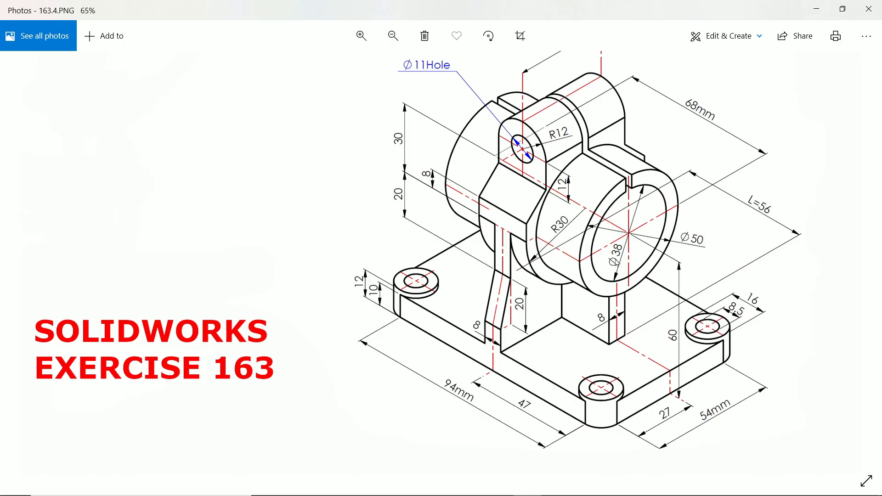
mouse_move(616, 260)
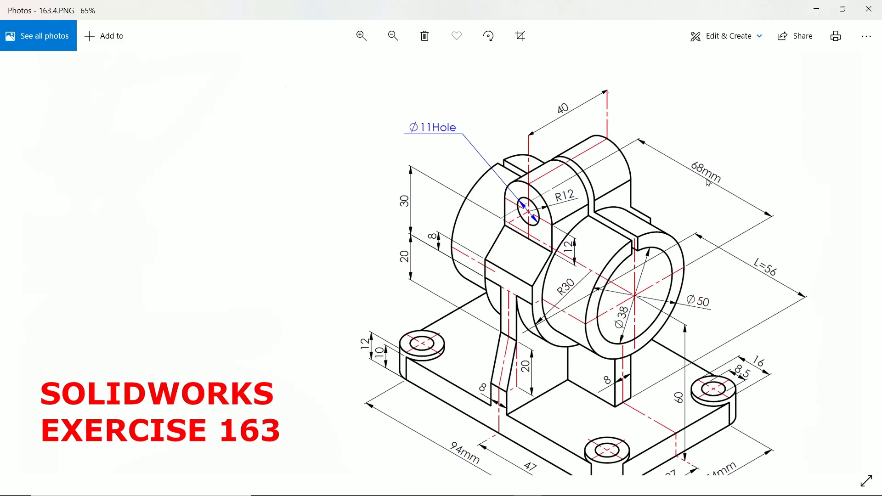
mouse_move(687, 270)
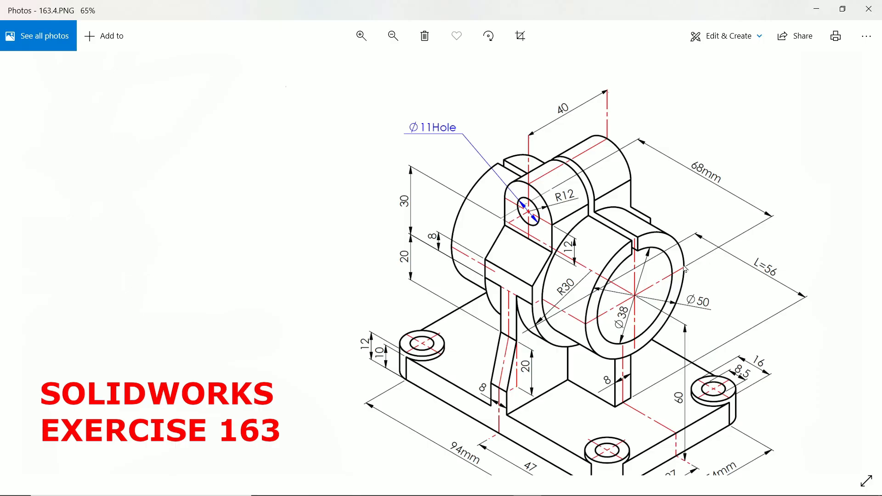
mouse_move(661, 136)
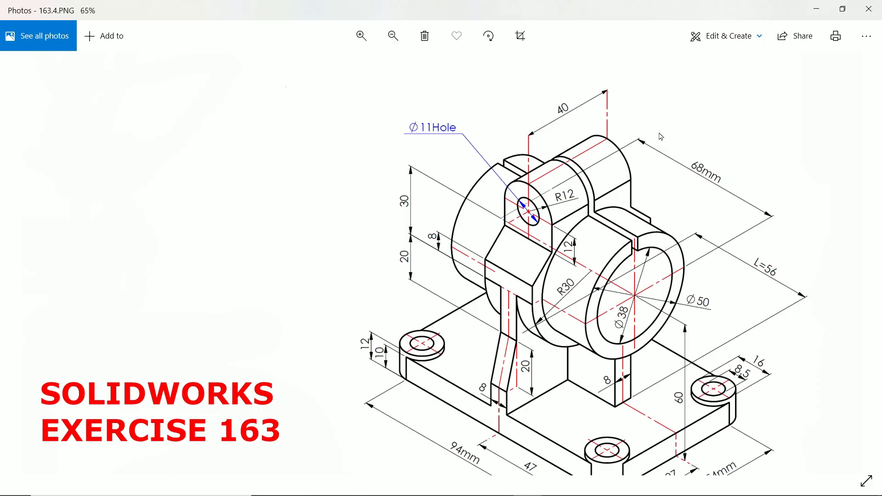
mouse_move(693, 192)
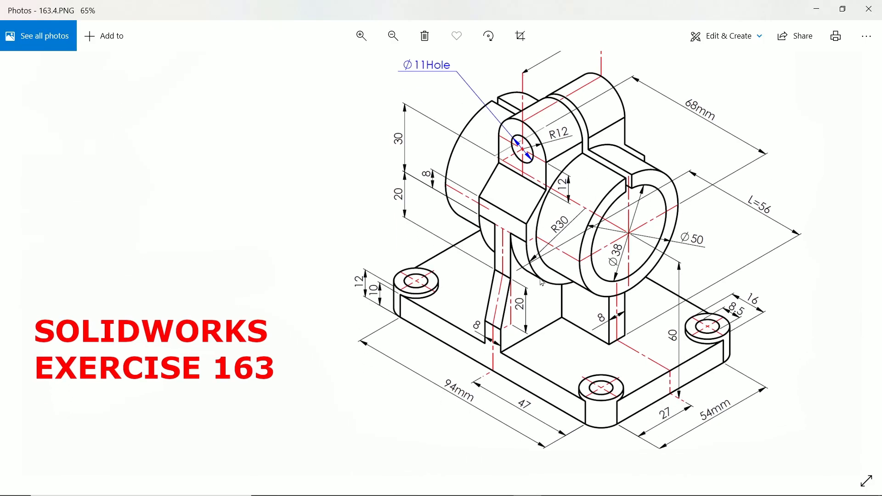
mouse_move(545, 260)
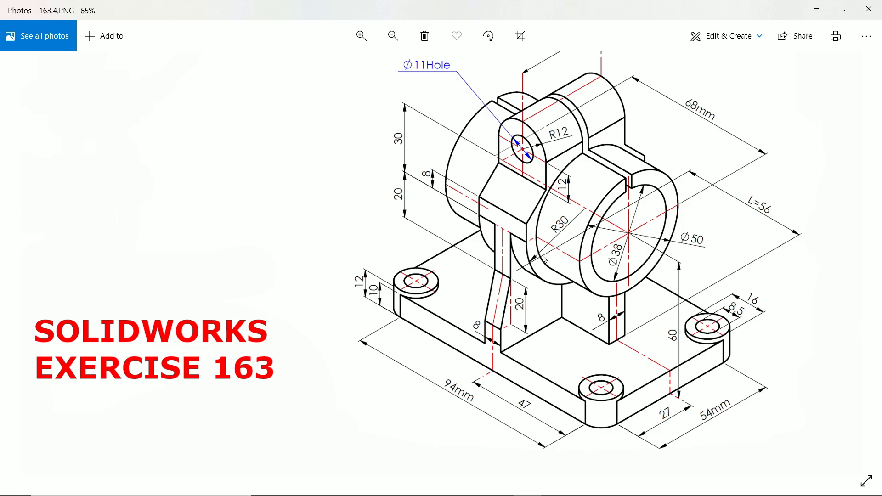
mouse_move(529, 228)
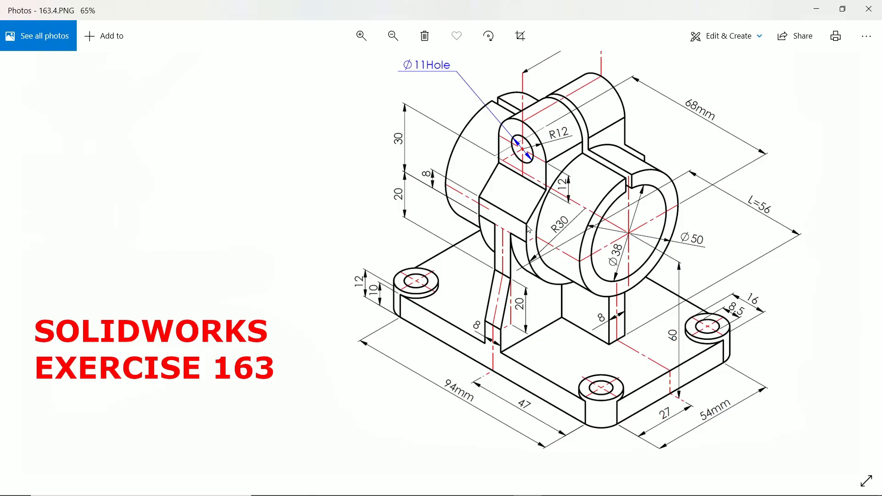
mouse_move(528, 230)
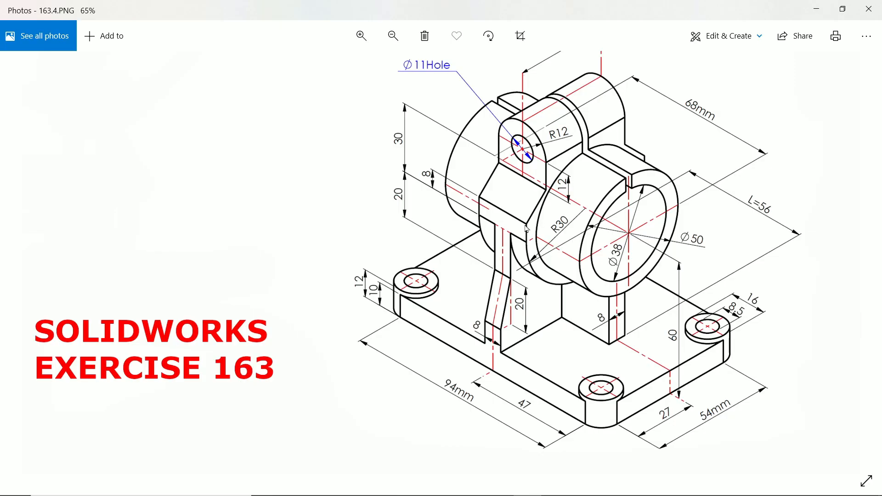
mouse_move(530, 229)
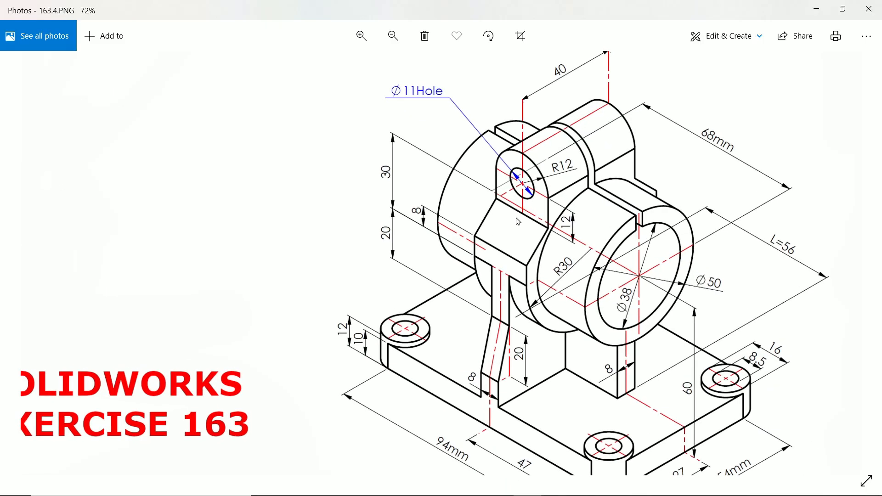
mouse_move(497, 171)
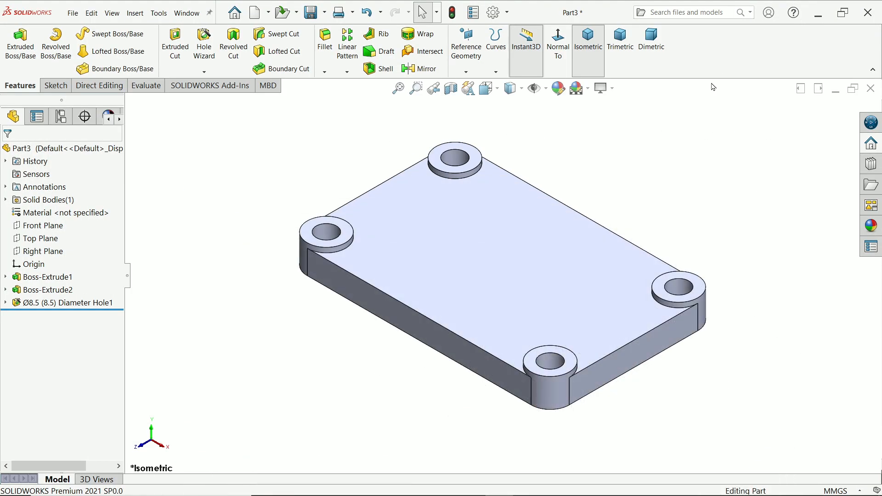
Step: Sketch concentric Ø38 and Ø50 circles on the Right Plane, their centre 60 mm above the origin
left_click(39, 238)
type("50")
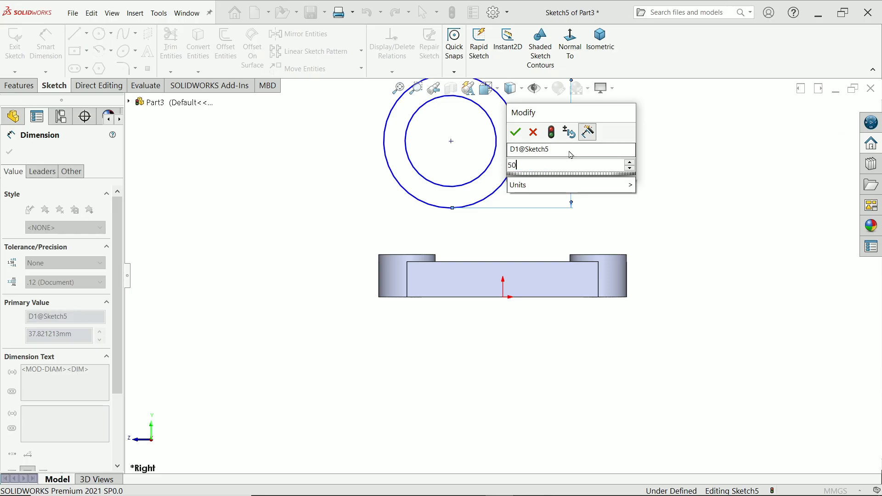
left_click(514, 131)
type("60")
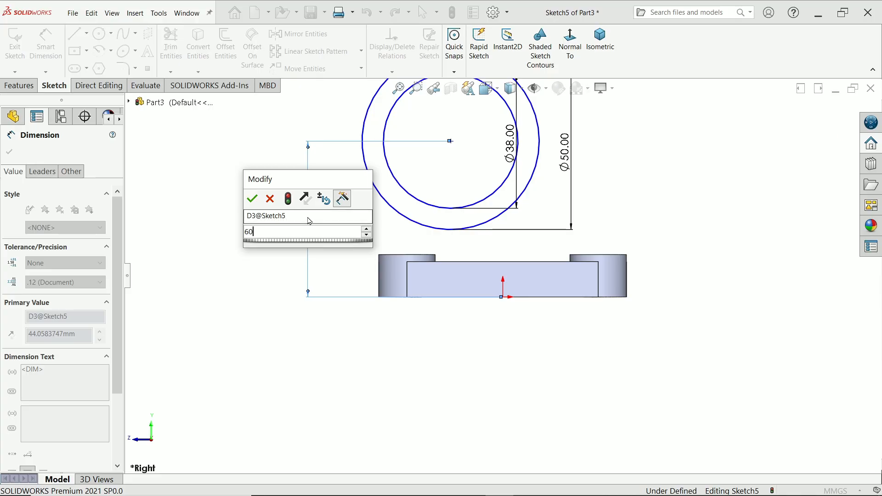
left_click(252, 199)
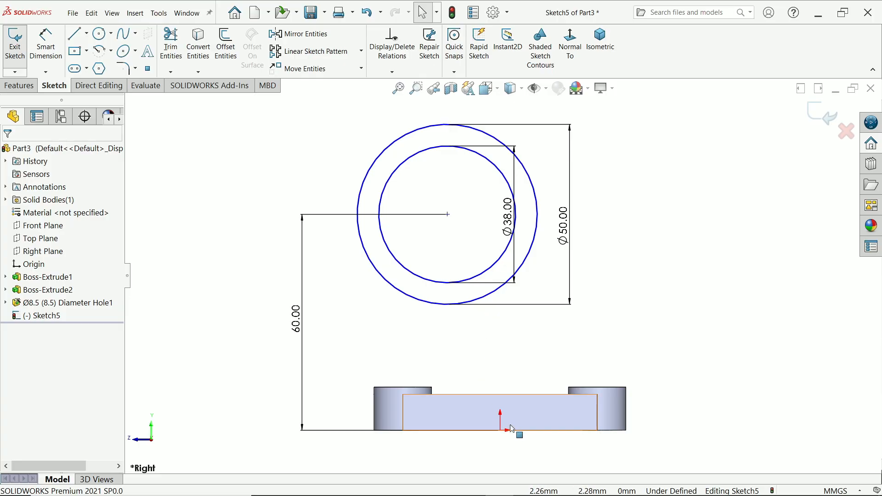
Step: Align the circle centre vertically with the origin and view the model isometrically
left_click(448, 215)
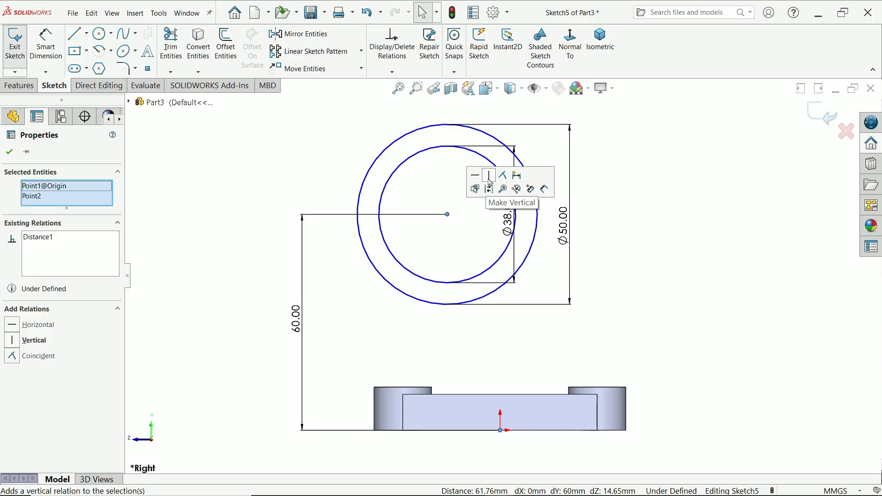
left_click(489, 175)
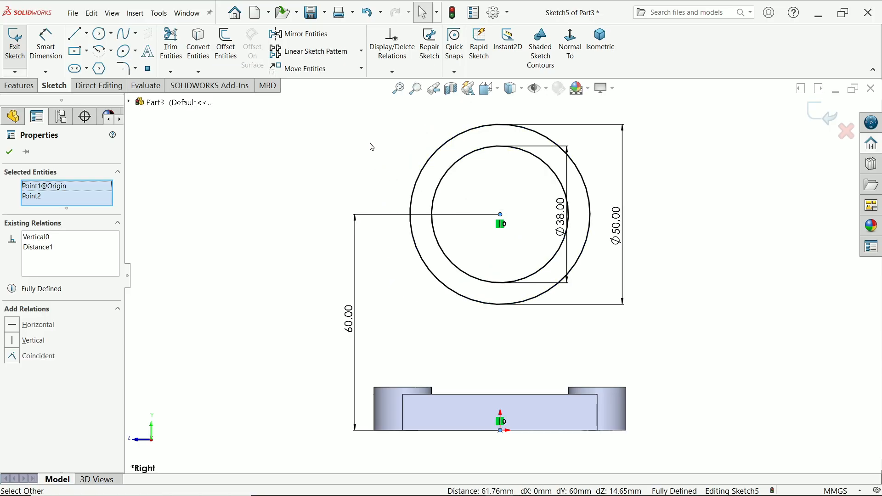
left_click(599, 46)
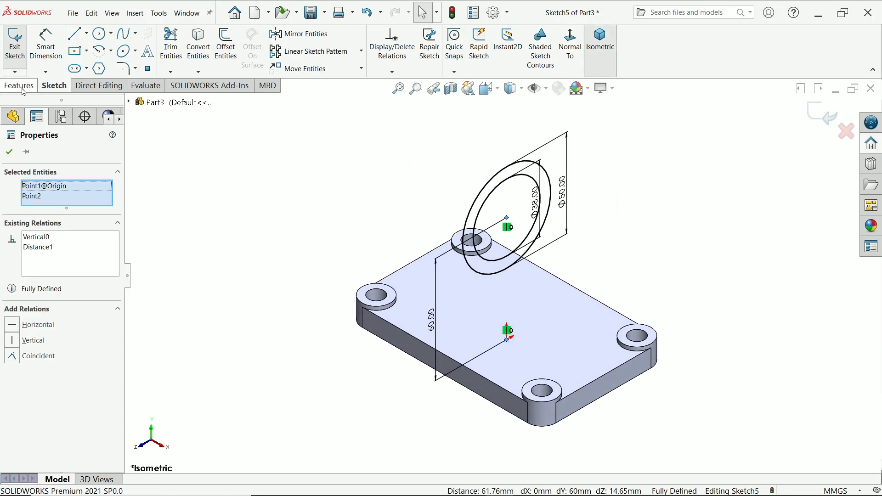
Step: Start an Extruded Boss on the ring sketch with a Mid Plane end condition
left_click(19, 85)
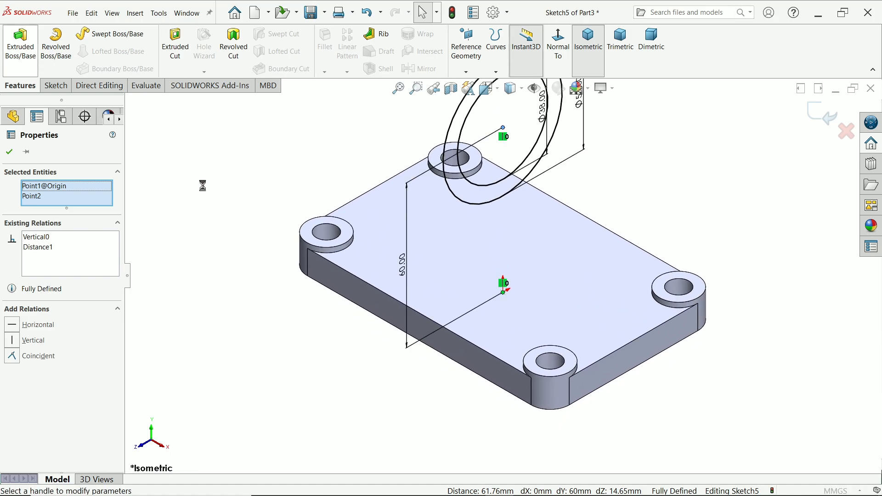
left_click(20, 43)
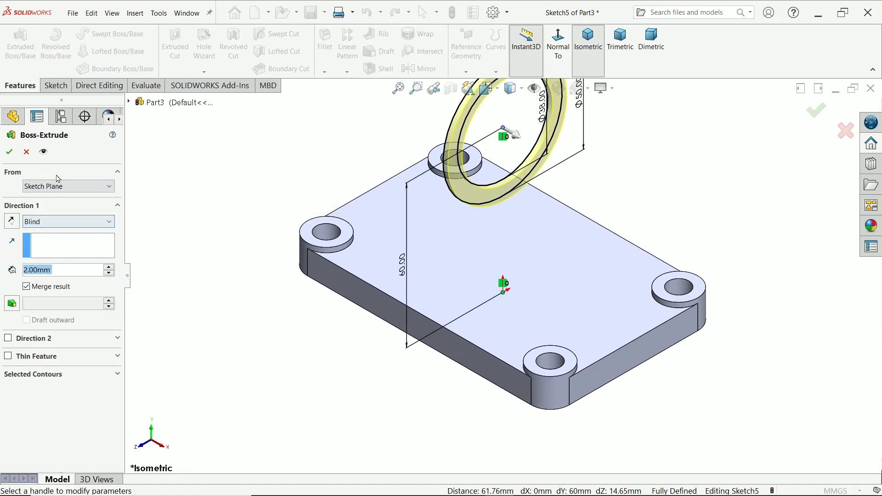
left_click(68, 221)
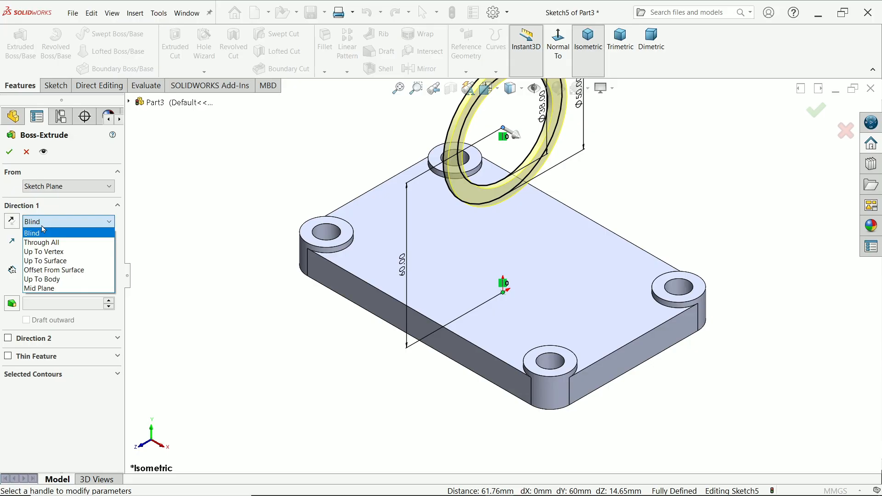
left_click(39, 288)
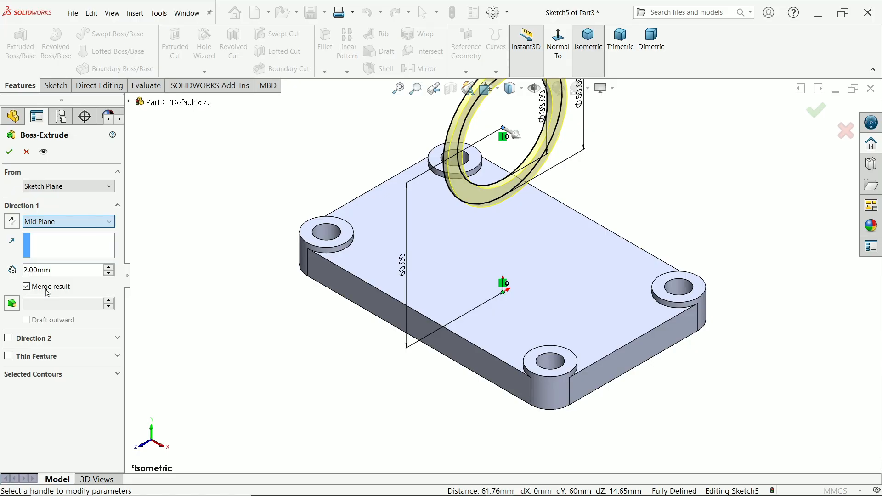
Step: Set the housing tube length to 68 mm and confirm the extrusion
left_click_drag(504, 135, 533, 151)
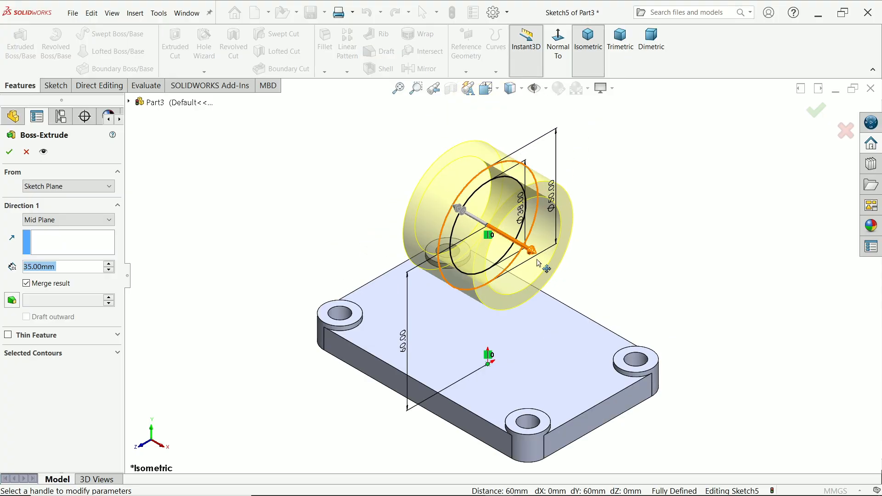
left_click_drag(538, 265, 584, 281)
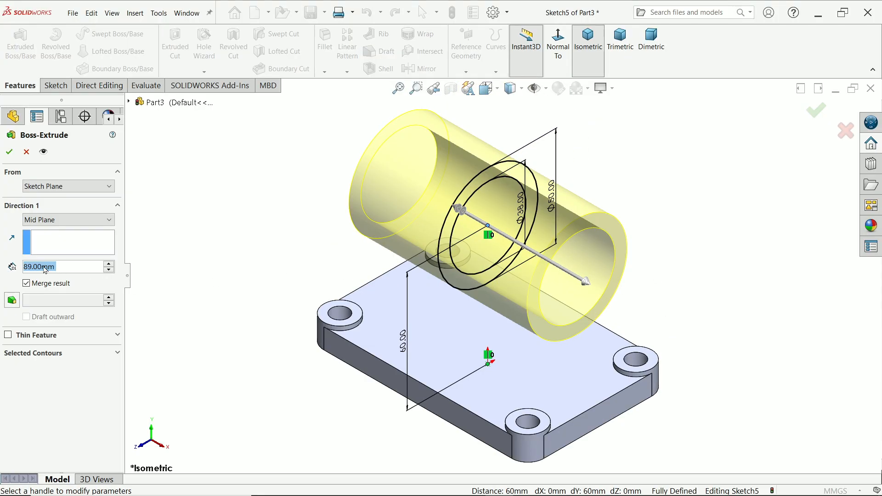
type("68.00mm")
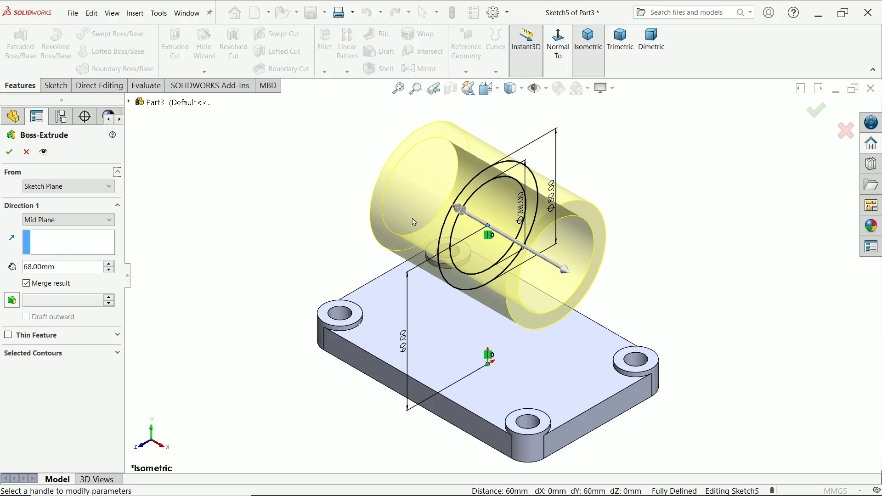
left_click(10, 152)
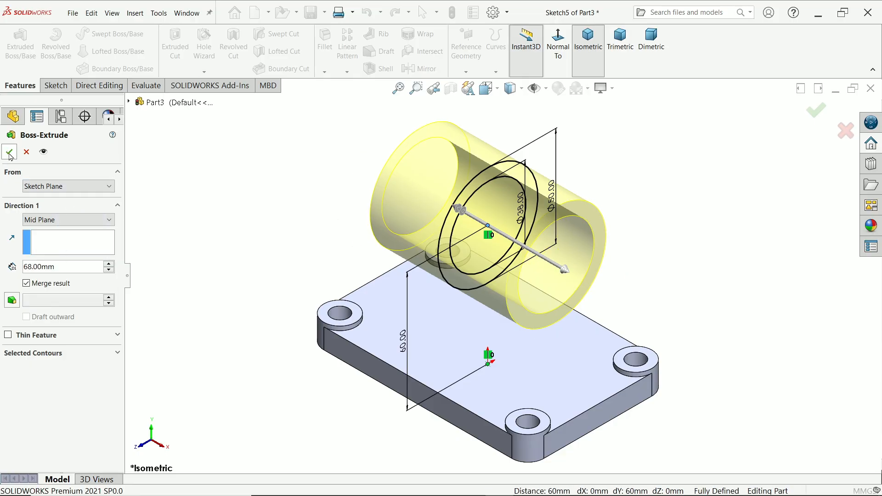
left_click(9, 151)
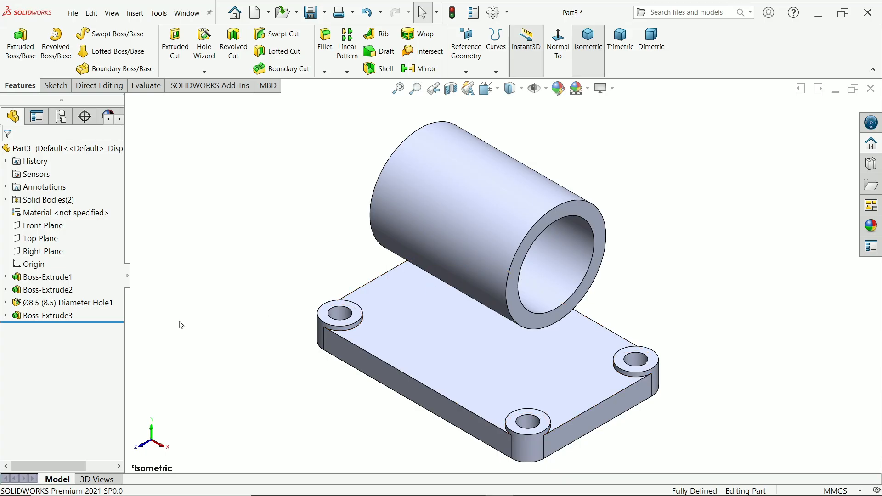
Step: Sketch a Ø60 circle on the Right Plane concentric with the housing
left_click(45, 250)
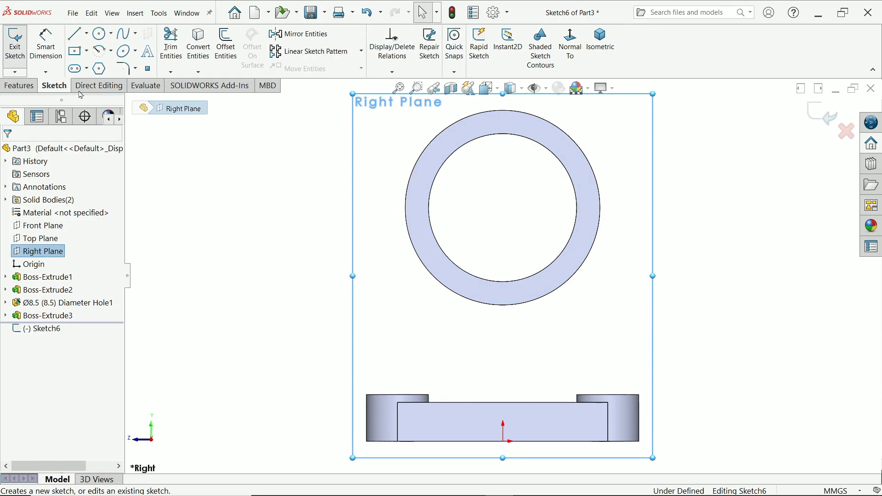
left_click(98, 34)
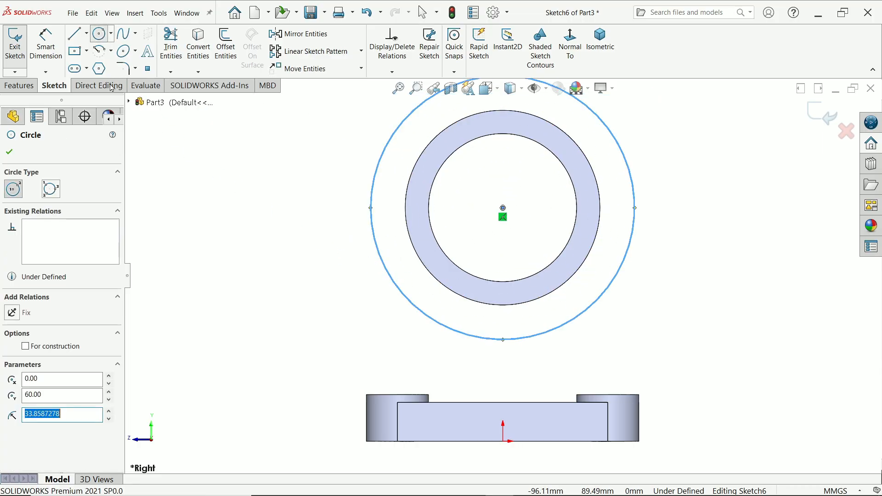
mouse_move(46, 45)
type("30")
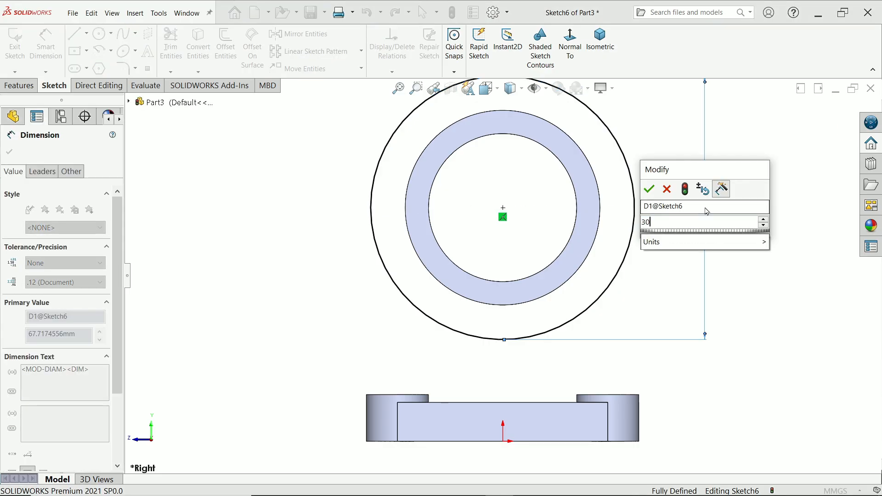
left_click(648, 189)
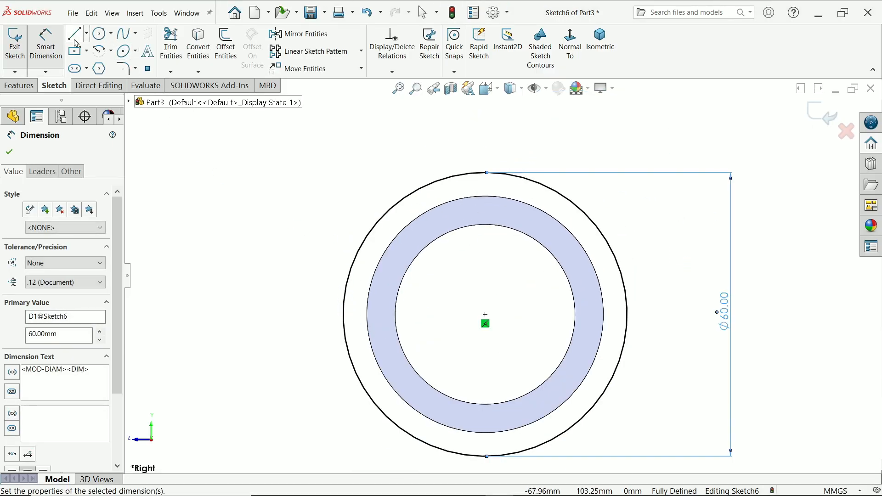
Step: Draw tangent vertical sides and a top line around the circle, ready for trimming
left_click(74, 33)
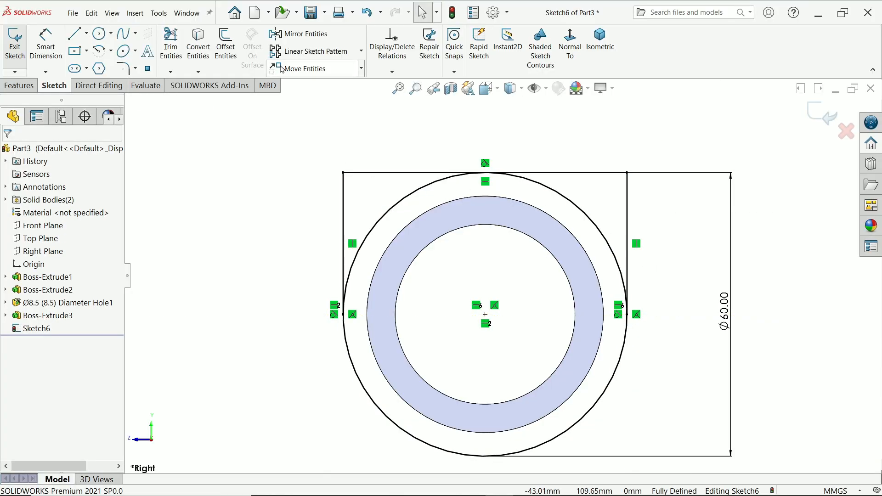
mouse_move(401, 241)
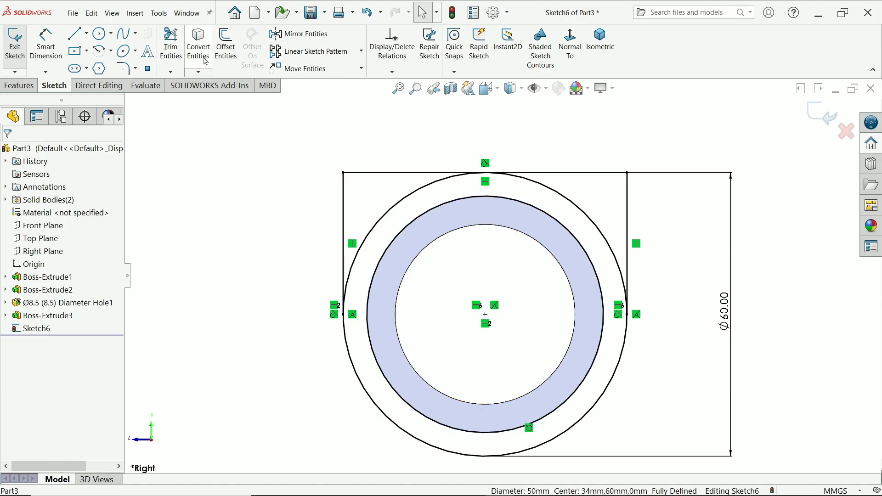
left_click(171, 46)
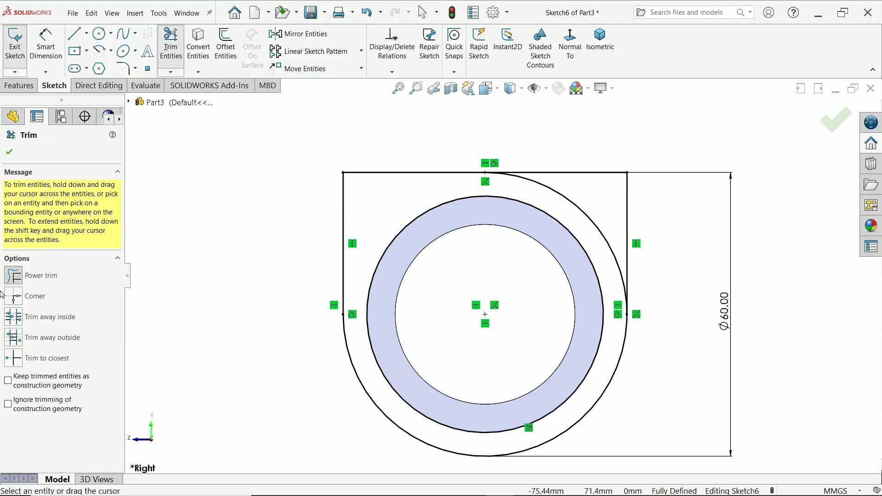
mouse_move(577, 193)
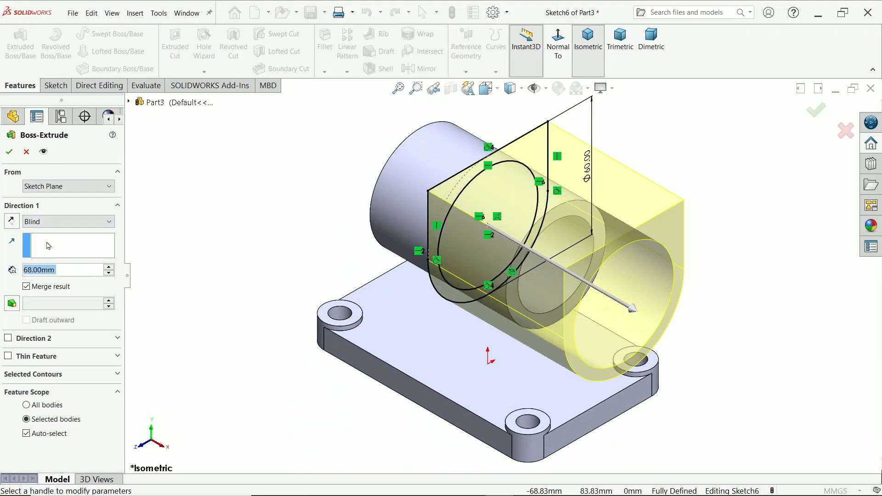
Step: Set the housing boss-extrude to Mid Plane with a 68 mm depth
left_click(67, 220)
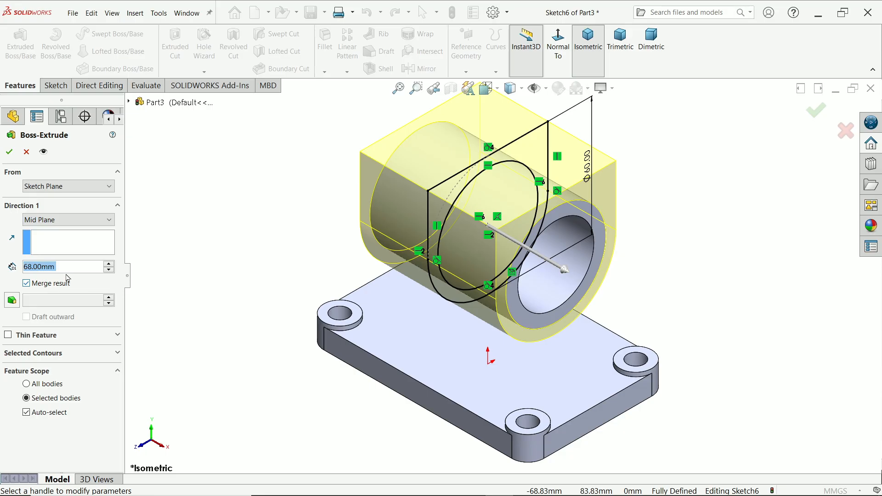
type("12")
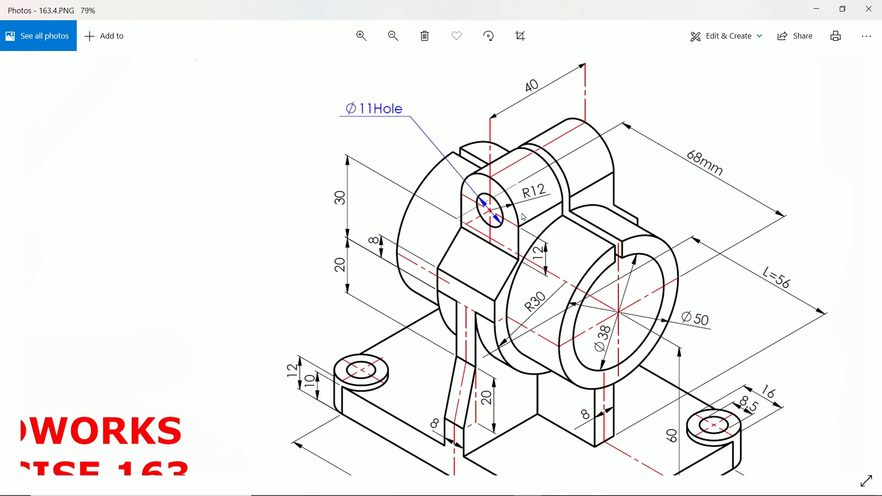
mouse_move(347, 250)
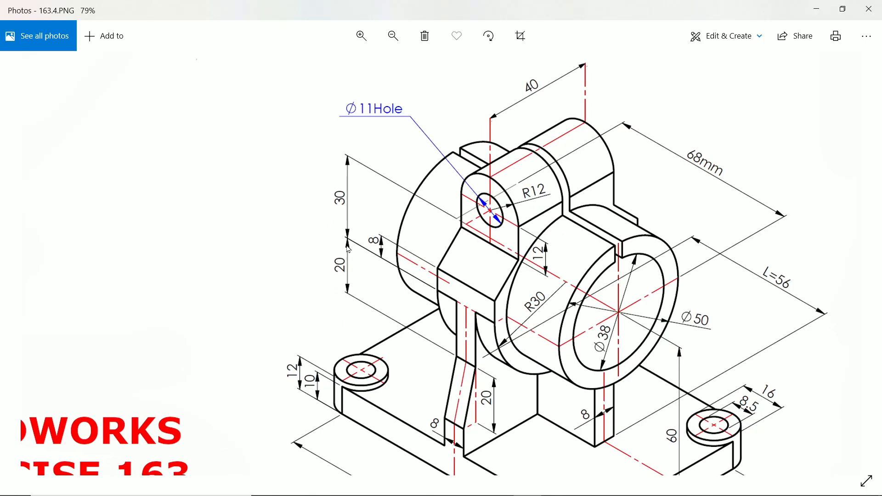
mouse_move(555, 350)
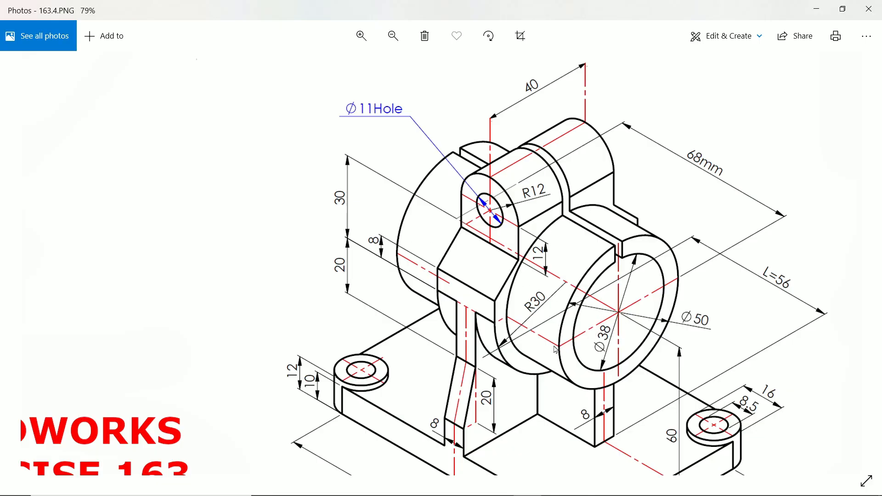
mouse_move(565, 342)
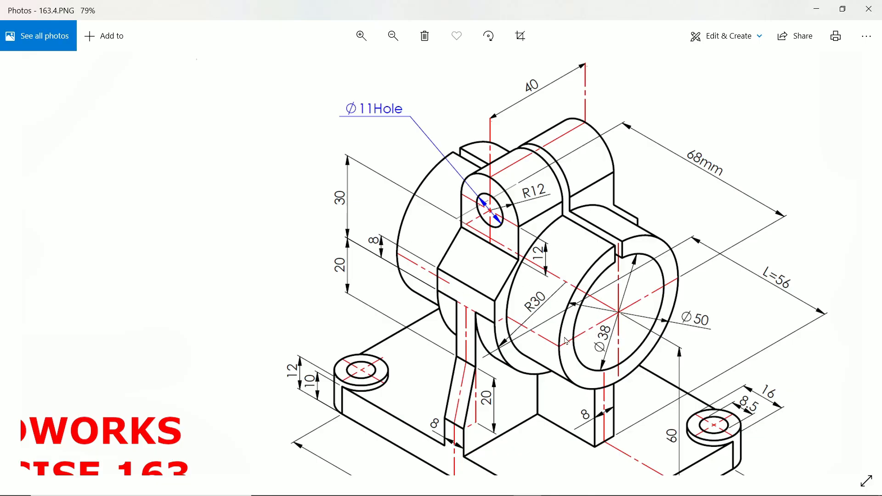
mouse_move(355, 249)
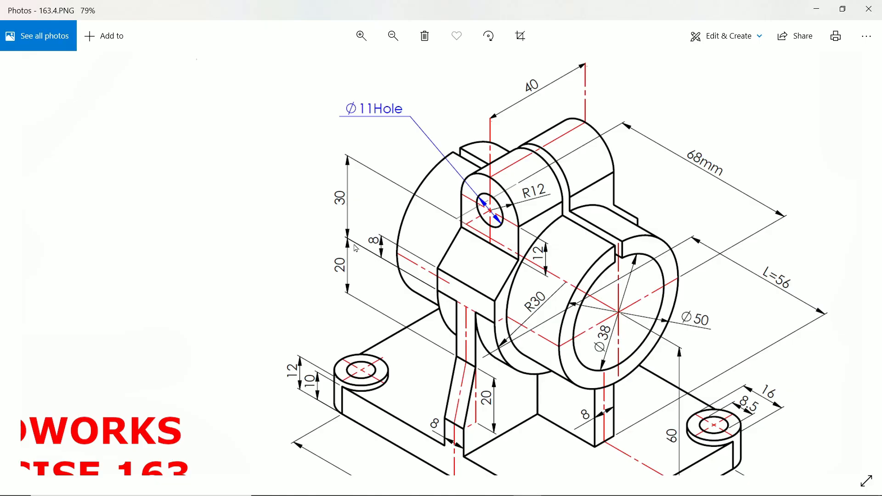
mouse_move(543, 284)
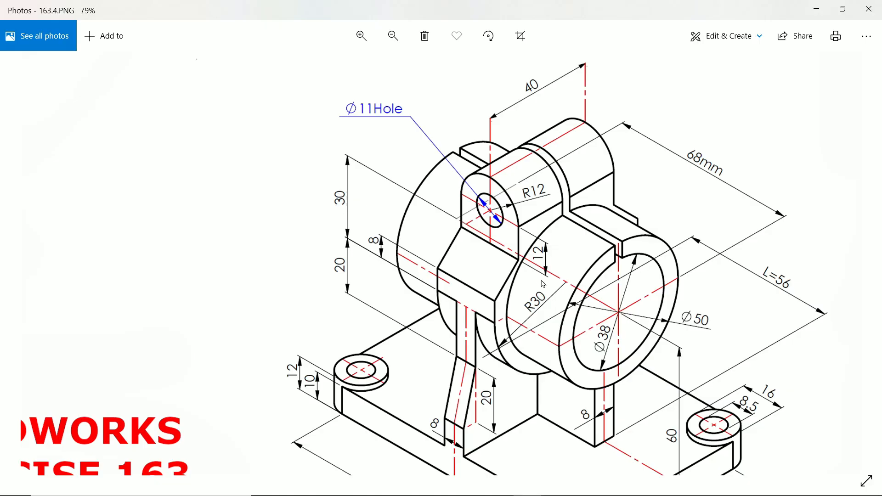
mouse_move(490, 217)
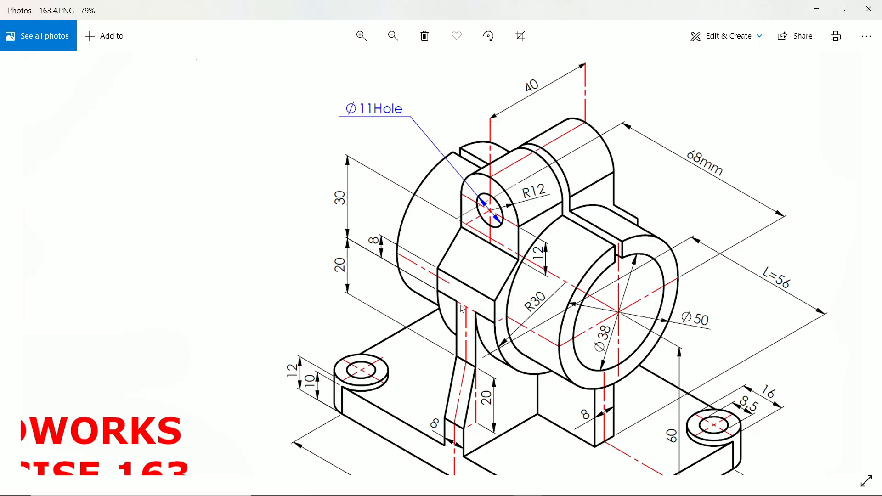
mouse_move(498, 267)
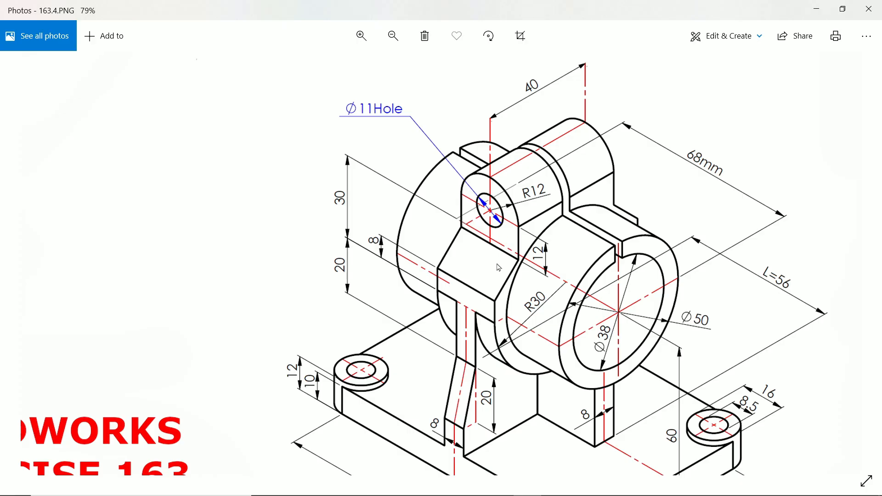
mouse_move(448, 291)
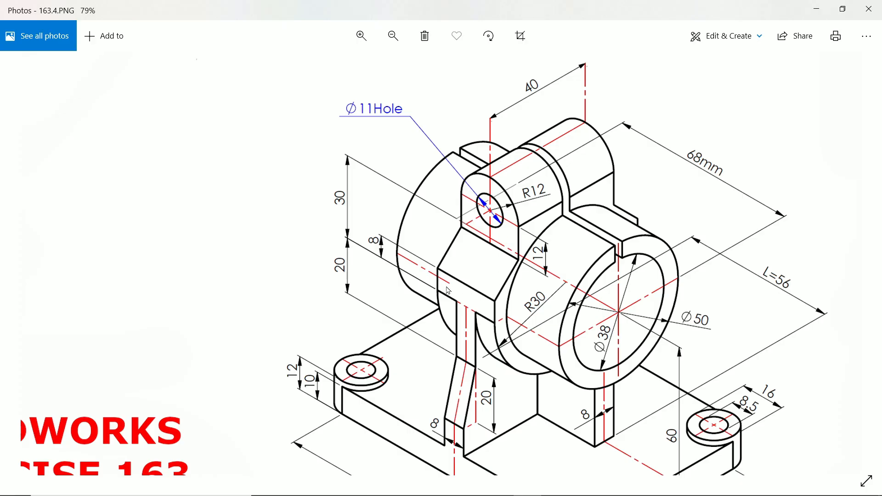
mouse_move(494, 319)
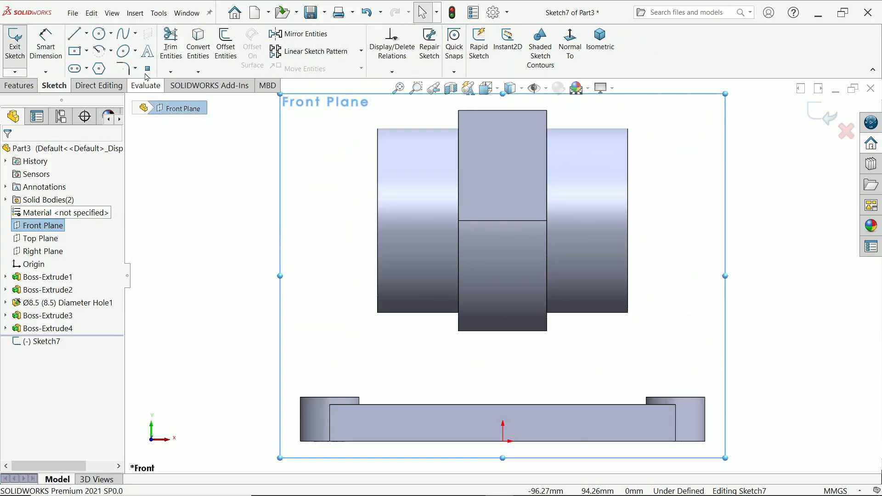
mouse_move(74, 34)
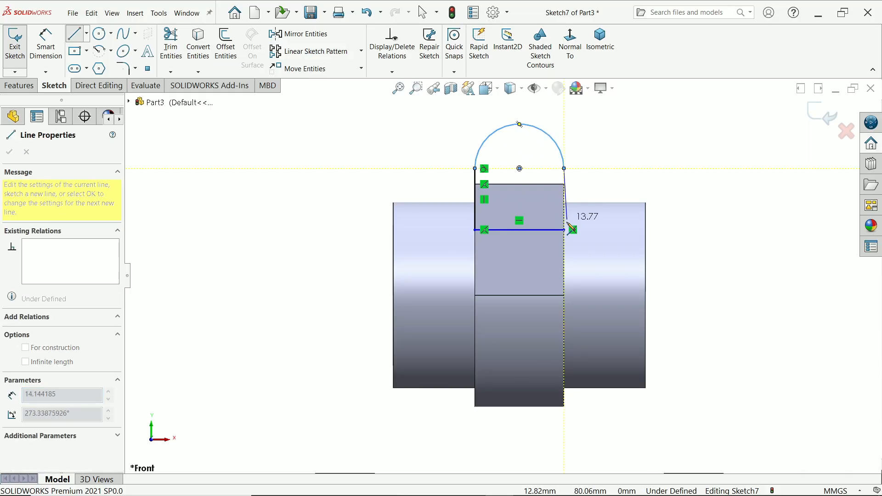
Step: Finish the lug outline lines and mark the housing axis with a centreline
right_click(570, 228)
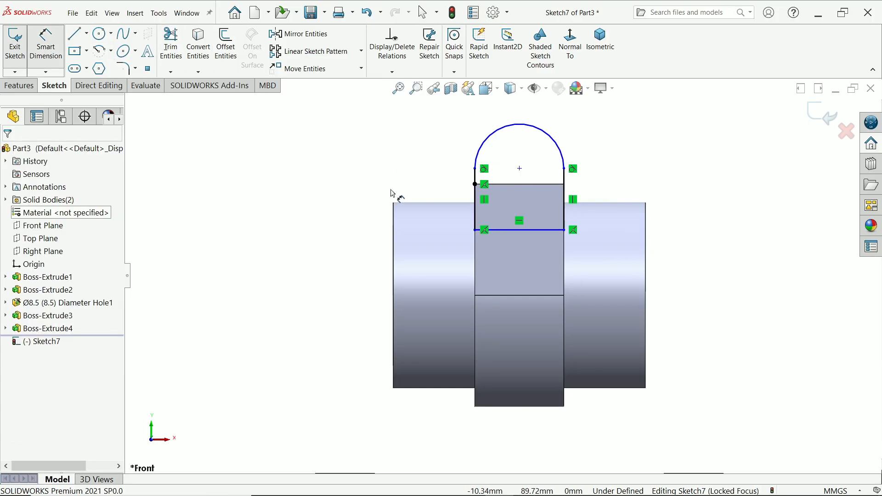
left_click(77, 32)
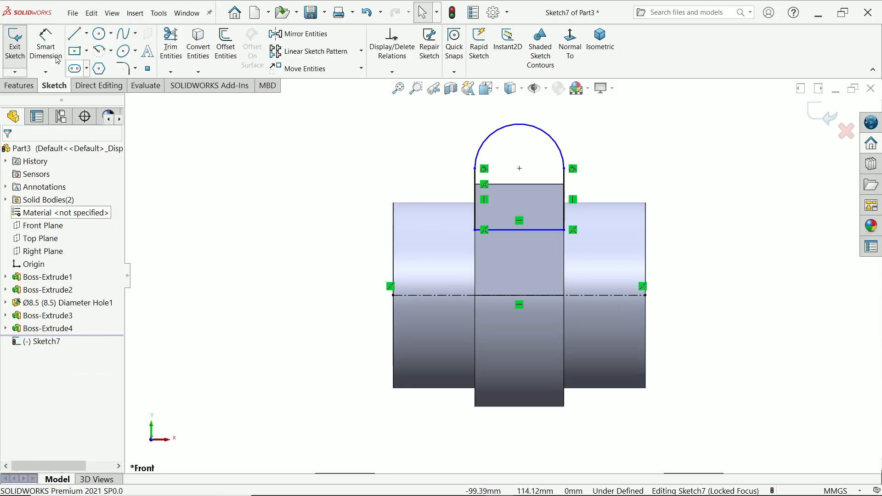
Step: Dimension the lug 30 mm above the axis and its top arc R12 as a driven dimension
left_click(519, 168)
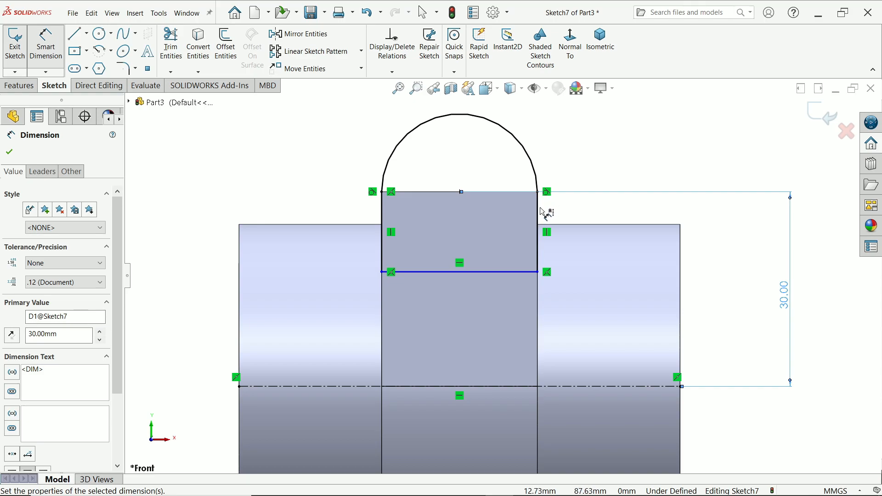
left_click(563, 119)
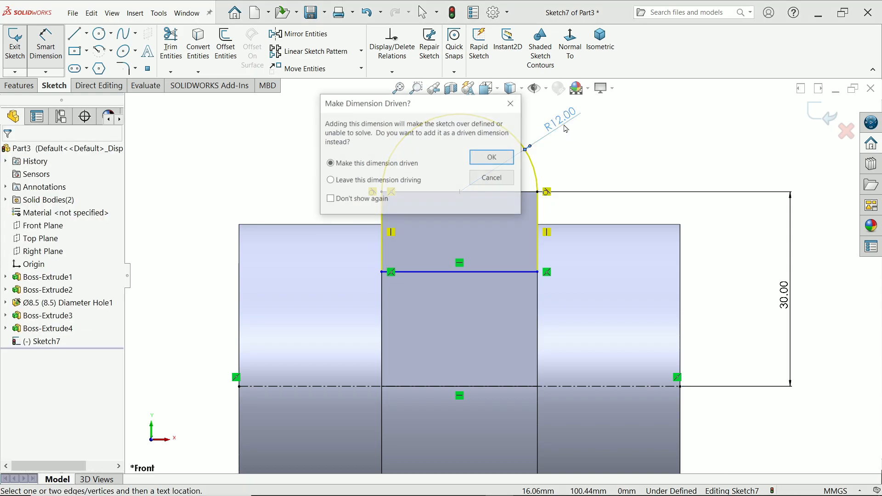
left_click(490, 157)
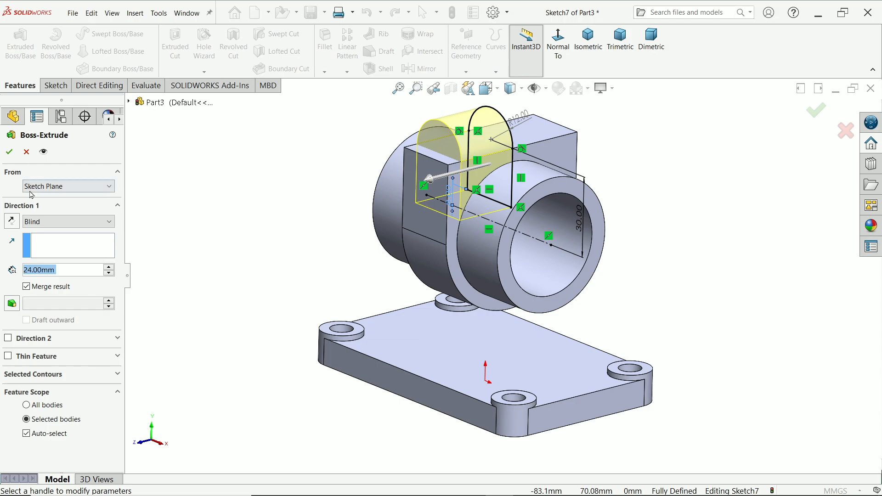
Step: Extrude the lug outline 24 mm Mid Plane, then select the Right Plane for the next sketch
left_click(67, 222)
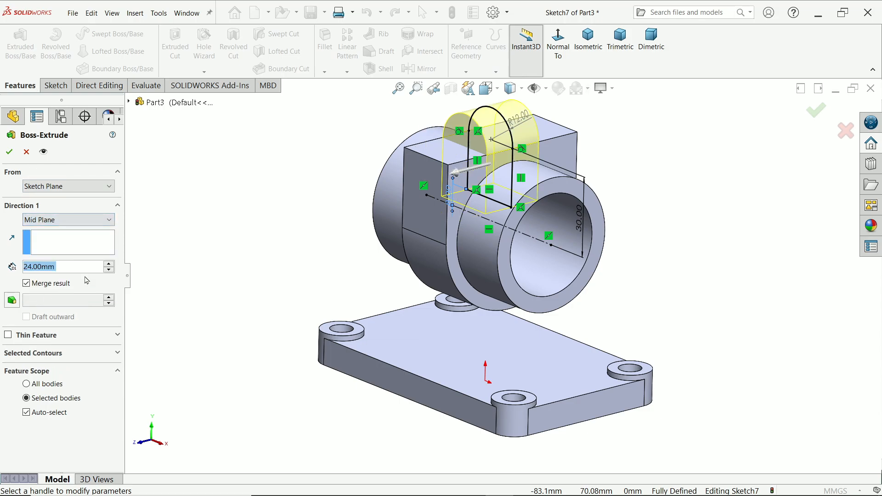
type("40.00mm")
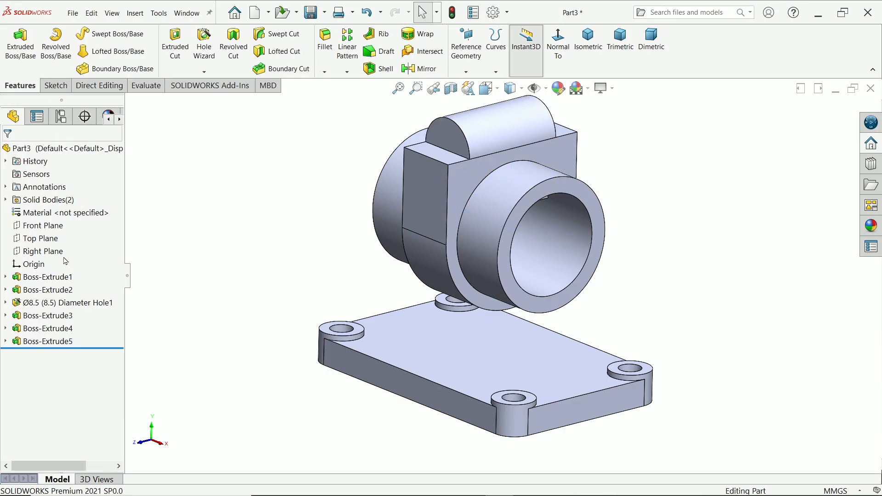
left_click(43, 251)
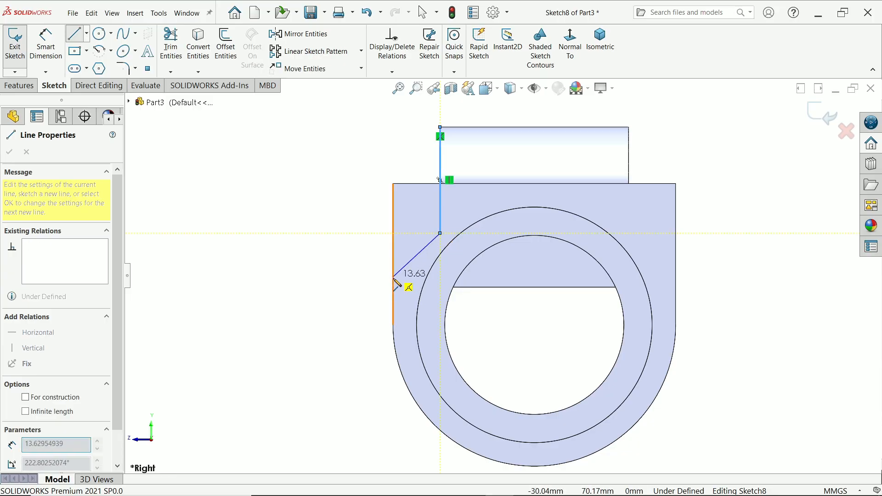
Step: End the line chain and dimension the vertical line's height to 24 mm
right_click(394, 281)
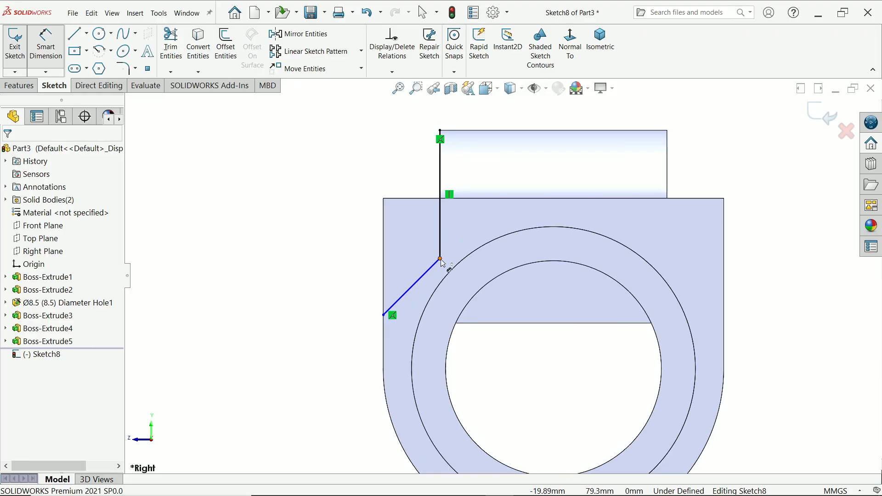
left_click(440, 132)
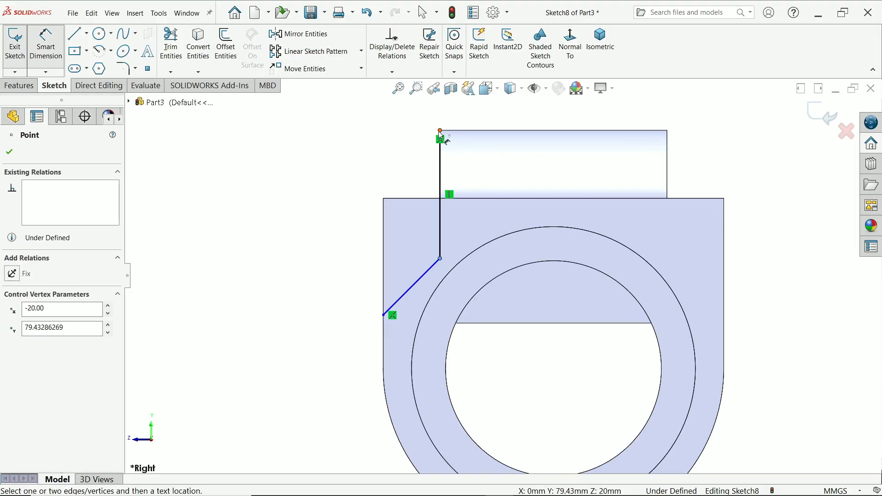
left_click(440, 250)
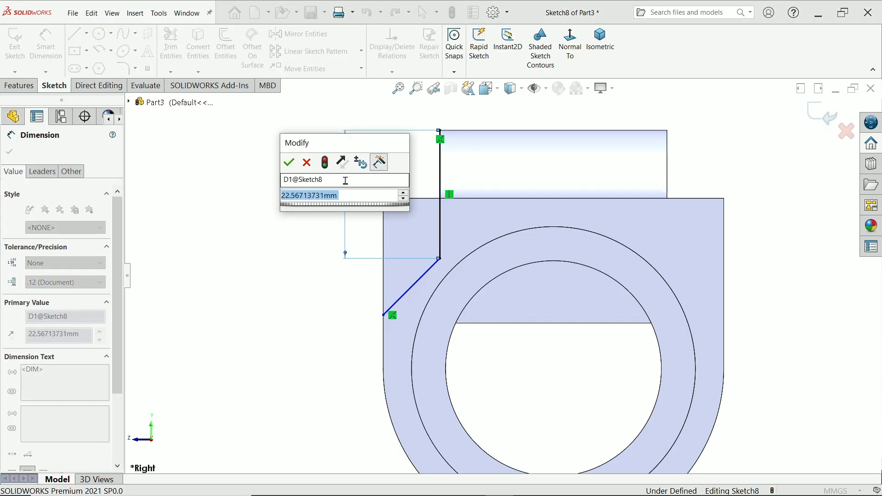
left_click(289, 163)
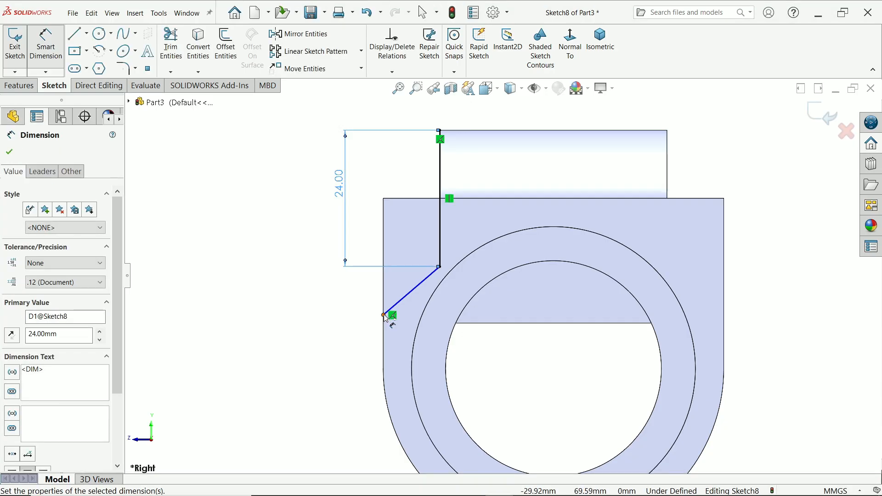
Step: Dimension the angled line's lower end 8 mm above the bore centre
left_click(386, 316)
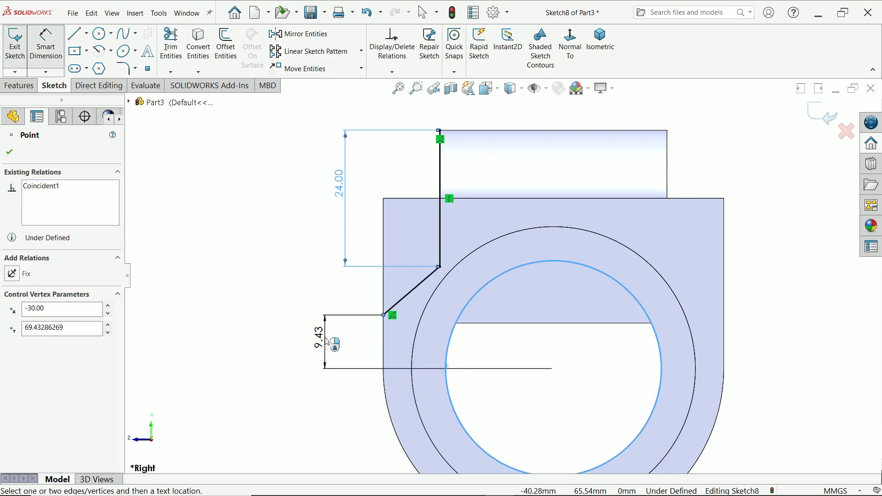
left_click(332, 343)
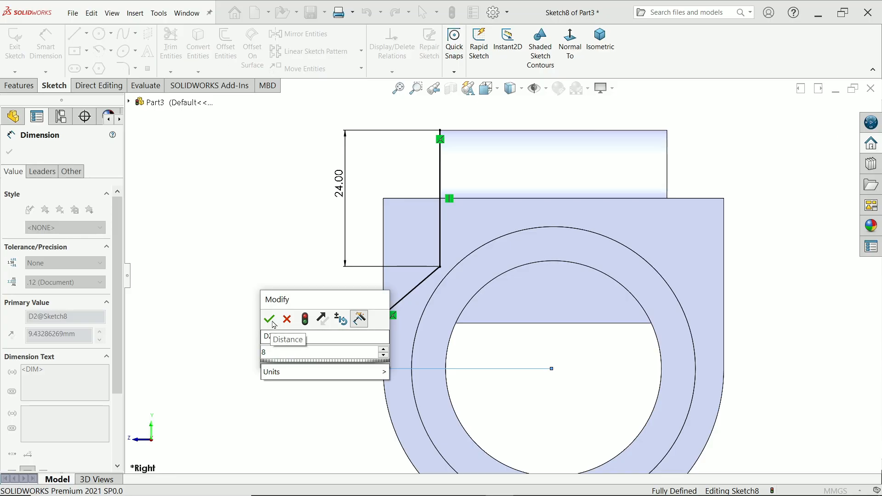
left_click(269, 320)
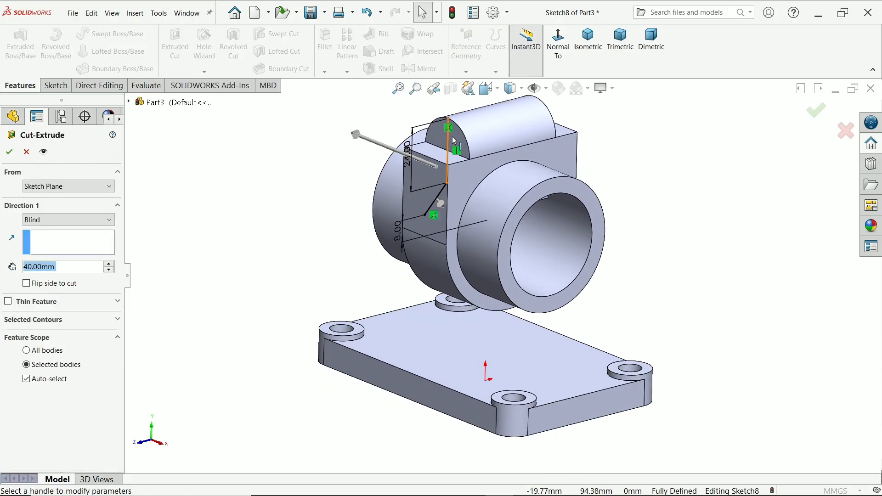
Step: Cut Through All - Both from the line profile with Flip side to cut, and confirm
left_click(67, 219)
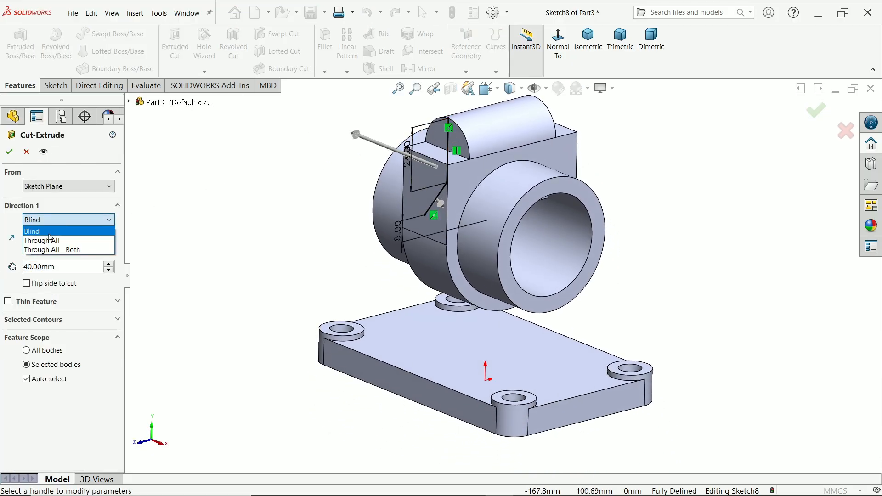
left_click(67, 250)
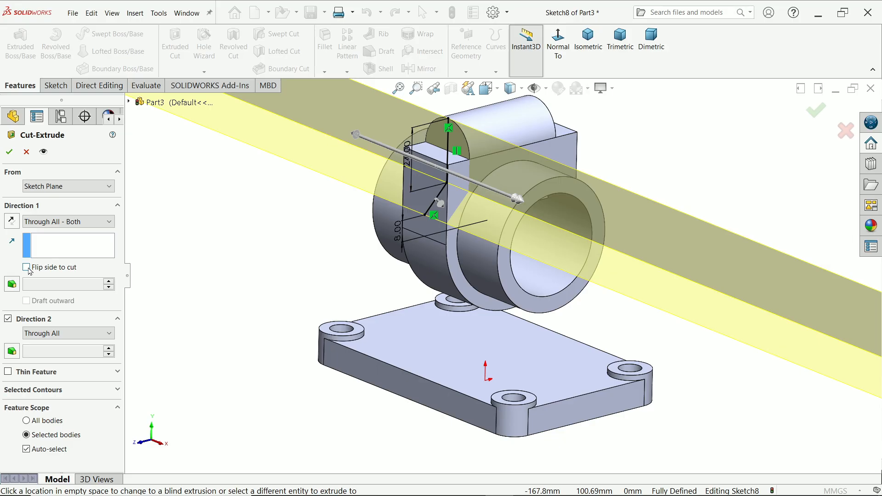
left_click(26, 268)
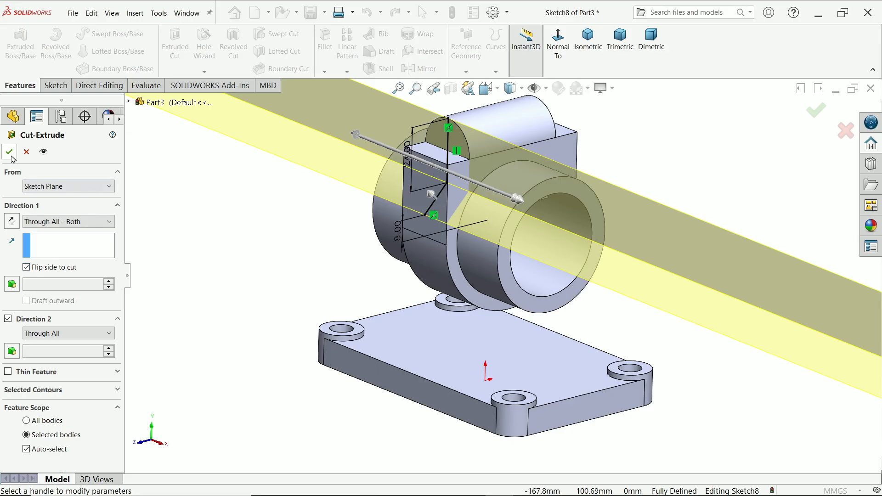
left_click(10, 151)
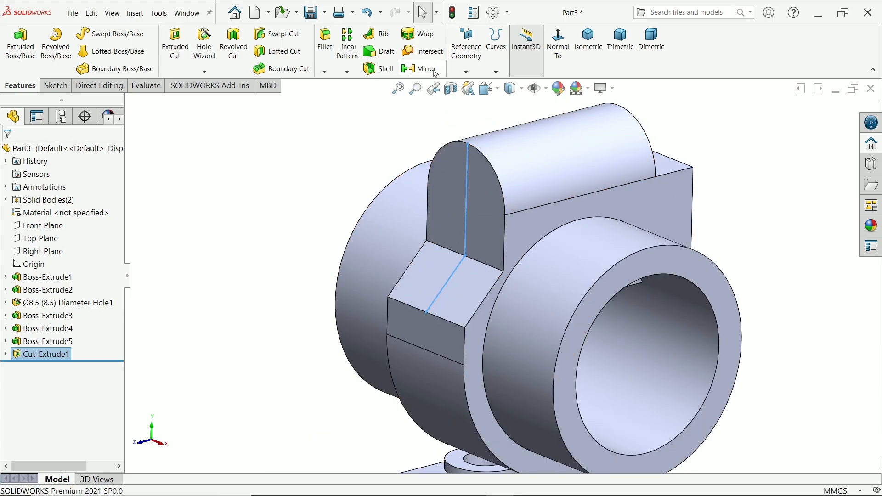
Step: Mirror Cut-Extrude1 using the Top Plane as the mirror plane
left_click(422, 68)
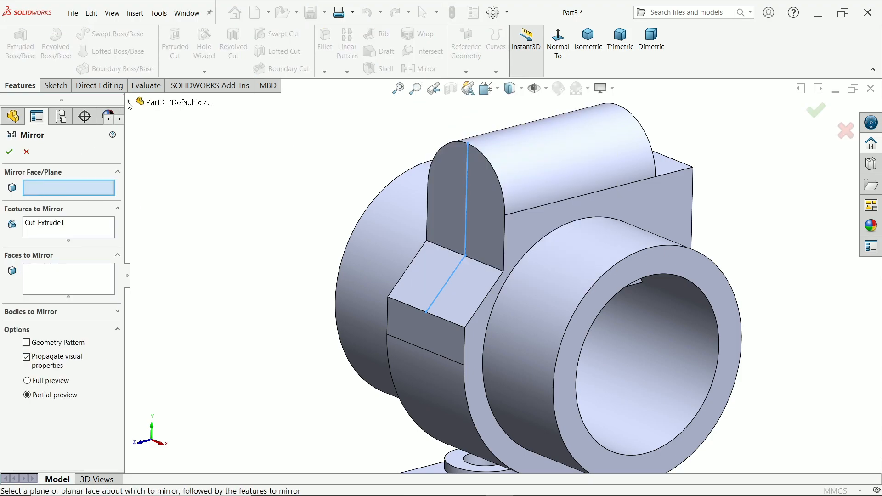
left_click(139, 102)
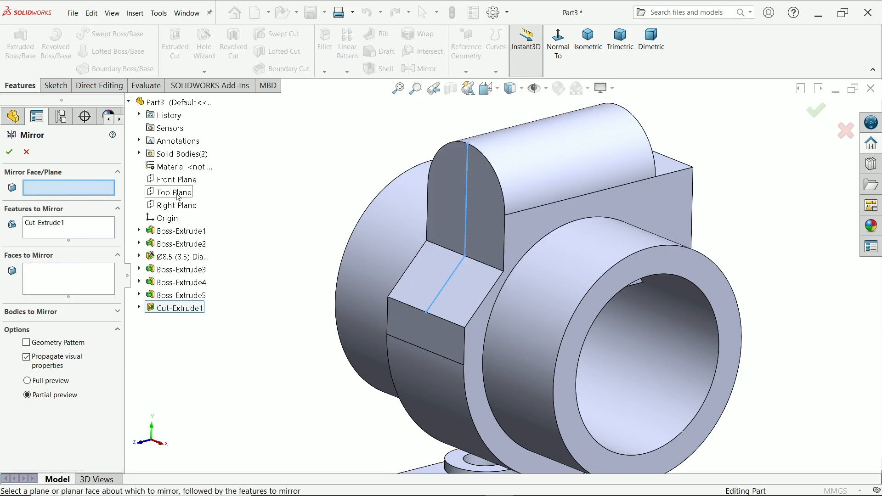
left_click(177, 179)
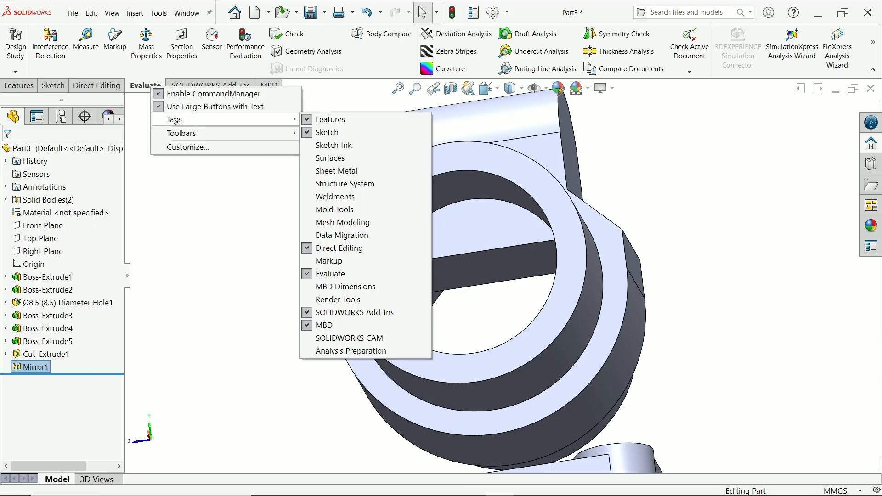
mouse_move(340, 248)
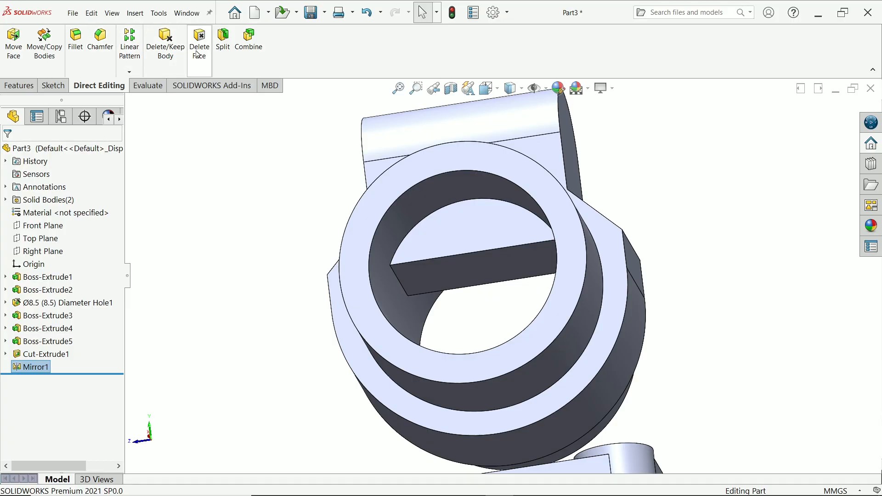
mouse_move(199, 42)
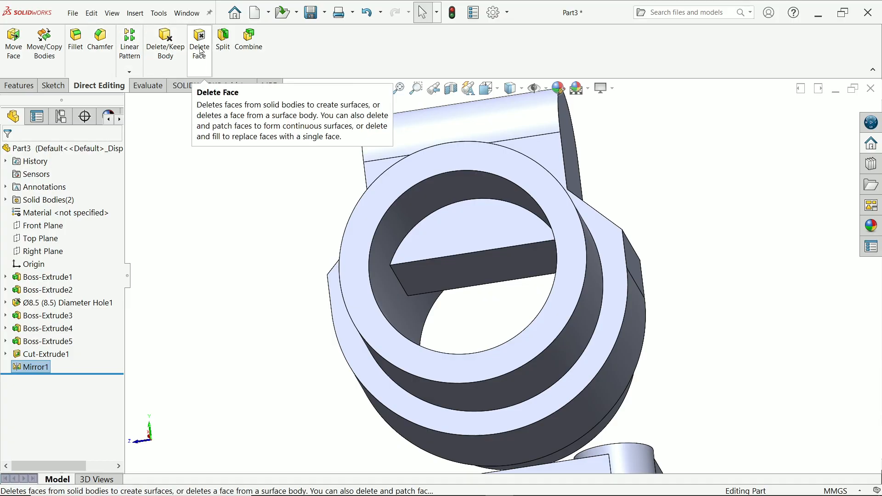
Step: Delete the three leftover slab faces inside the bore with Delete Face, creating DeleteFace1
left_click(198, 42)
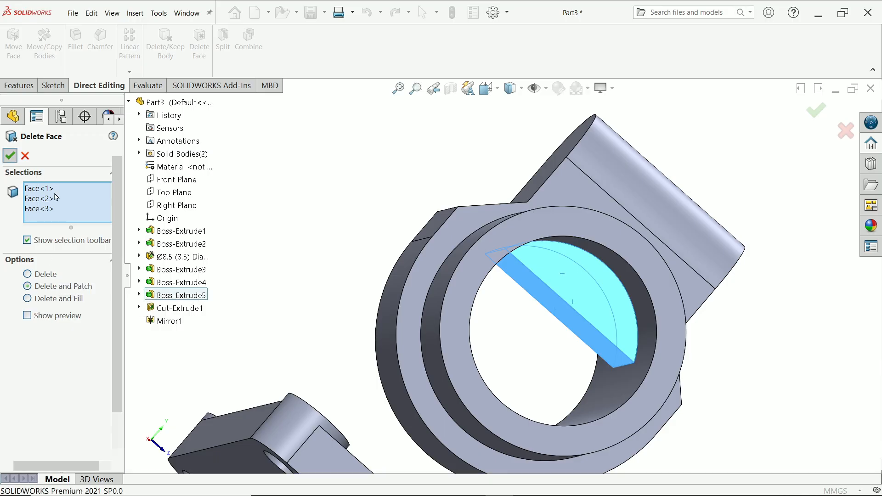
left_click(9, 156)
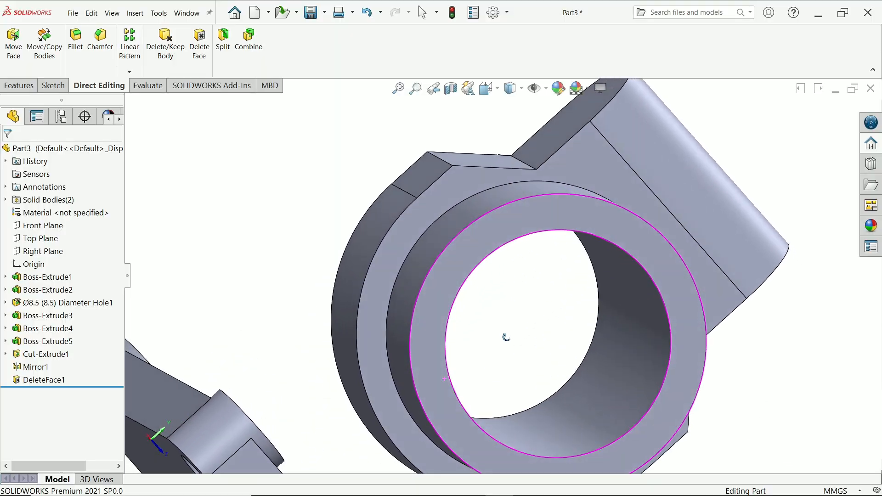
left_click(18, 85)
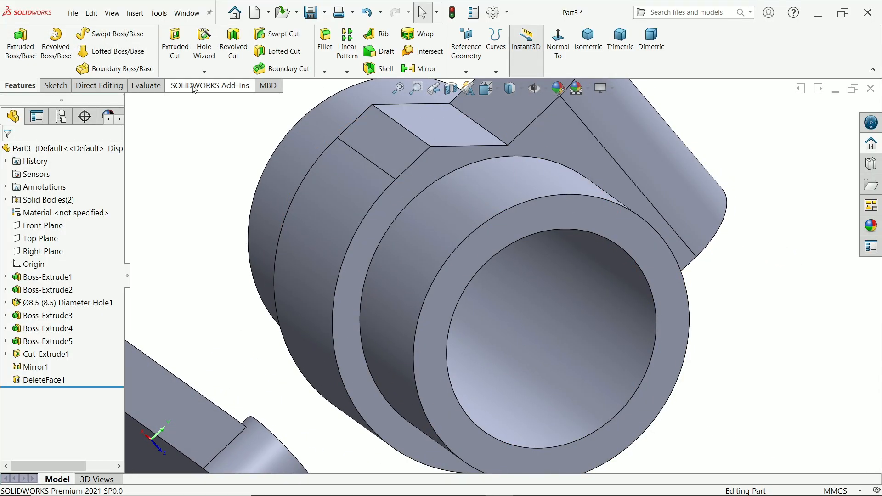
left_click(588, 40)
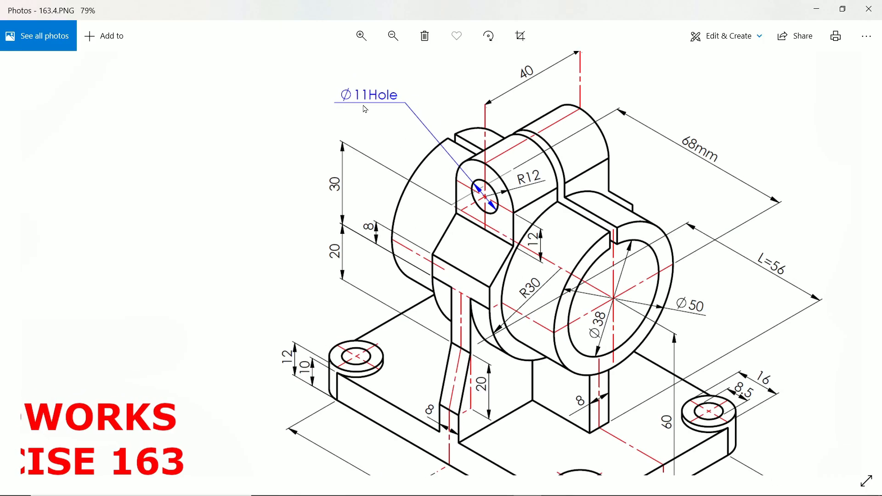
mouse_move(575, 169)
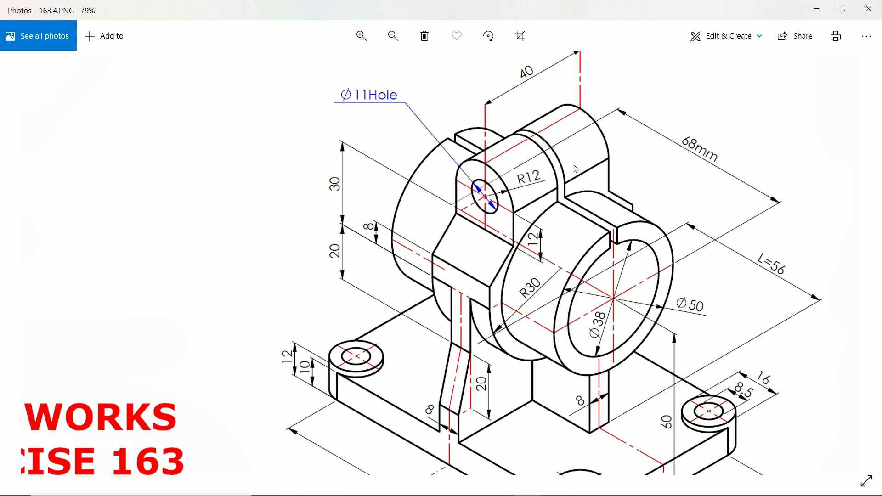
mouse_move(471, 281)
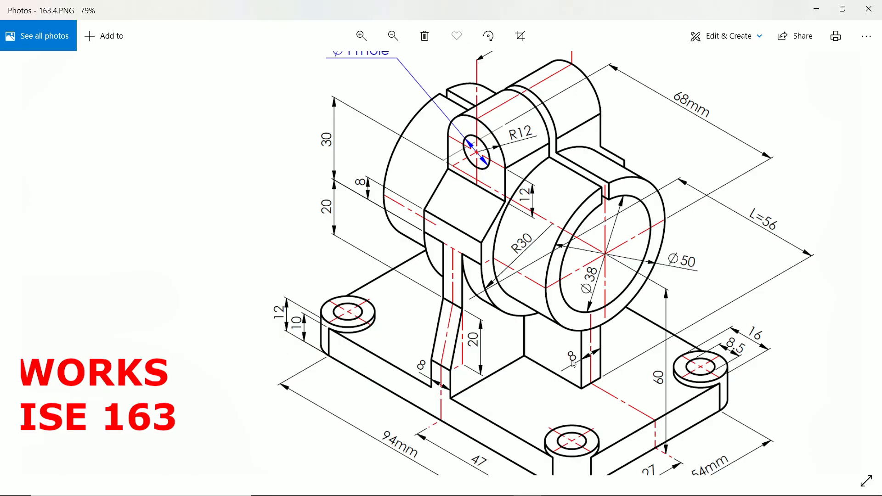
mouse_move(766, 231)
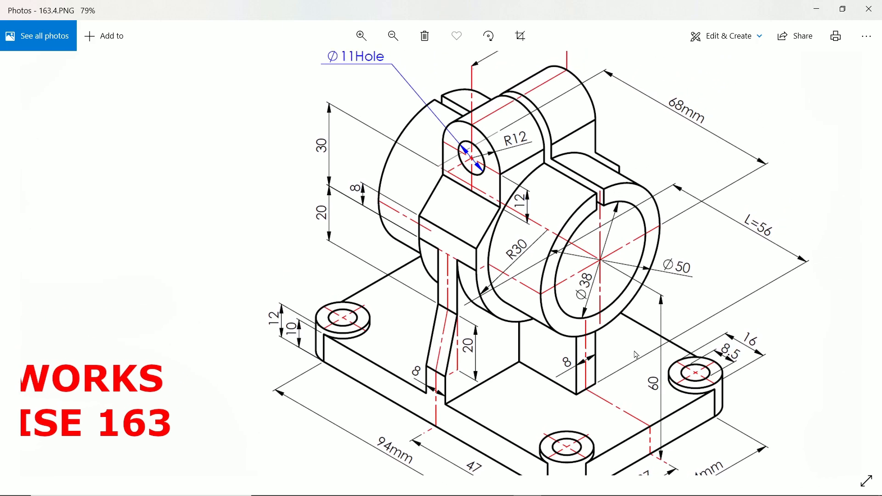
mouse_move(427, 377)
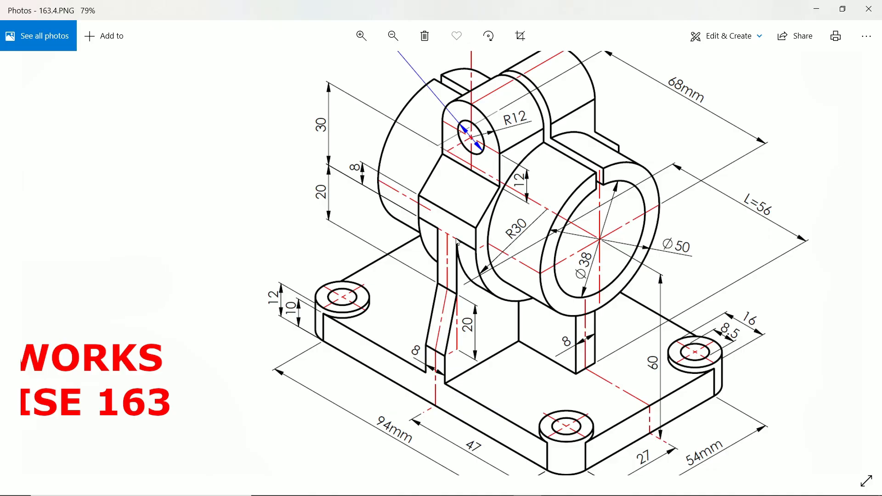
mouse_move(451, 304)
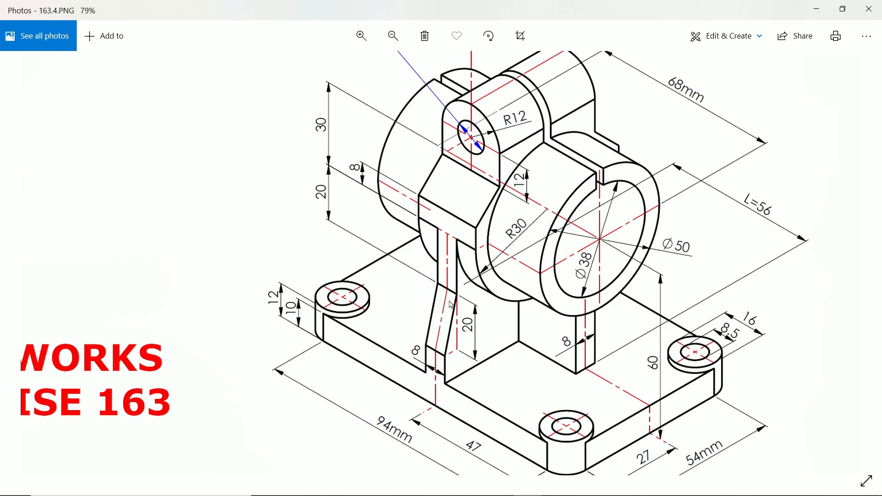
mouse_move(776, 111)
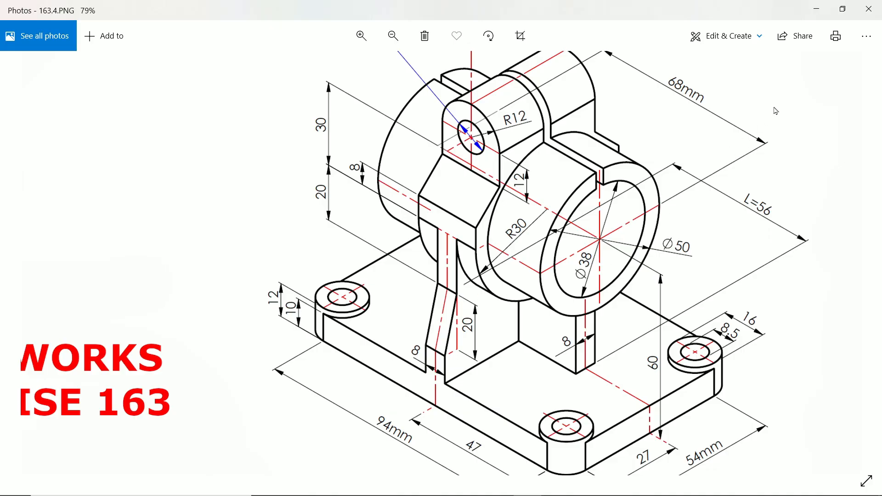
mouse_move(819, 9)
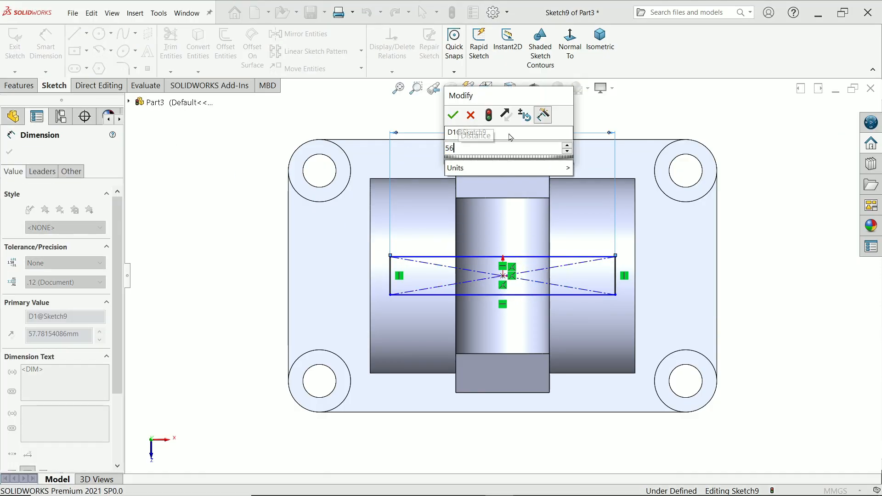
Step: Confirm the 56 mm rectangle width and view the base-plate sketch in isometric
left_click(453, 115)
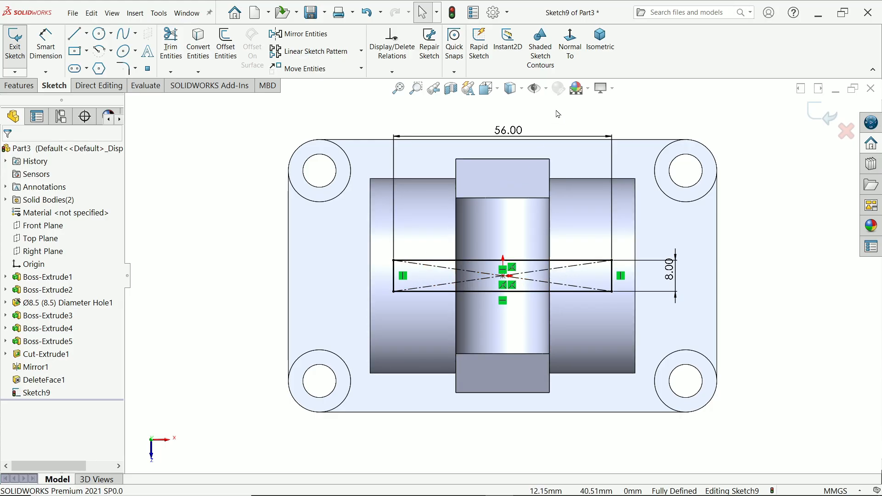
mouse_move(634, 64)
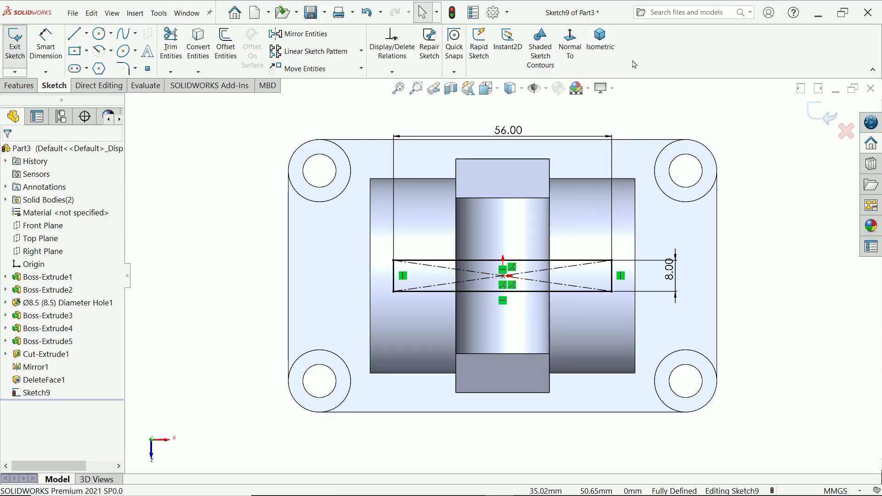
left_click(601, 43)
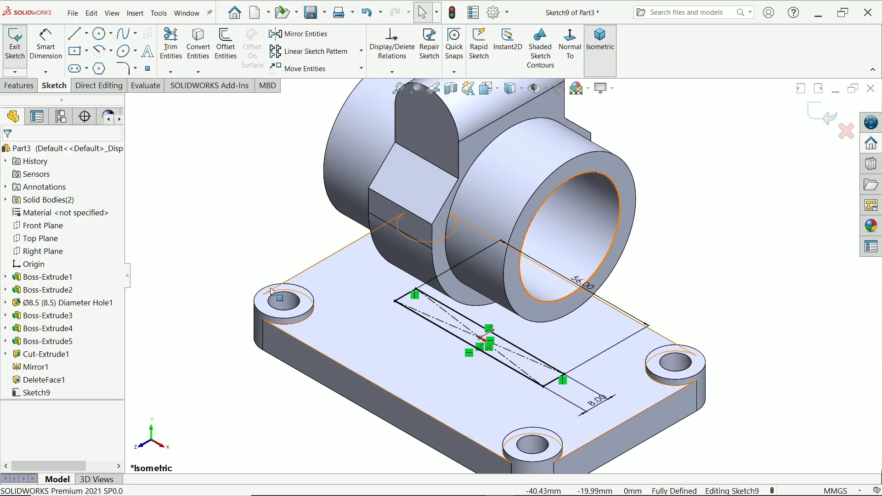
Step: Extrude the rectangle Up To Body against the DeleteFace1 housing body, forming the side support
left_click(19, 85)
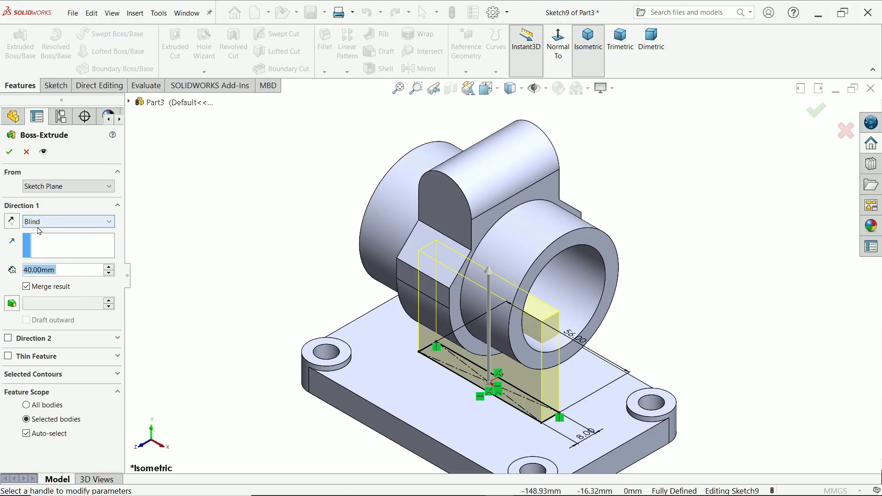
left_click(67, 221)
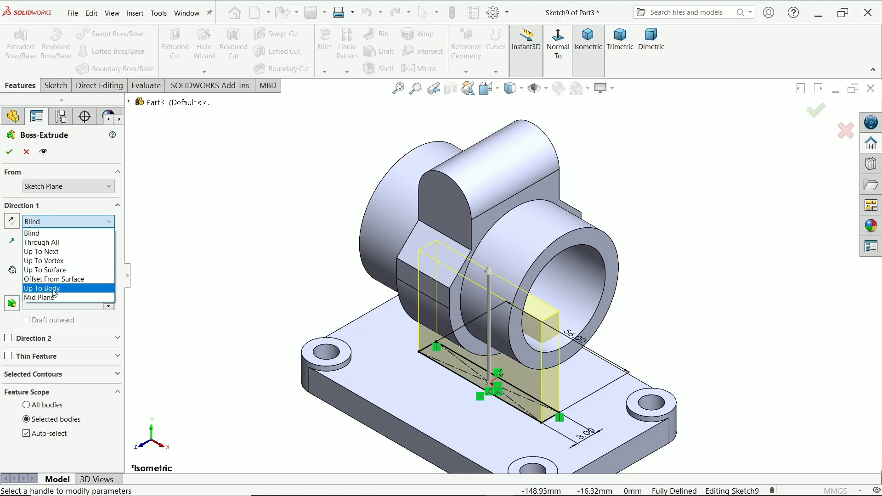
left_click(42, 287)
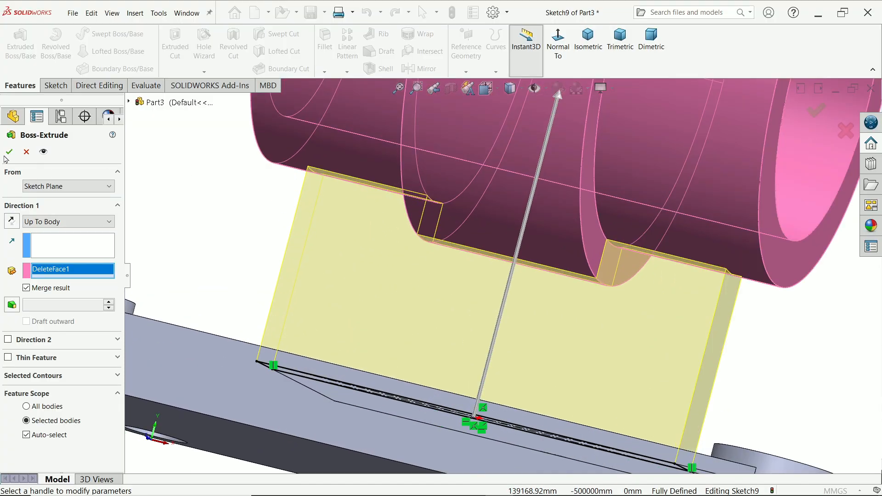
left_click(8, 152)
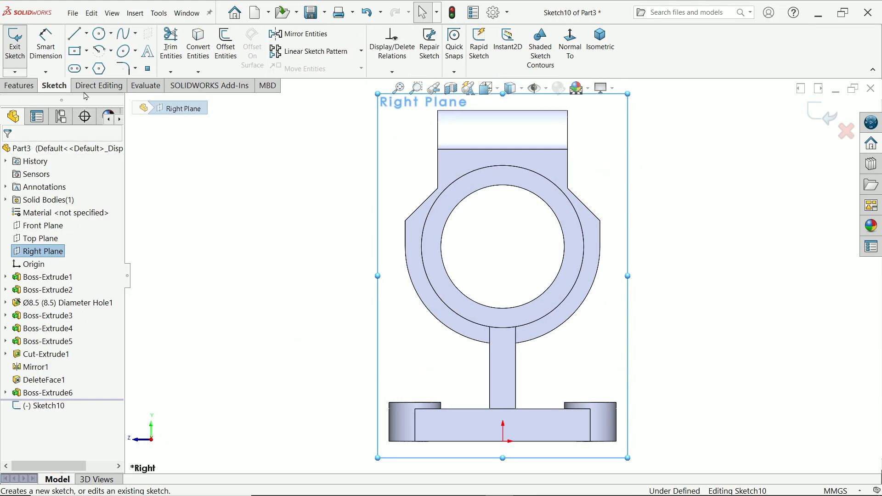
Step: Draw the vertical-angled-vertical rib profile and dimension both vertical segments to 20 mm
left_click(75, 33)
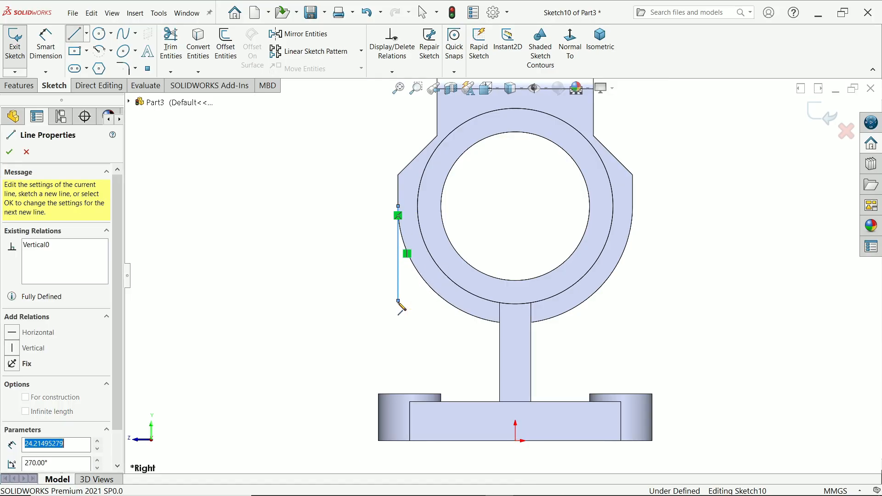
left_click_drag(398, 303, 380, 342)
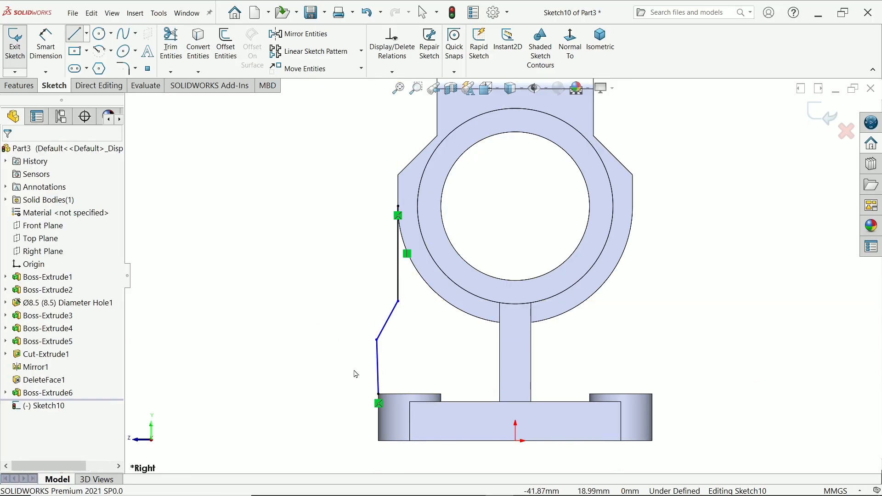
left_click(394, 331)
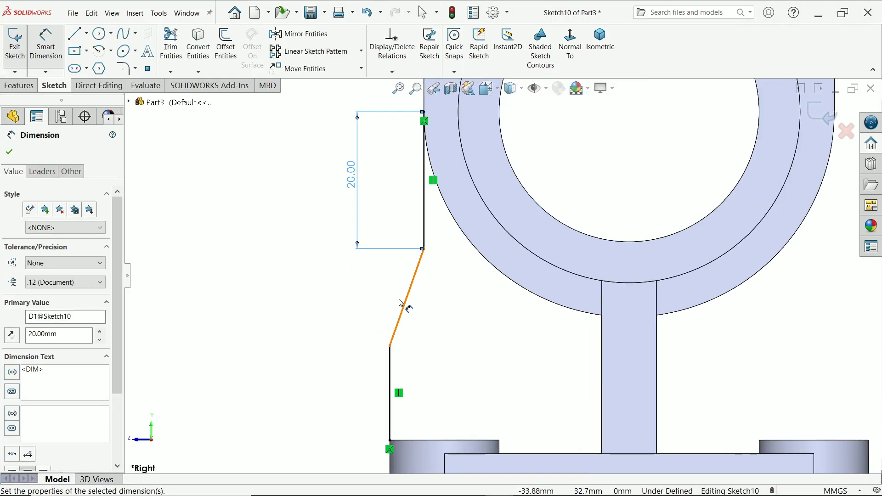
left_click(400, 304)
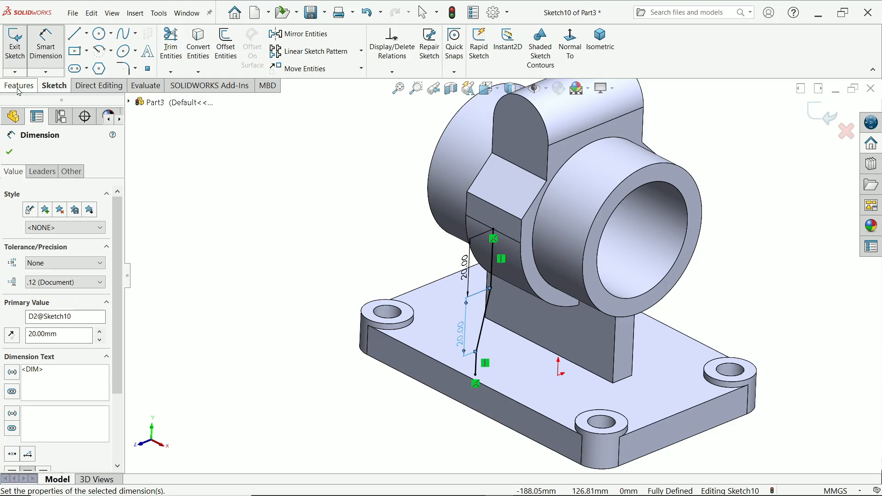
Step: Create Rib1 from the bent line profile, flipping its material side toward the base plate
left_click(19, 85)
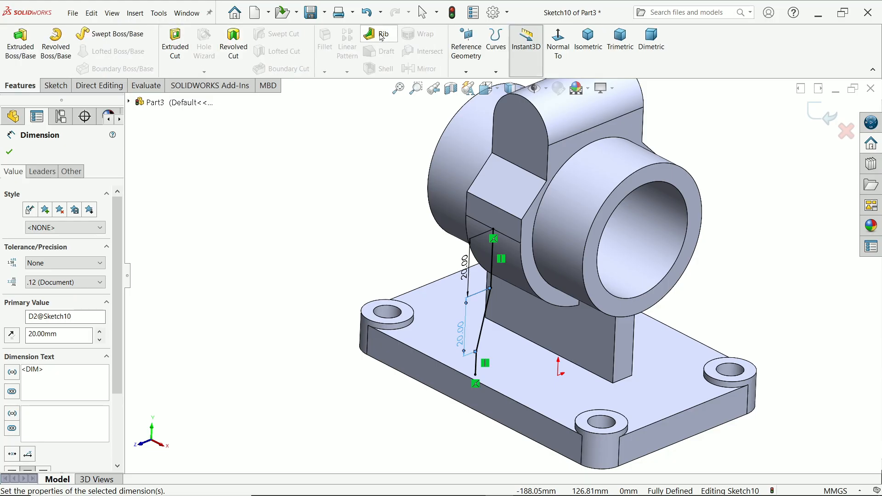
left_click(384, 34)
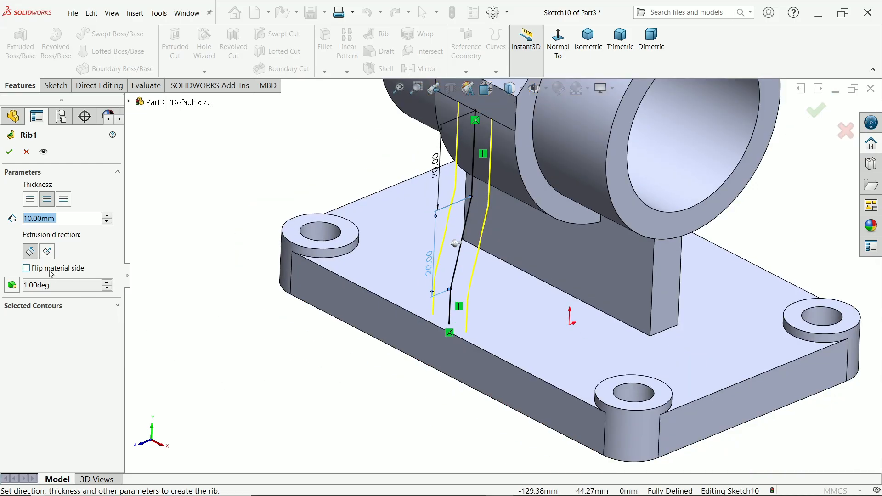
left_click(26, 268)
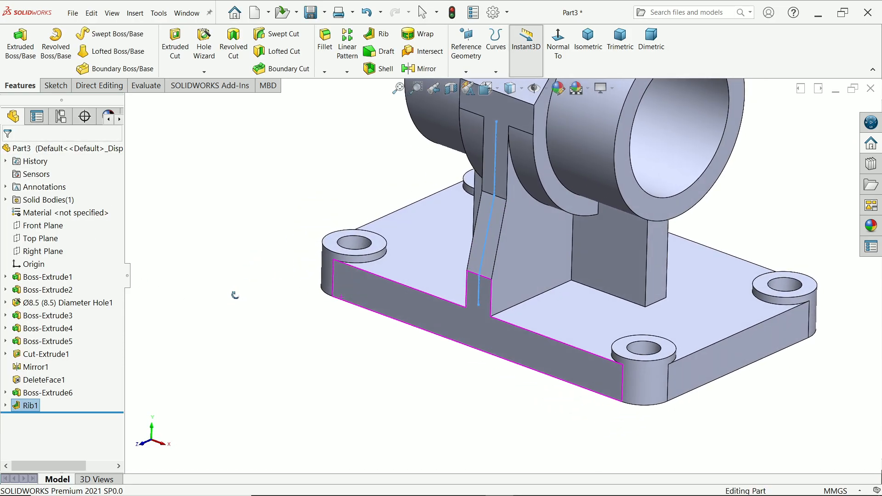
Step: Create Mirror2 copying Rib1 across the Front Plane for a matching opposite rib
left_click(425, 68)
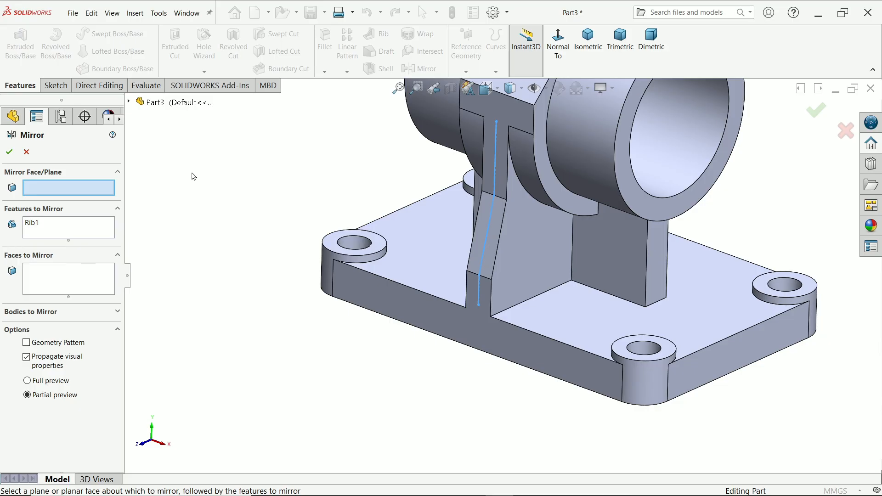
left_click(175, 179)
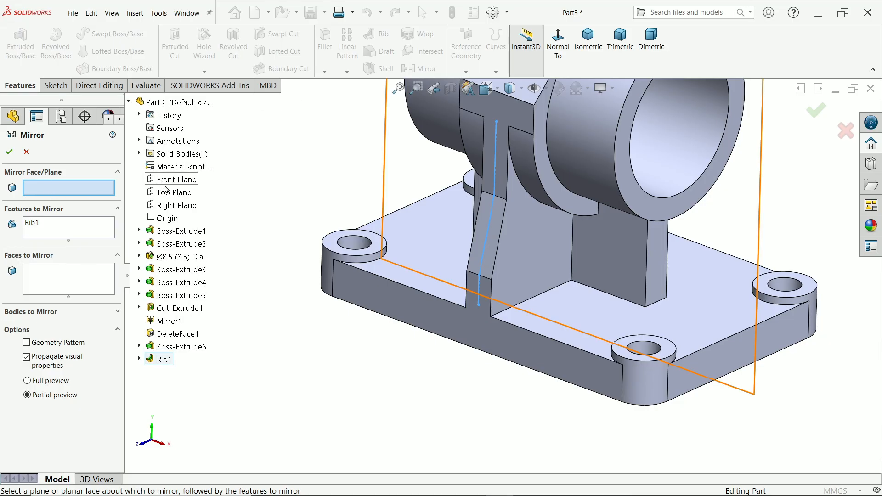
left_click(176, 180)
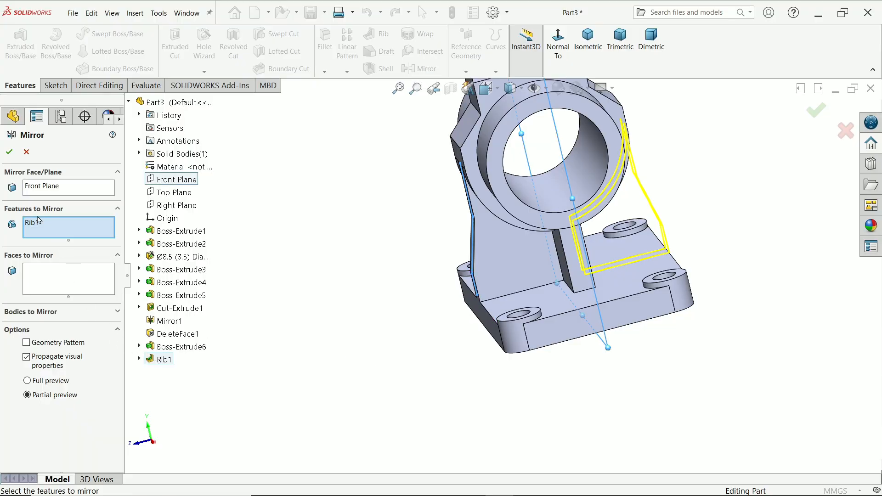
left_click(8, 152)
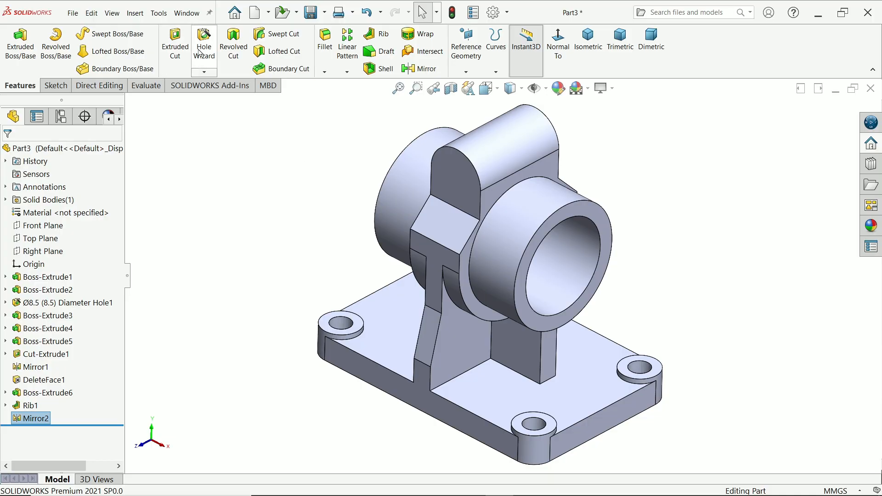
Step: Add a custom-sized 11 mm Hole Wizard drill through the top lug
left_click(204, 43)
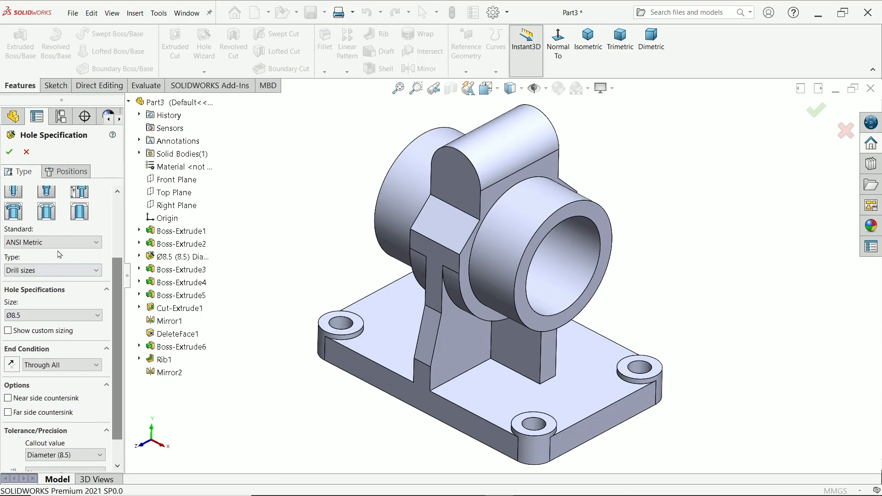
left_click(51, 316)
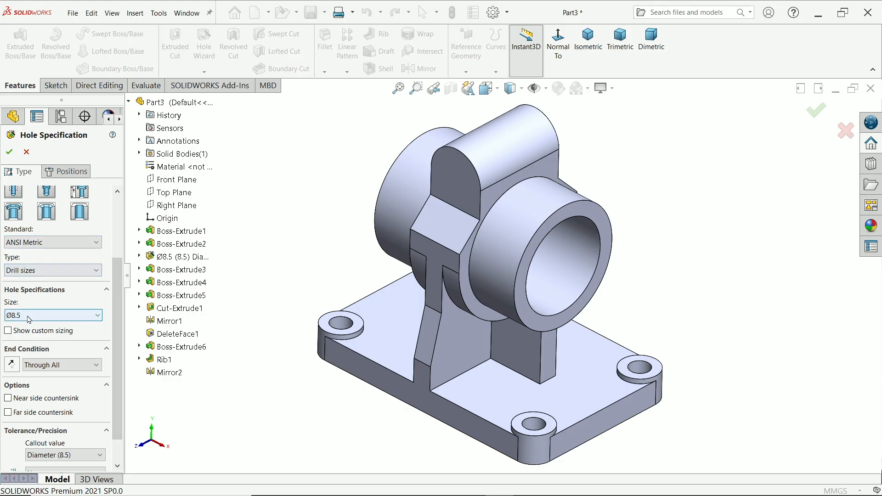
left_click(8, 331)
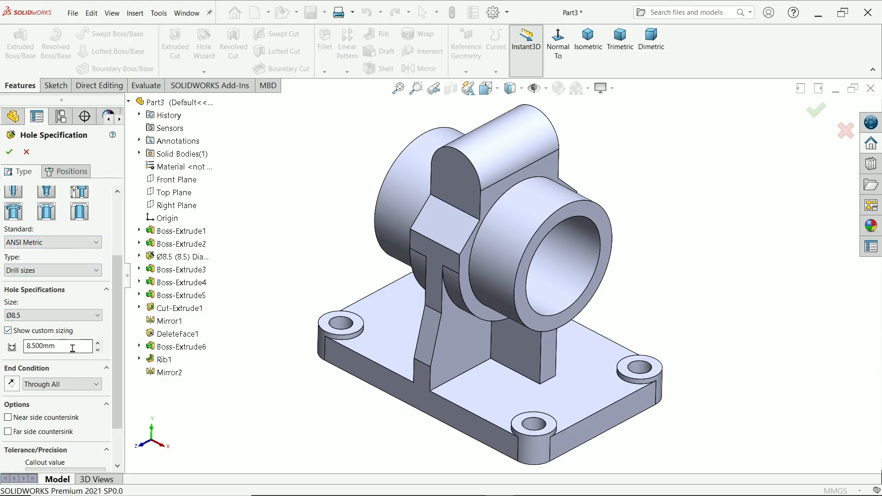
type("1")
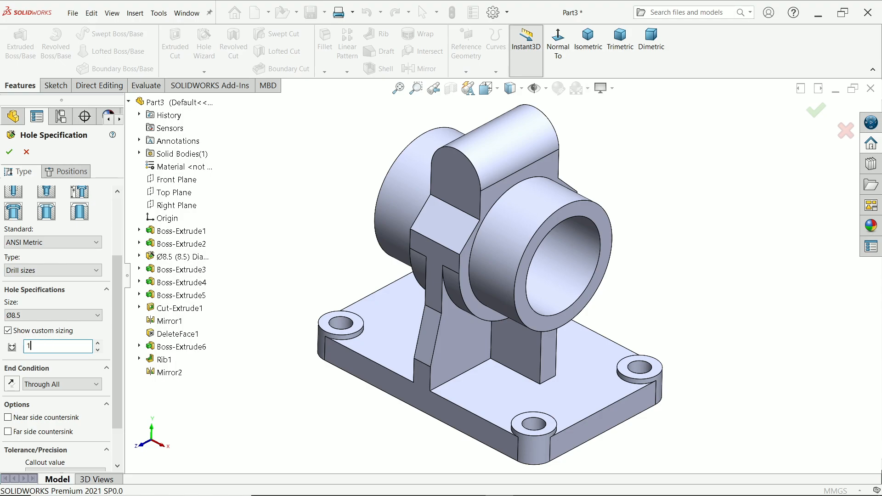
type("1")
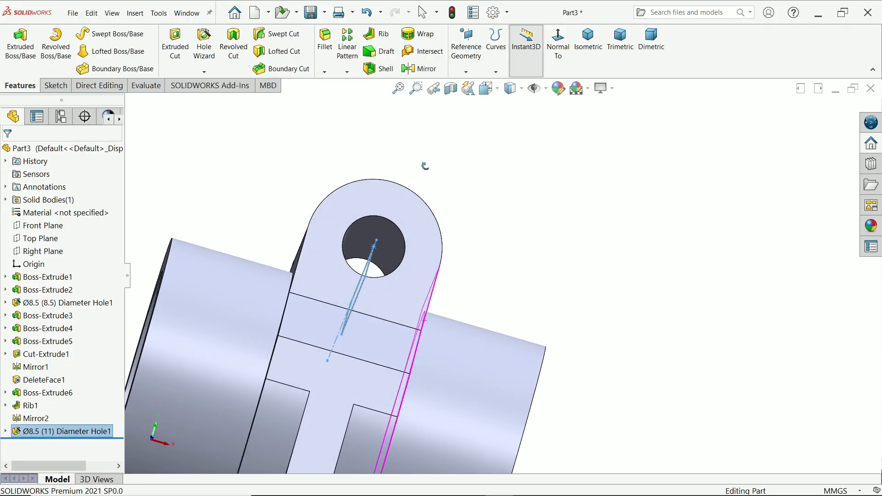
left_click(587, 40)
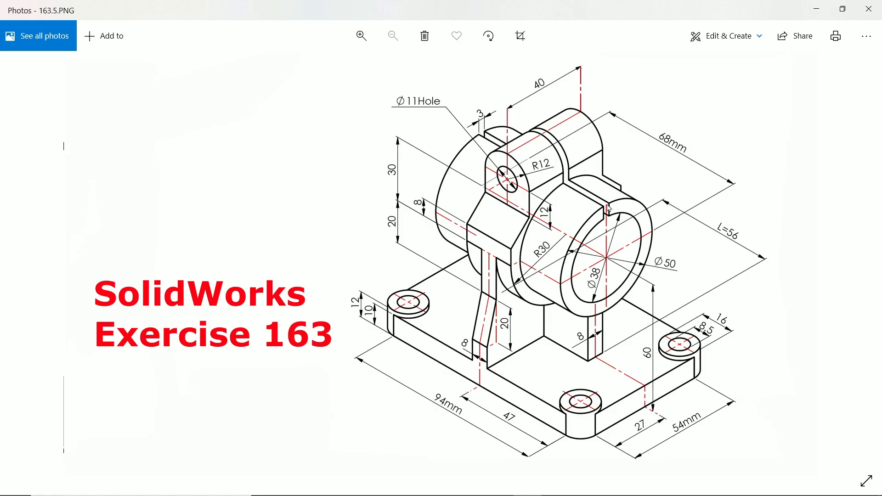
Step: Zoom the Exercise 163 drawing in on the lug's Ø11 hole and R12 callouts
left_click(361, 36)
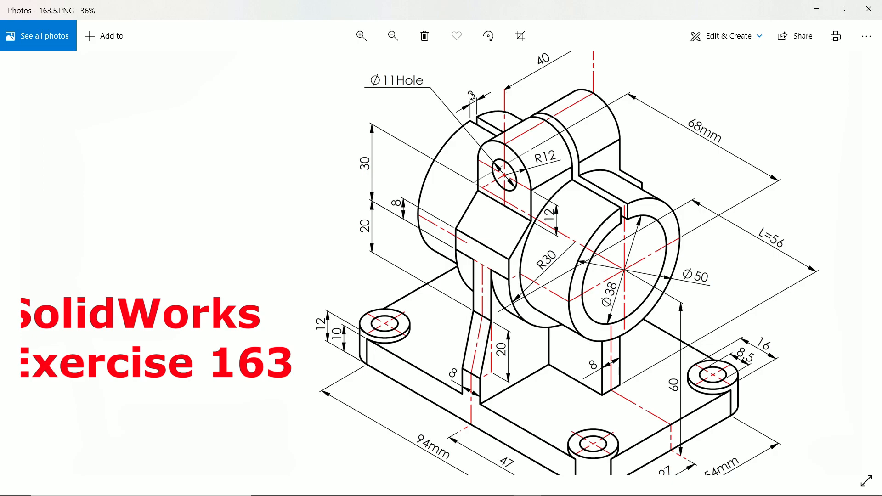
mouse_move(817, 9)
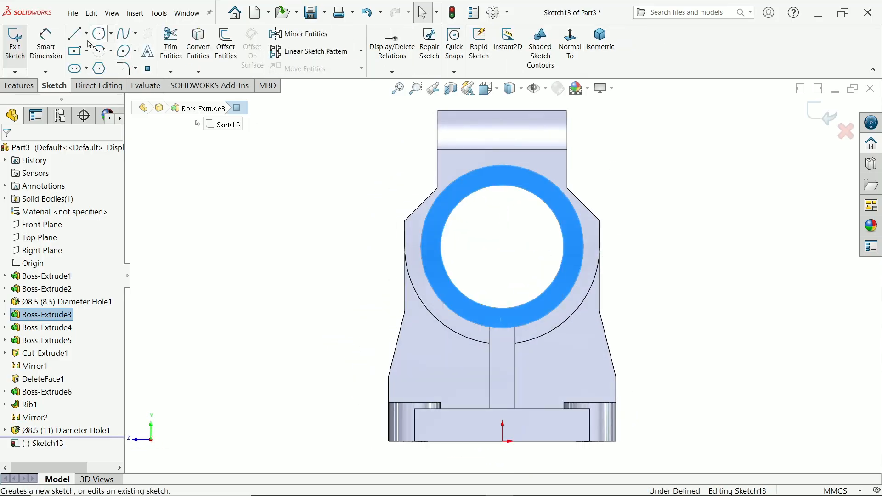
Step: Draw a vertical line from the bore centre up past the top of the lug
left_click(74, 33)
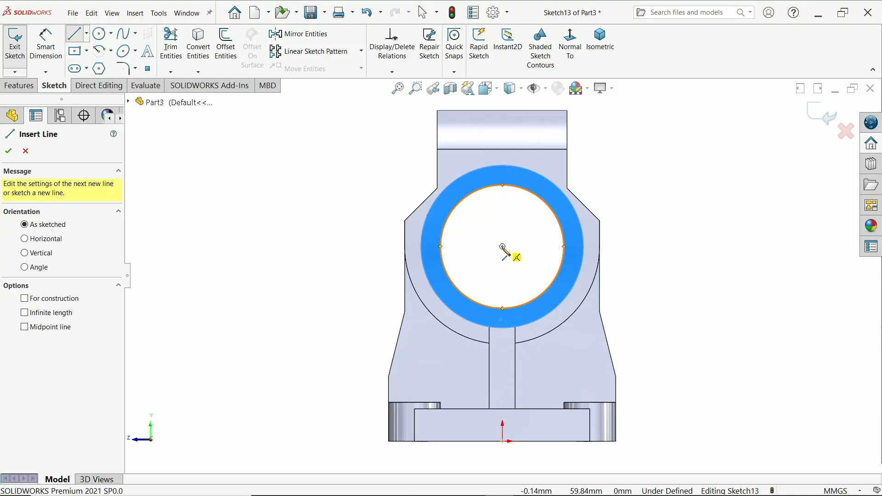
left_click_drag(502, 247, 502, 115)
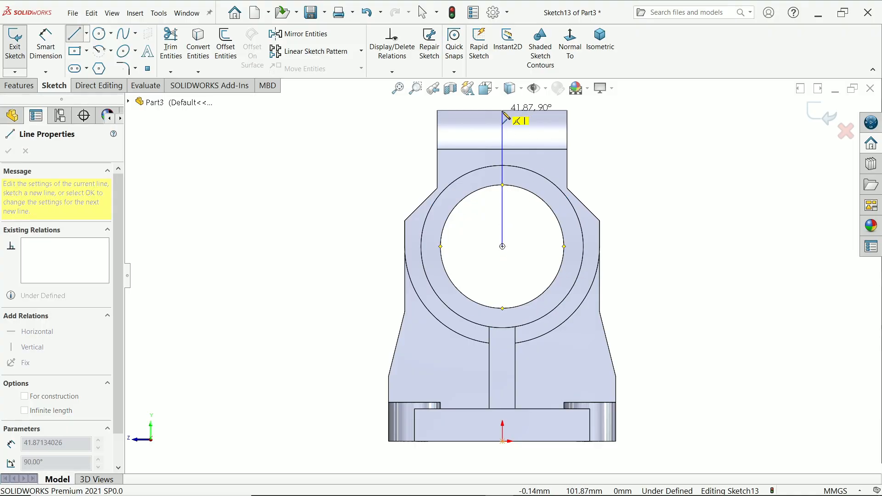
right_click(503, 179)
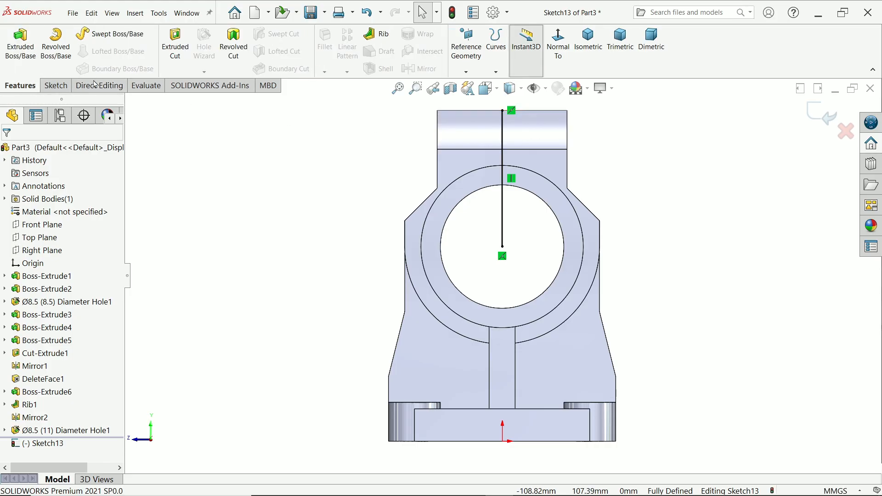
Step: Create Cut-Extrude-Thin1: Through All, thin feature 3.00 mm, Mid-Plane along the line
left_click(174, 42)
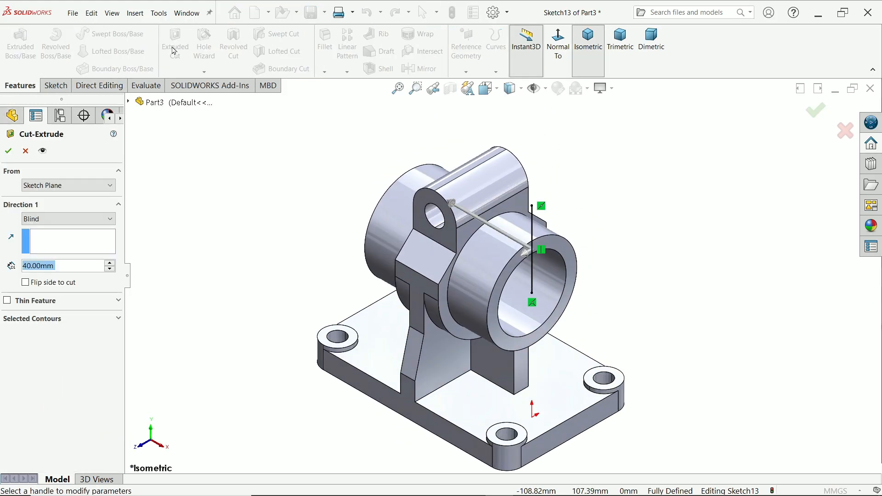
left_click(67, 219)
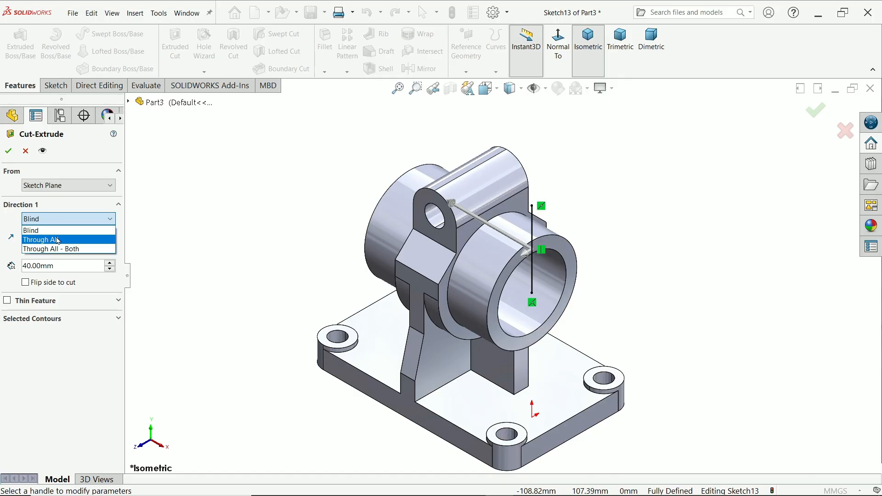
left_click(42, 239)
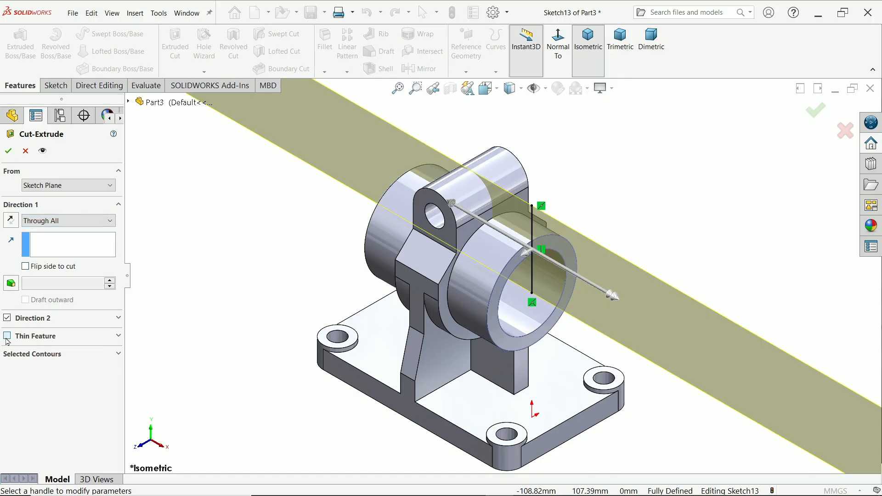
left_click(8, 336)
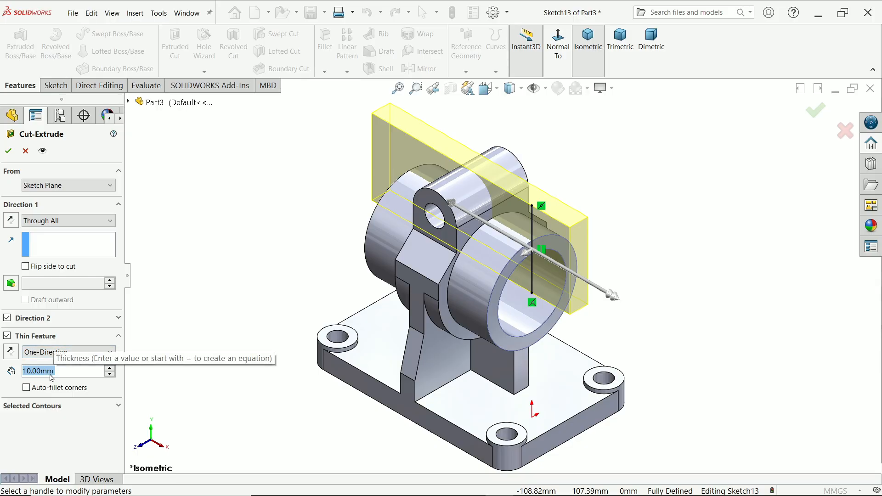
type("3.00mm")
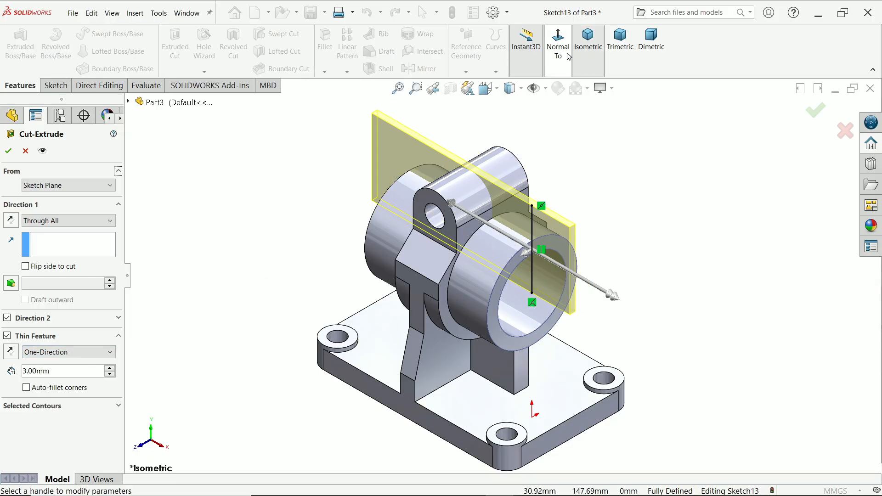
left_click(558, 46)
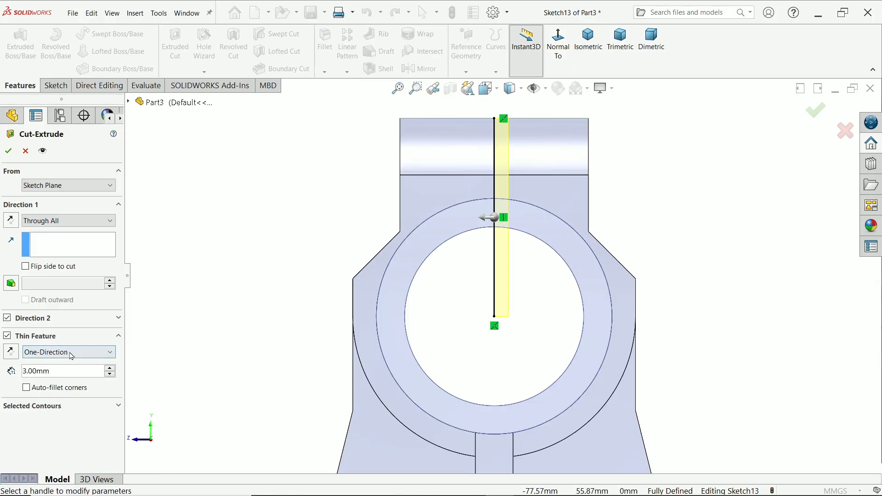
left_click(67, 352)
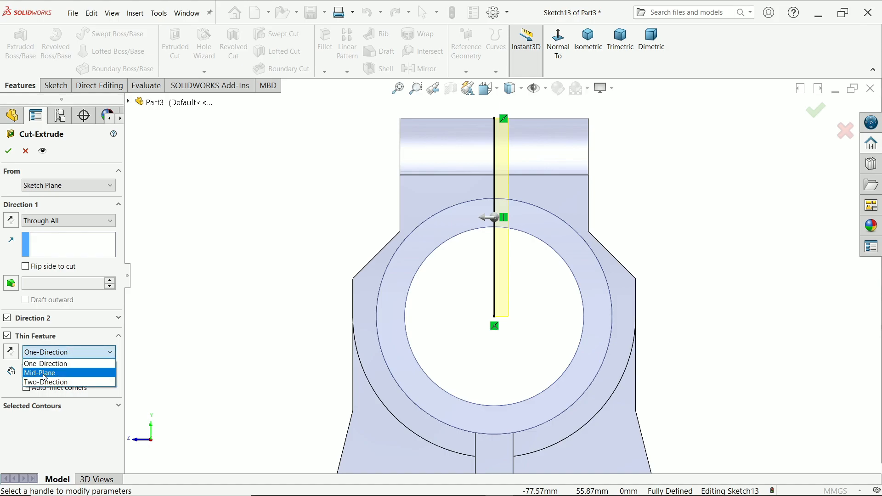
left_click(39, 373)
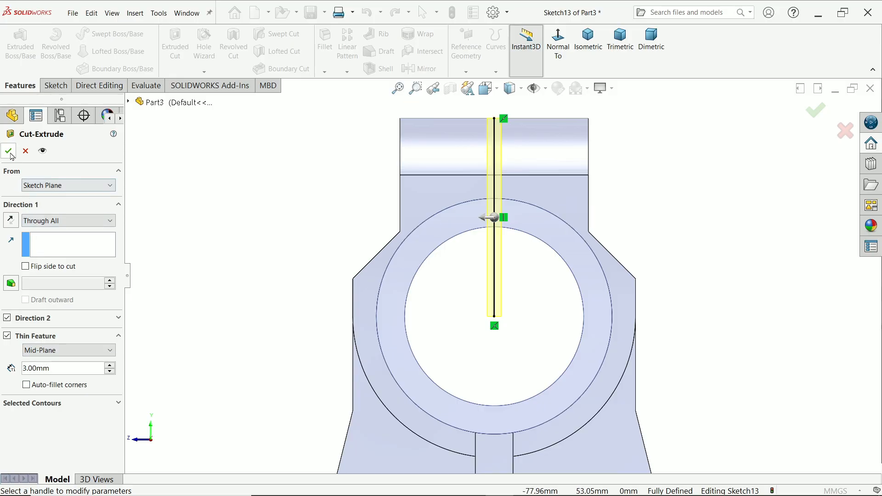
left_click(9, 151)
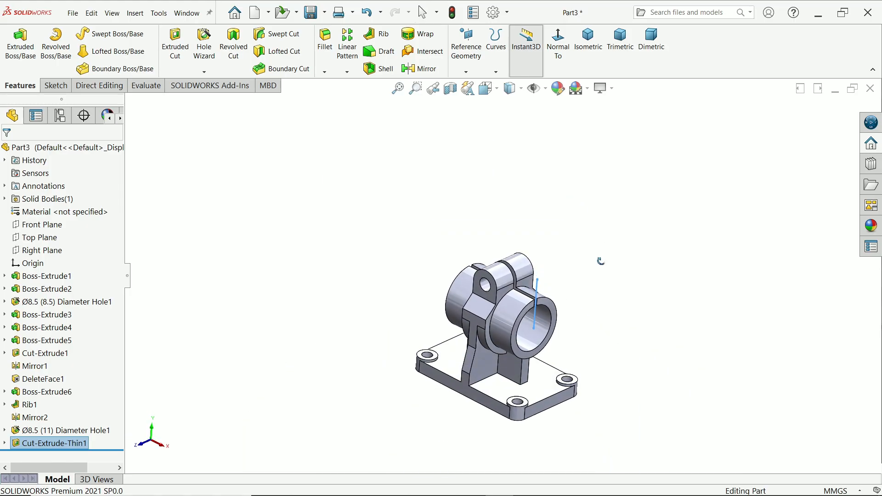
left_click(587, 40)
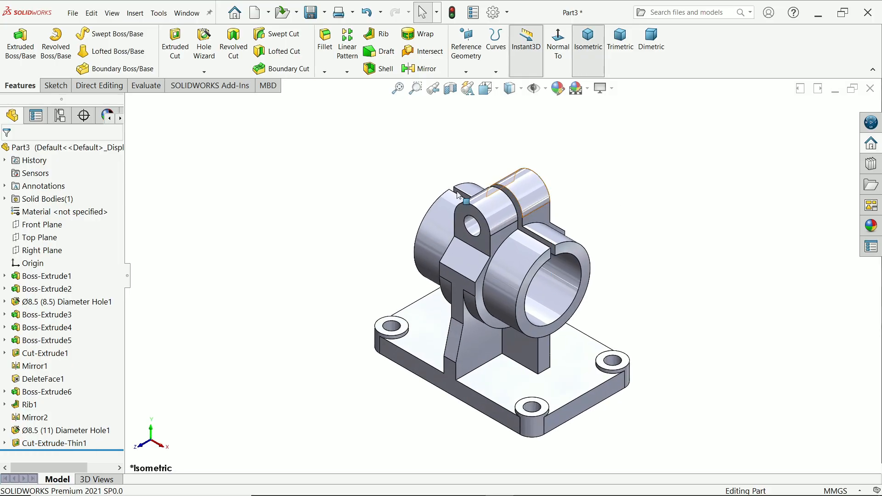
left_click(558, 88)
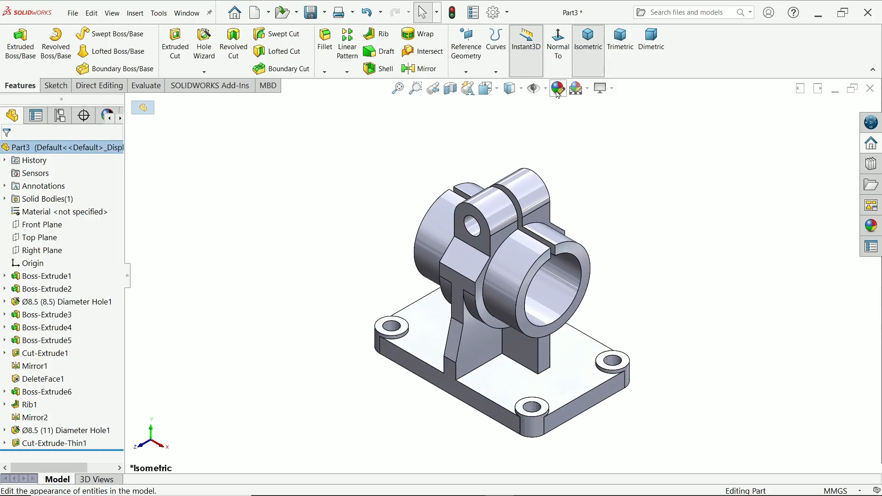